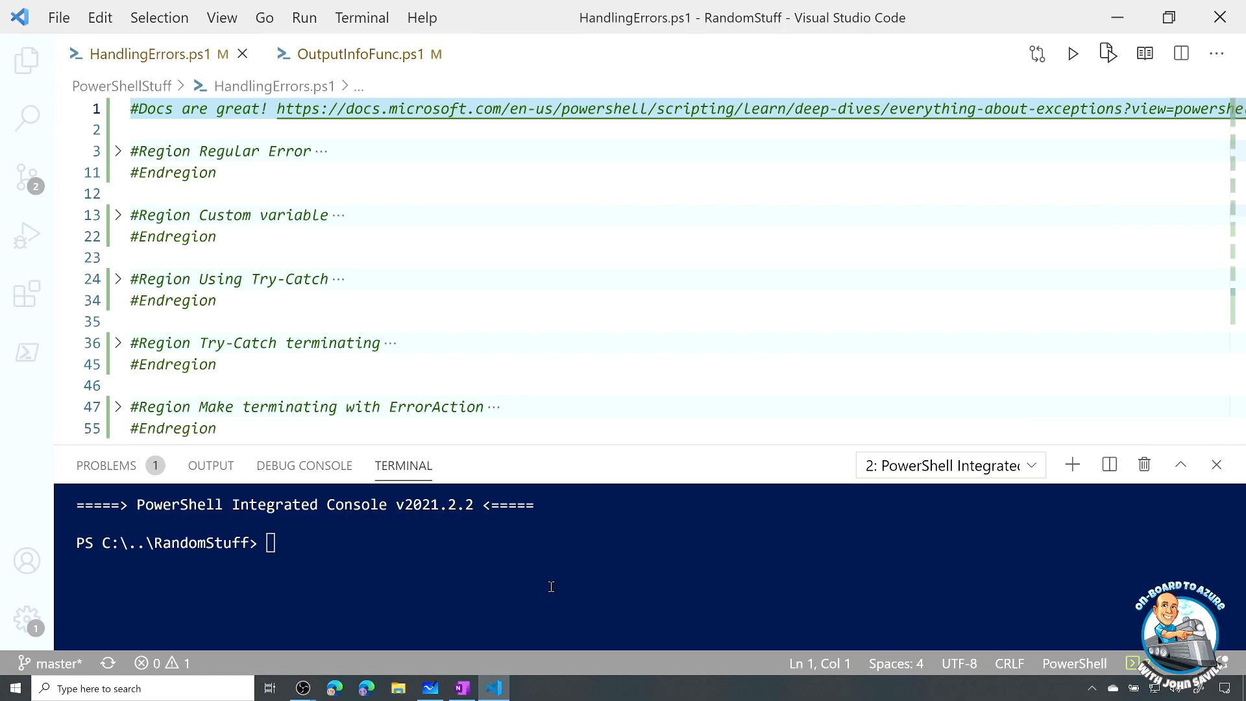
{"action": "mouse_move", "coordinate": [599, 542]}
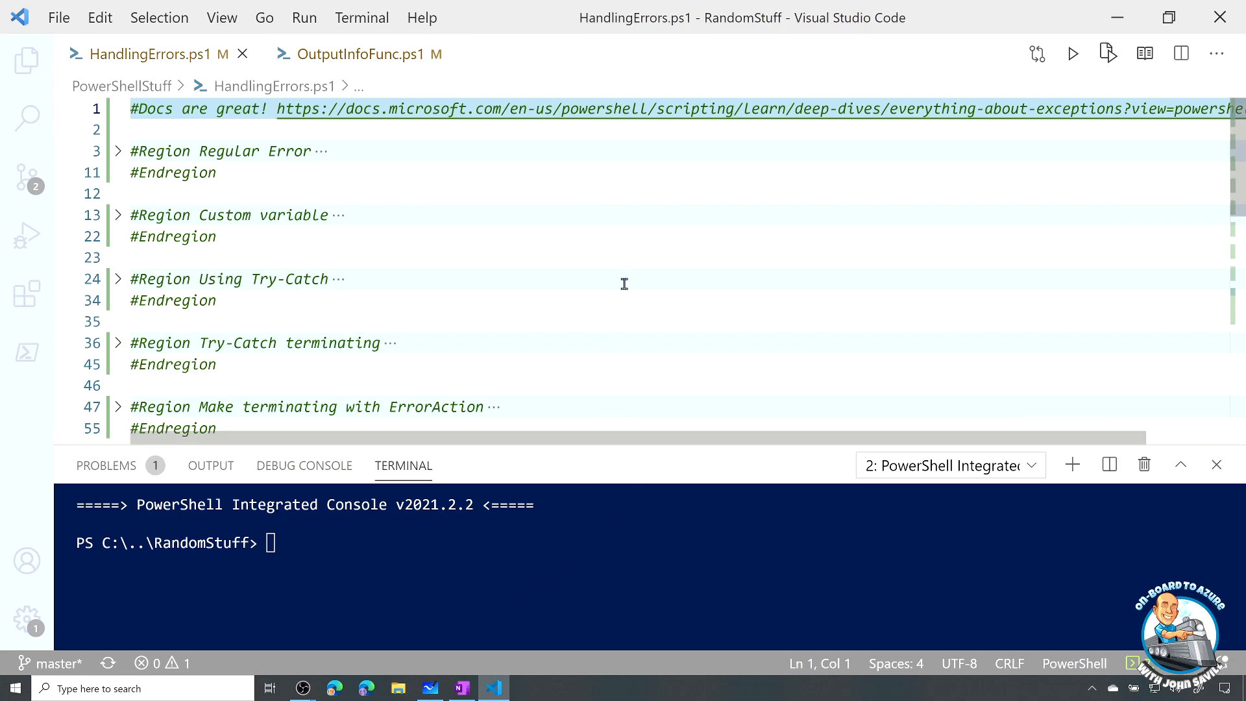
{"action": "mouse_move", "coordinate": [570, 155]}
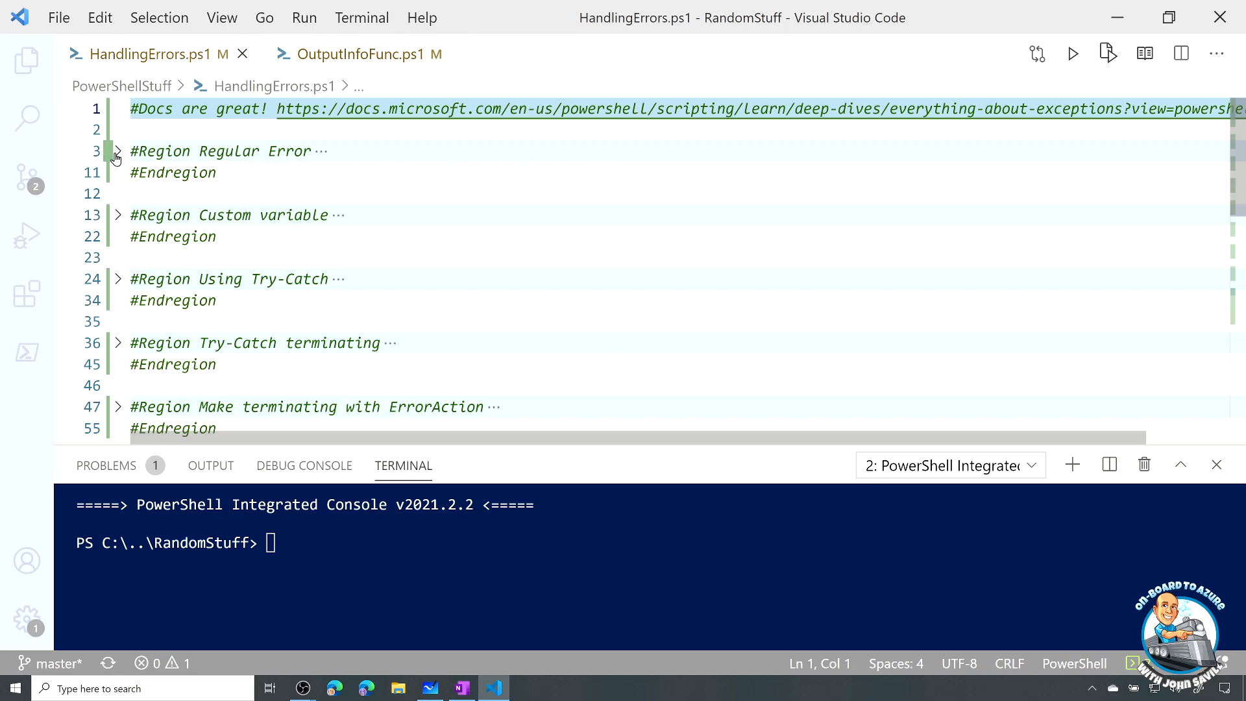
Unfold the Regular Error region and run the missing-drive Get-Content line
{"action": "left_click", "coordinate": [117, 151]}
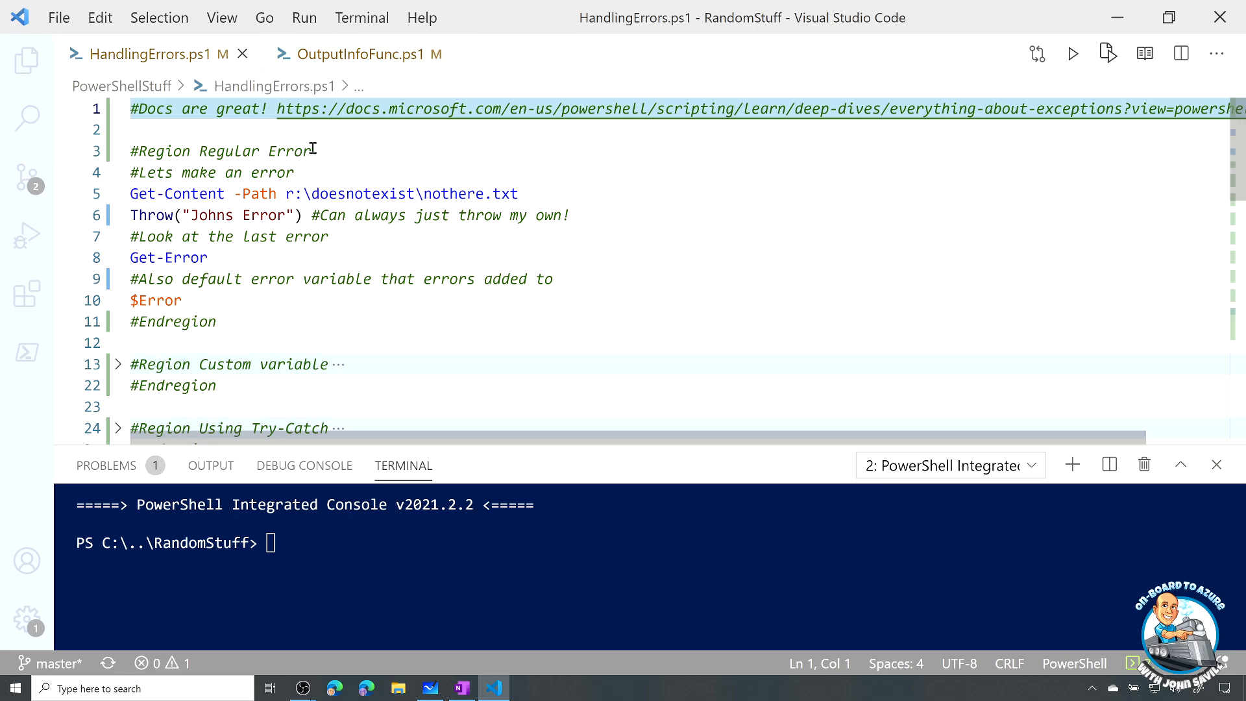
{"action": "mouse_move", "coordinate": [333, 181]}
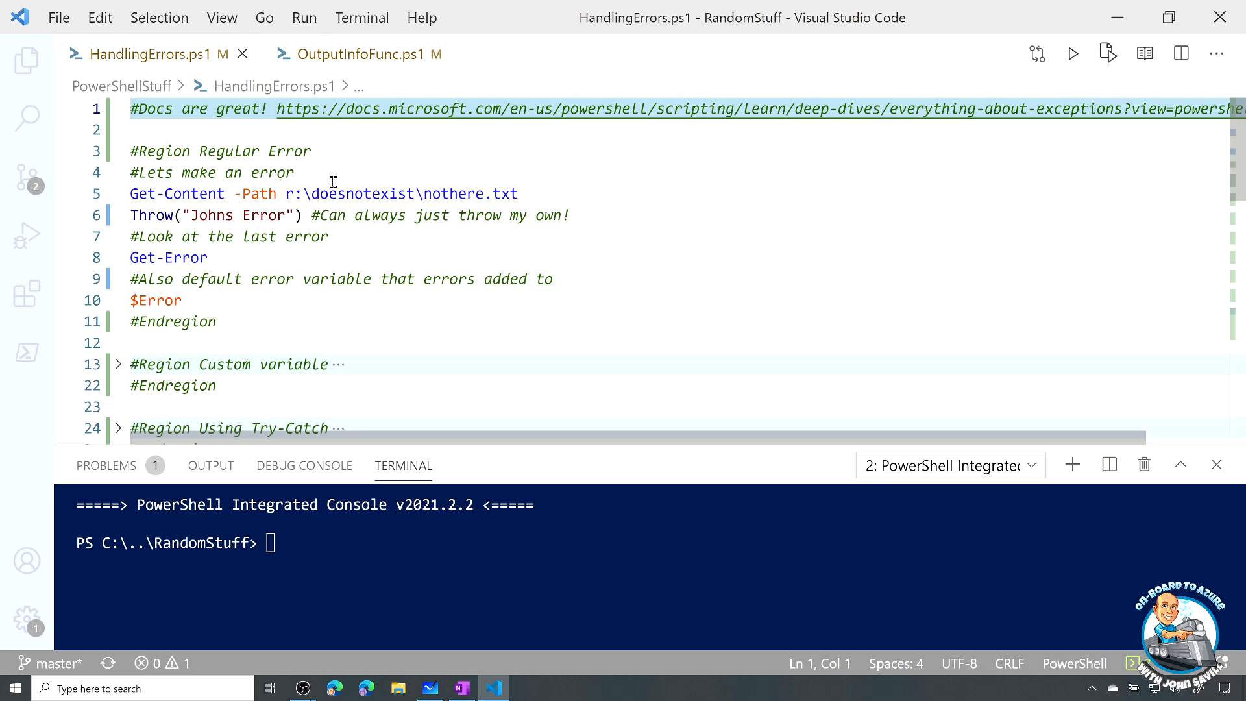
{"action": "left_click", "coordinate": [518, 194]}
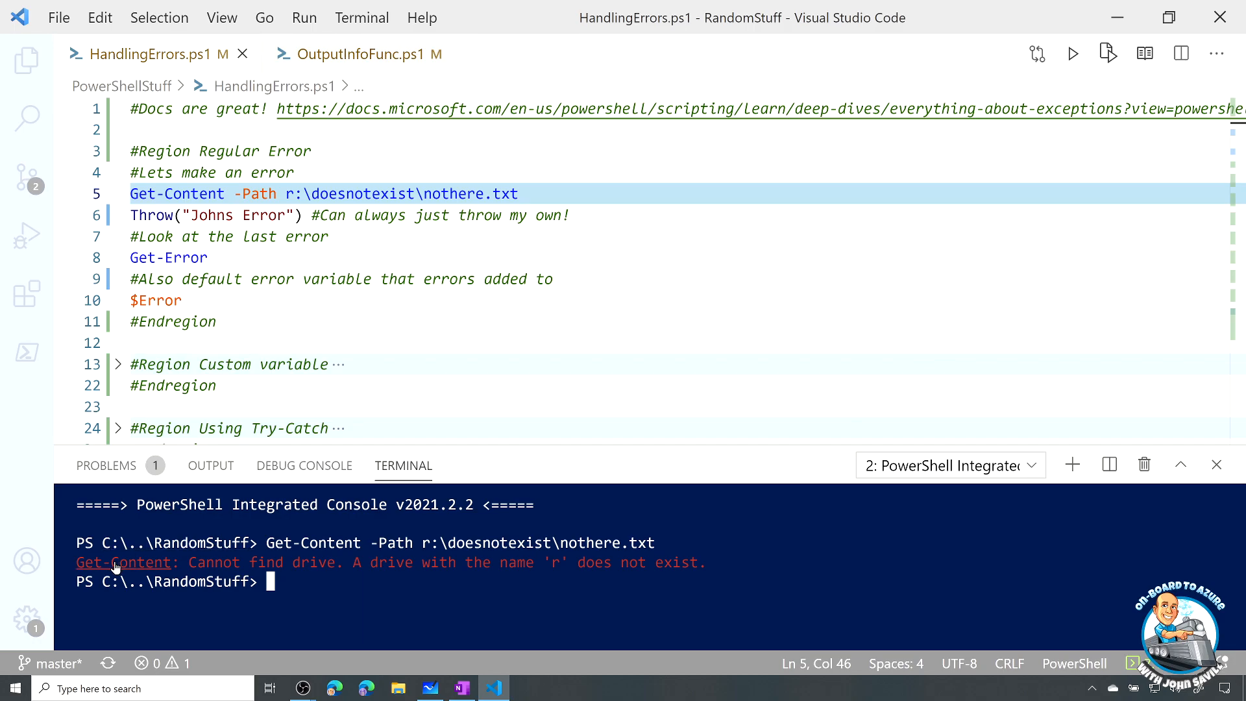
{"action": "double_click", "coordinate": [358, 562]}
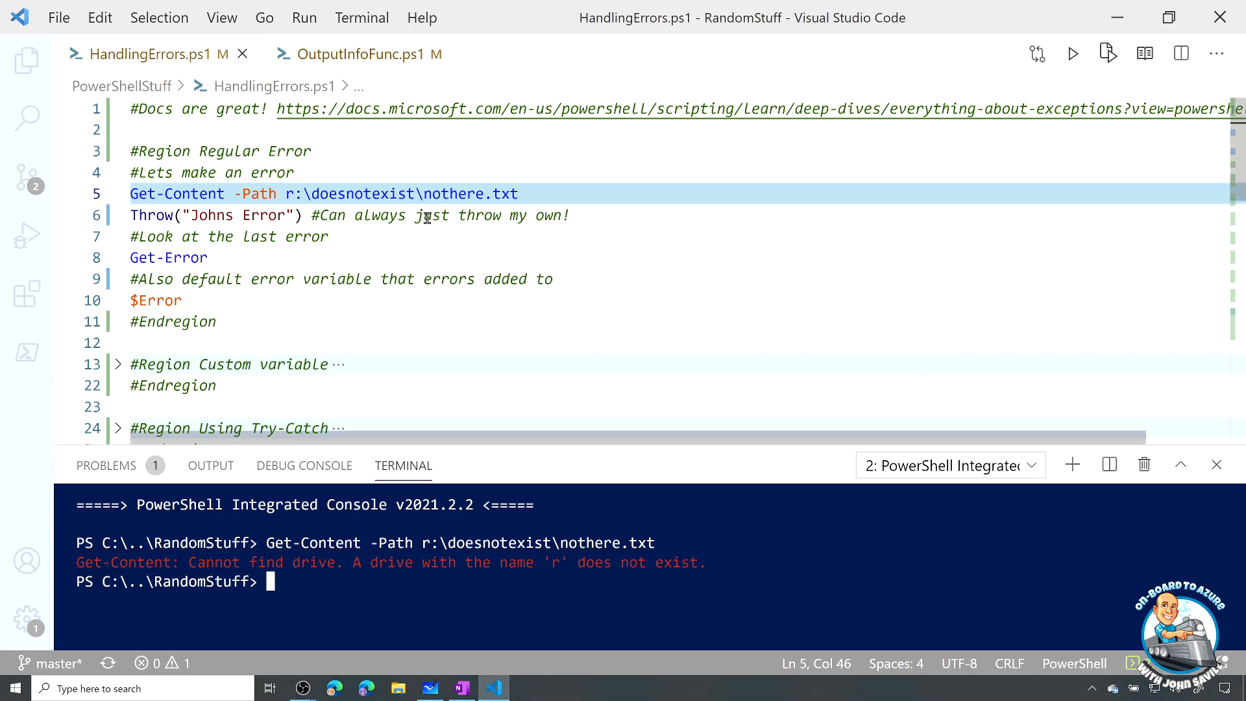
Run Get-Error to show the drive-not-found error's full details
{"action": "left_click", "coordinate": [425, 214]}
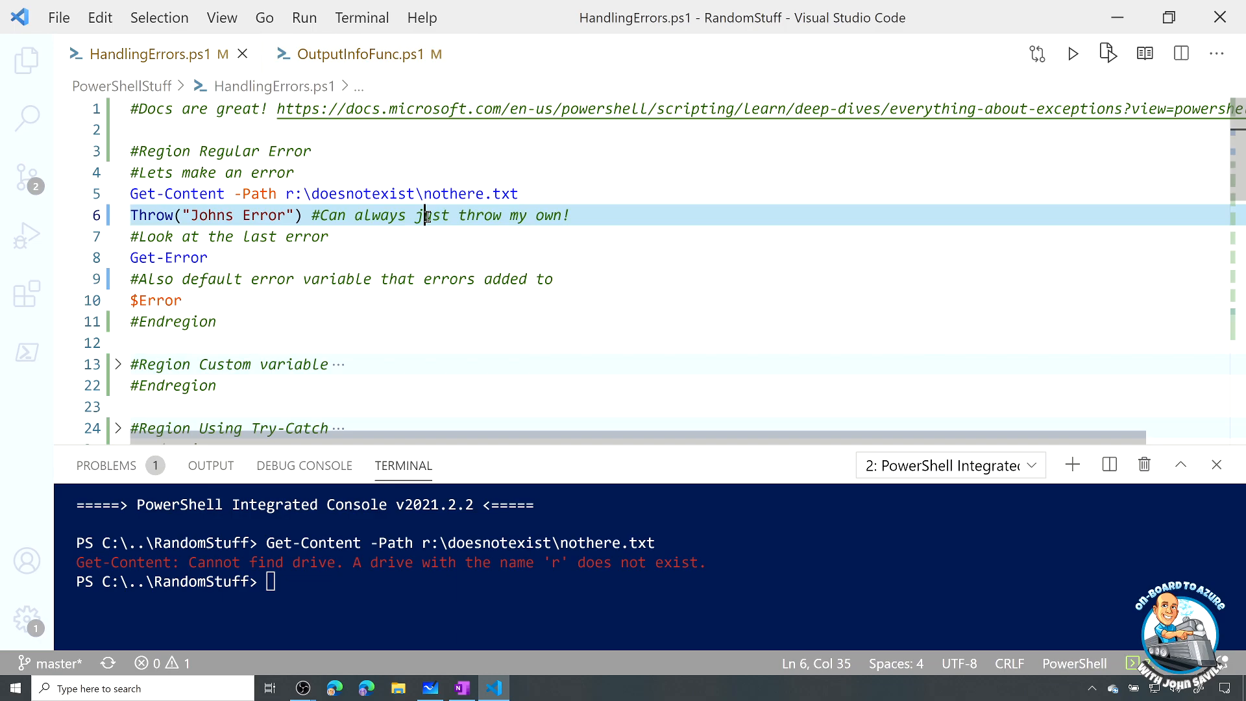
{"action": "mouse_move", "coordinate": [254, 248]}
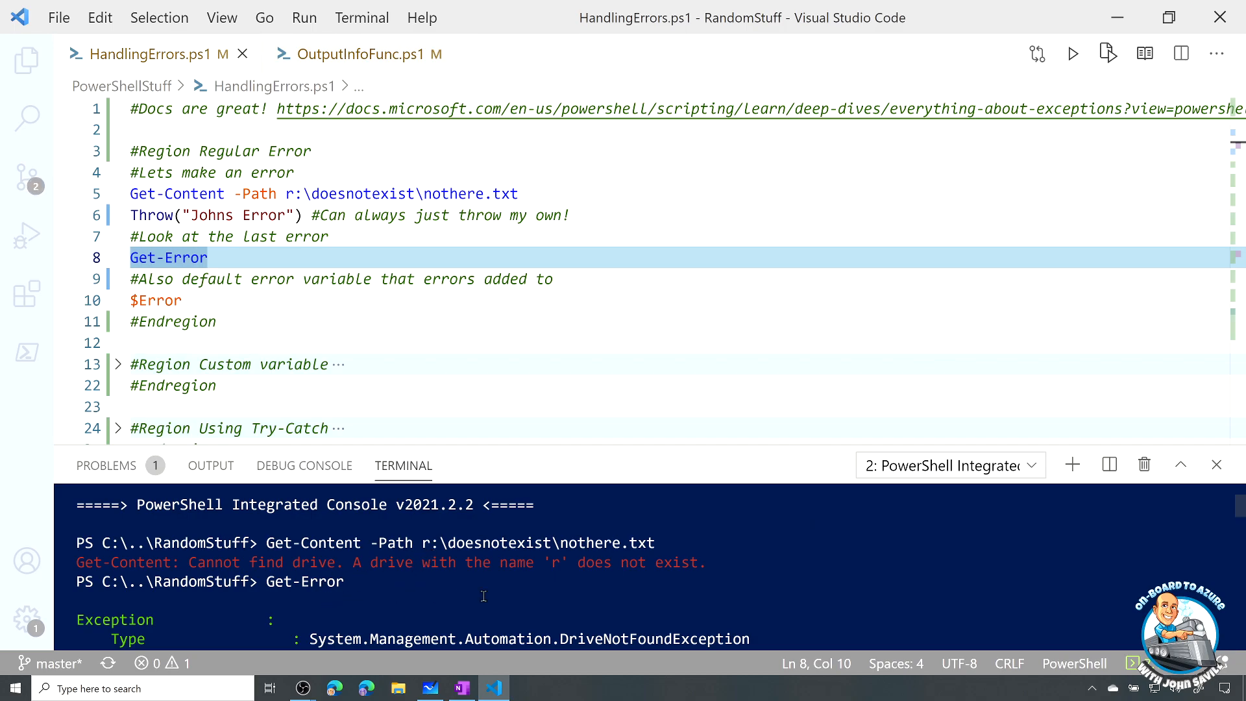
{"action": "mouse_move", "coordinate": [567, 628]}
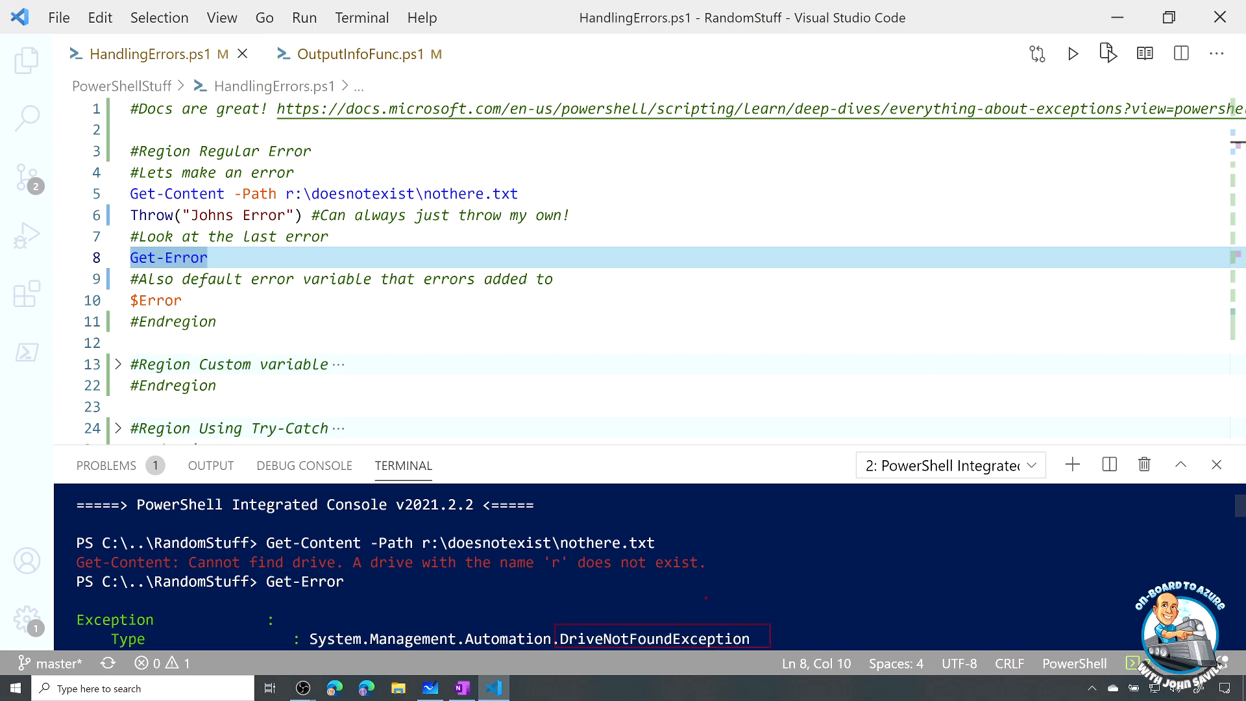
{"action": "scroll", "scroll_direction": "down", "scroll_amount": 3}
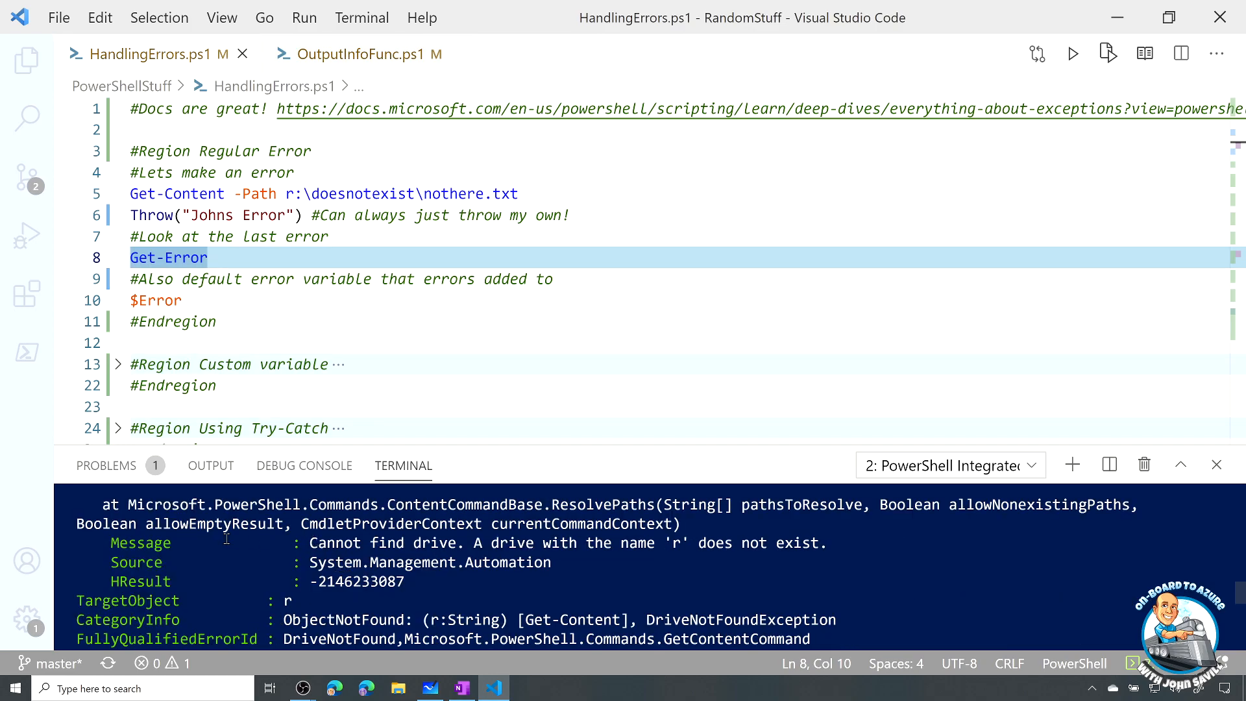
{"action": "double_click", "coordinate": [140, 542]}
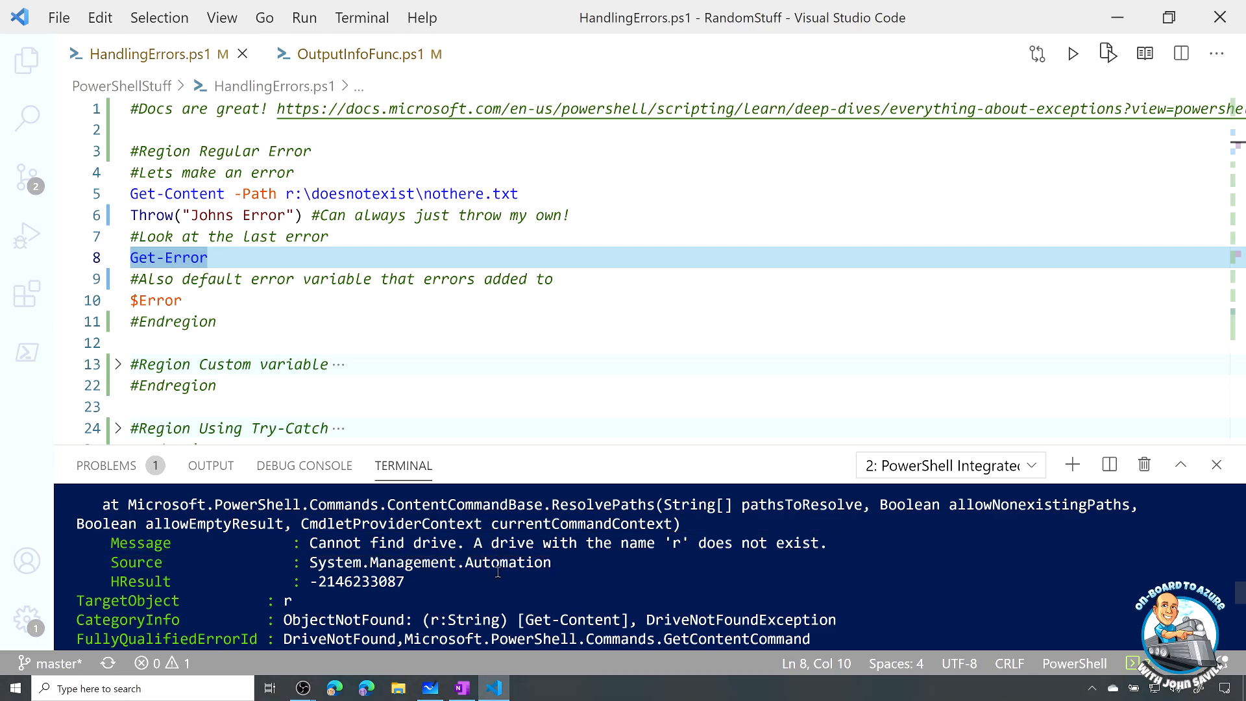
{"action": "mouse_move", "coordinate": [560, 571]}
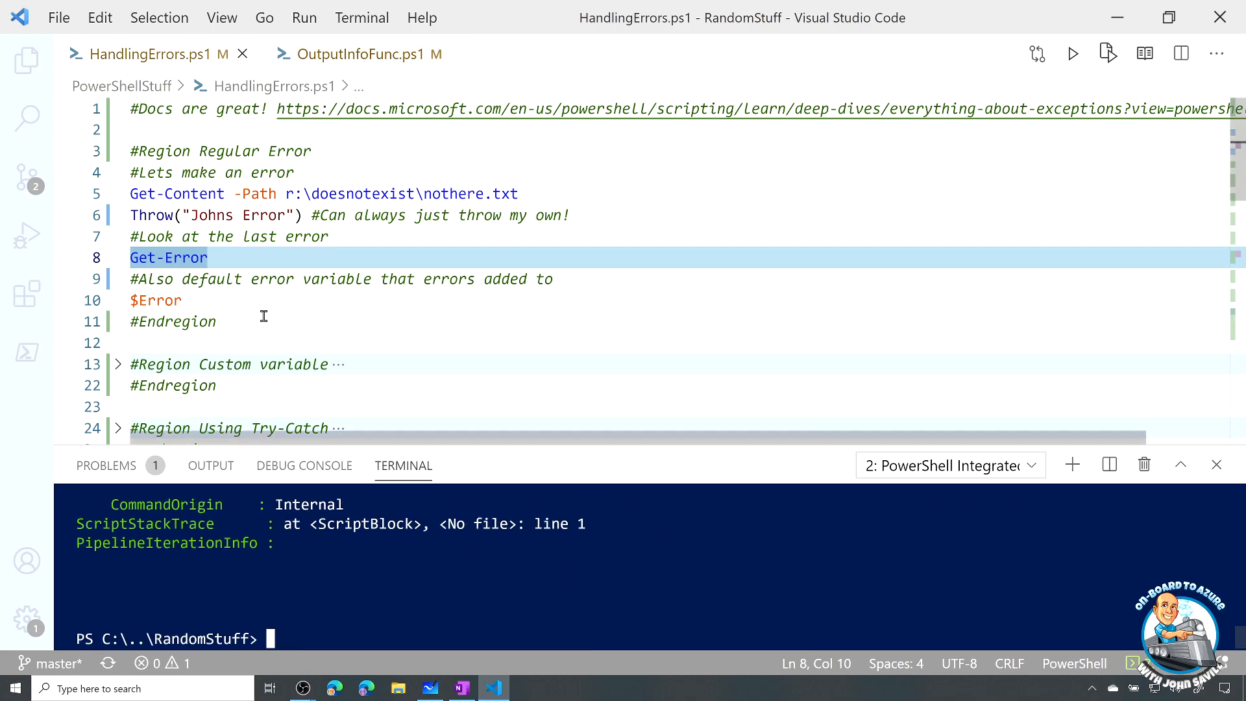
Run the 'Johns Error' Throw line, Get-Error and $Error to list both errors
{"action": "left_click", "coordinate": [181, 300]}
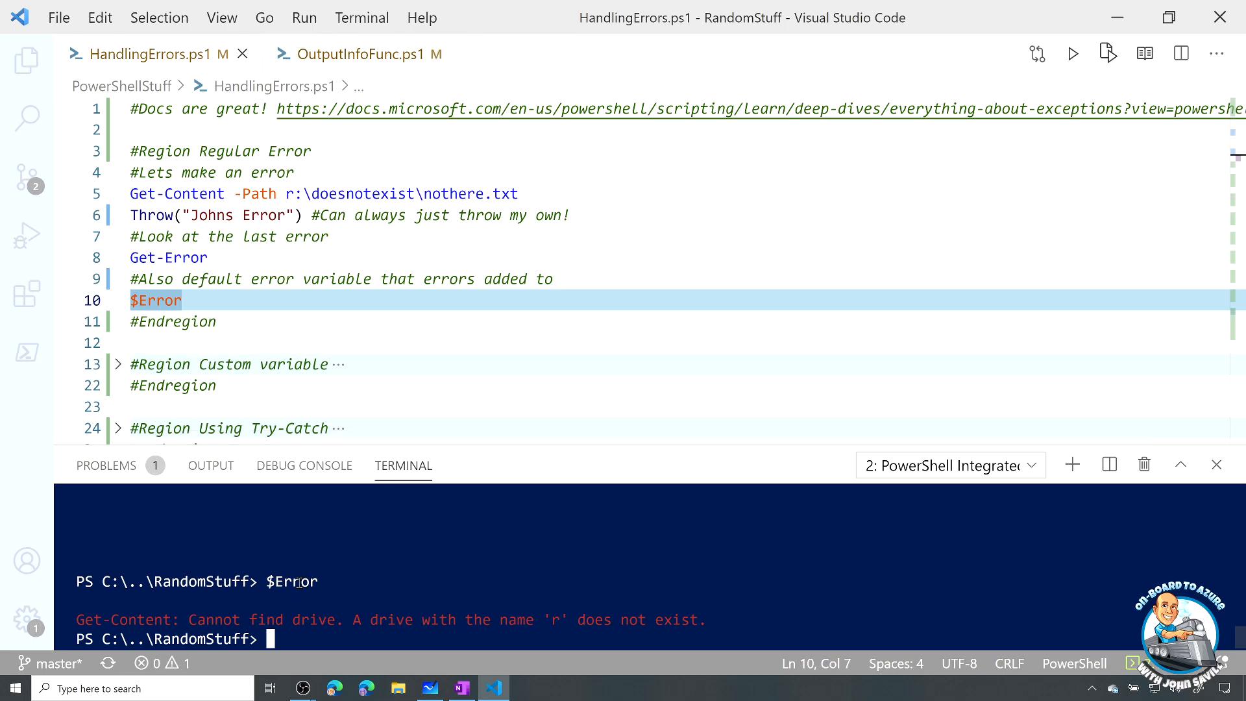
{"action": "left_click", "coordinate": [571, 215]}
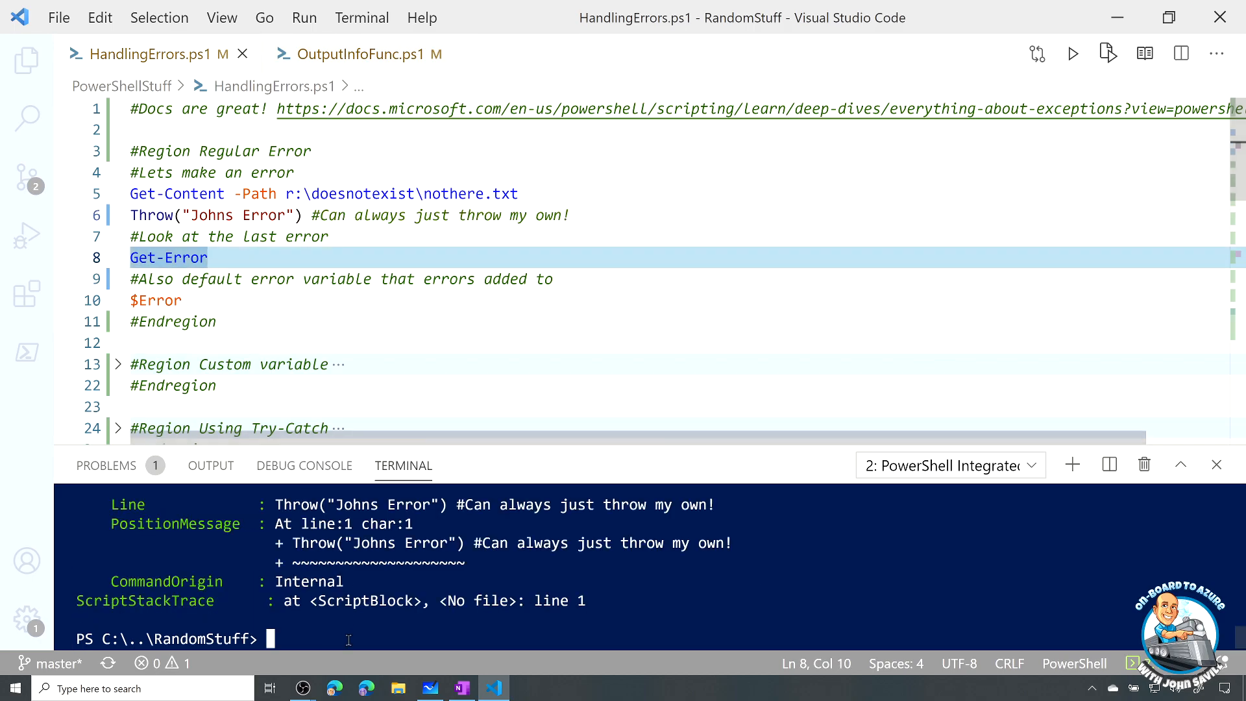
{"action": "mouse_move", "coordinate": [219, 308]}
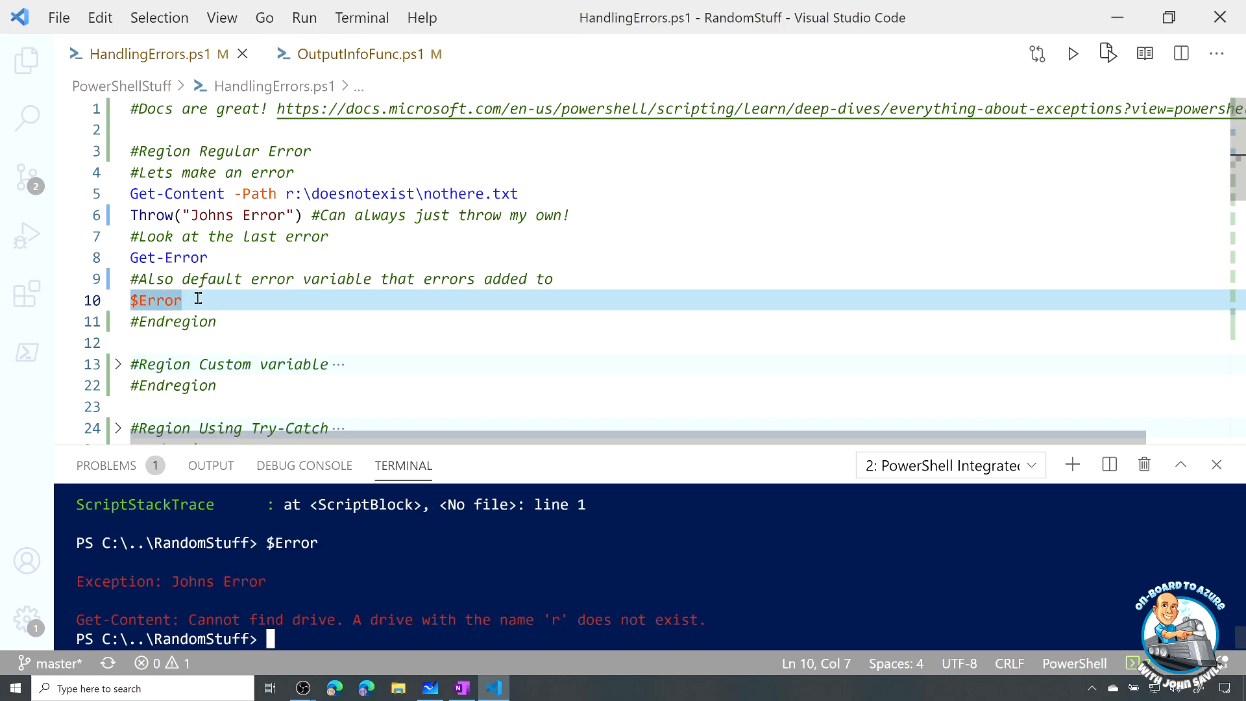
{"action": "mouse_move", "coordinate": [282, 571]}
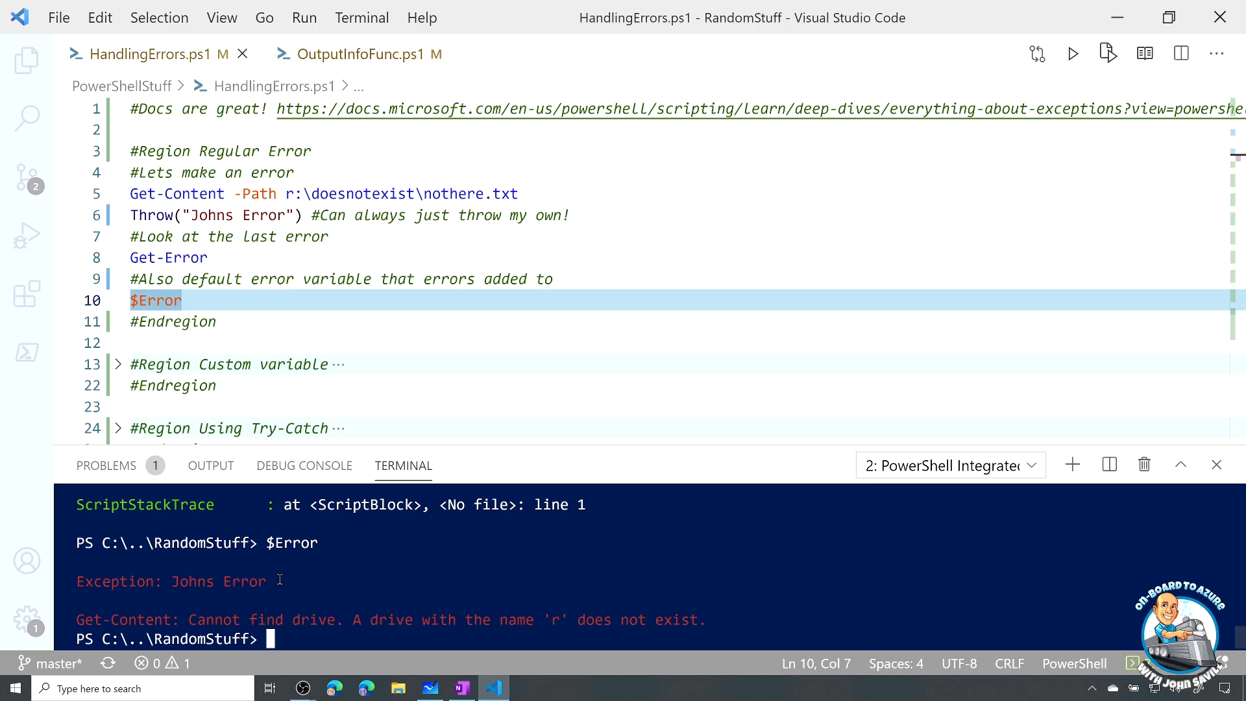
{"action": "mouse_move", "coordinate": [279, 602]}
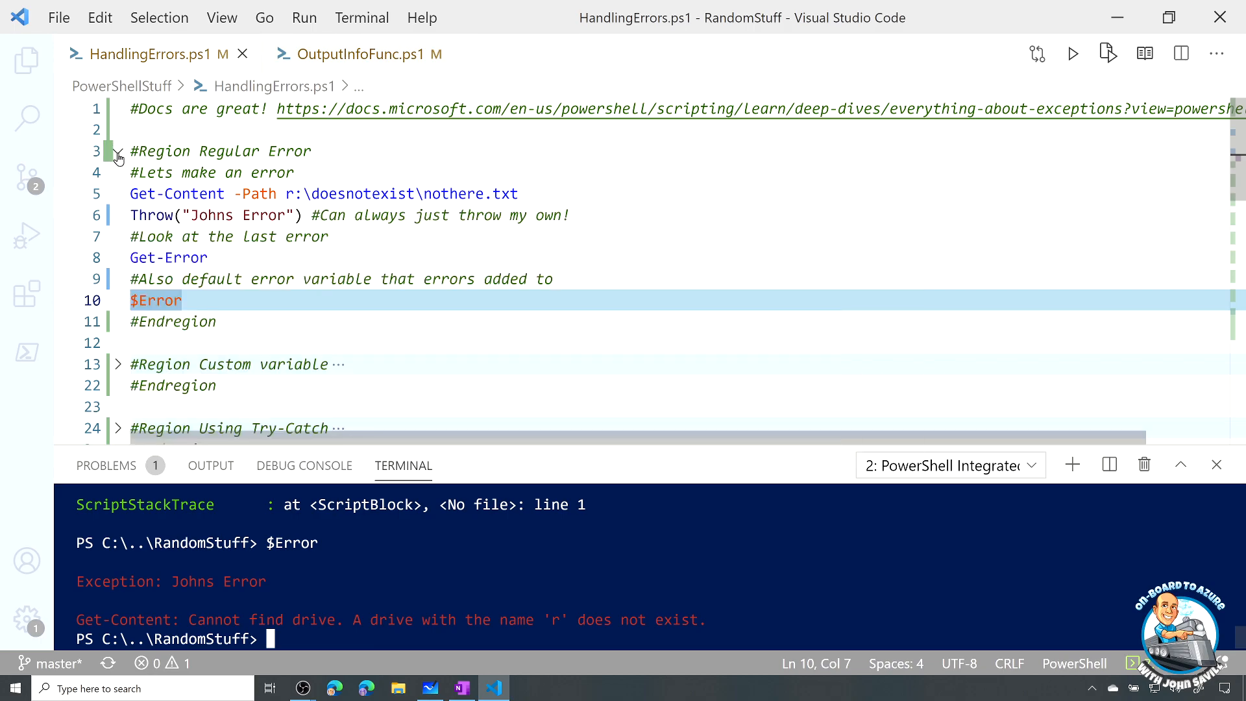
Switch to the Custom variable region and run the -ErrorVariable BadThings check, printing 'Had an issue'
{"action": "left_click", "coordinate": [118, 152]}
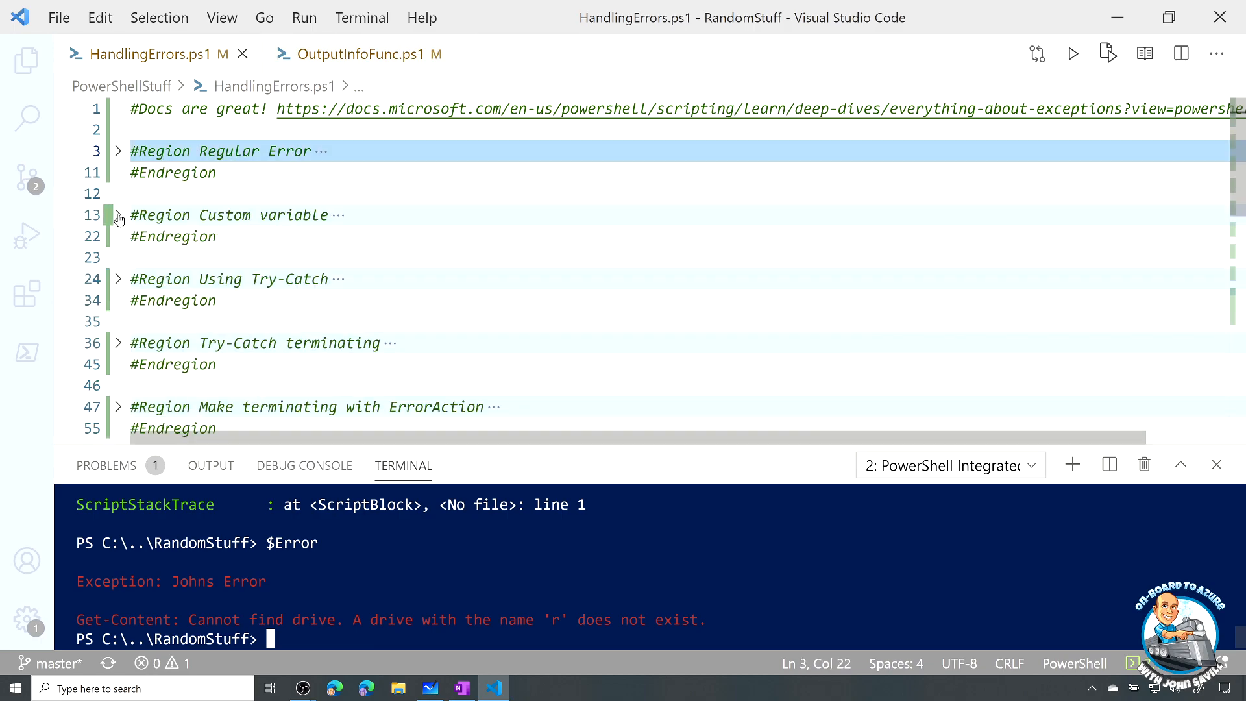
{"action": "left_click", "coordinate": [117, 215]}
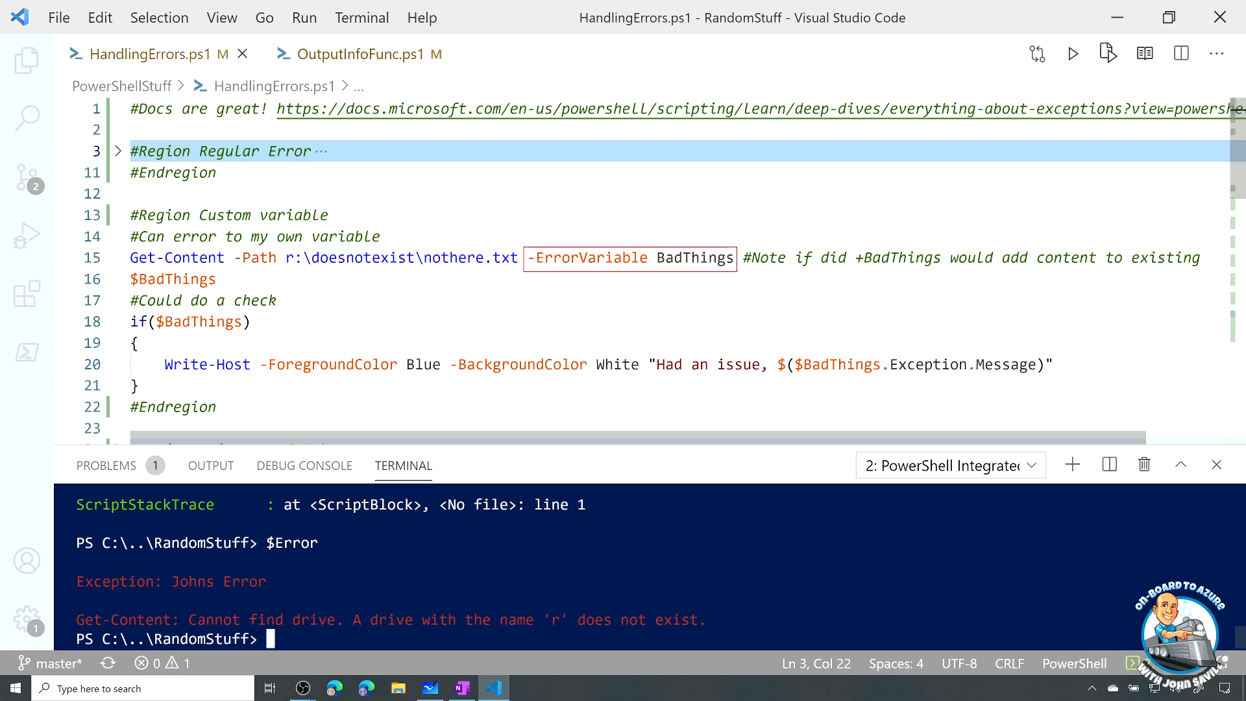
{"action": "left_click", "coordinate": [374, 258]}
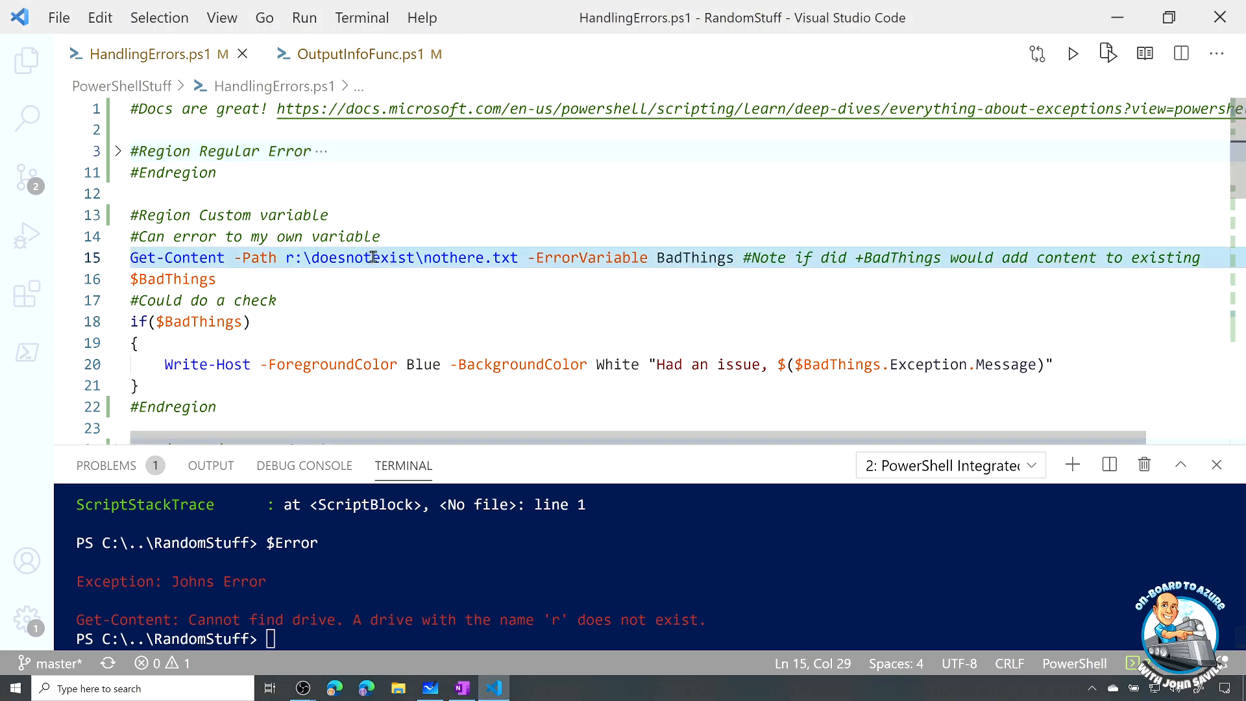
{"action": "key", "text": "Return"}
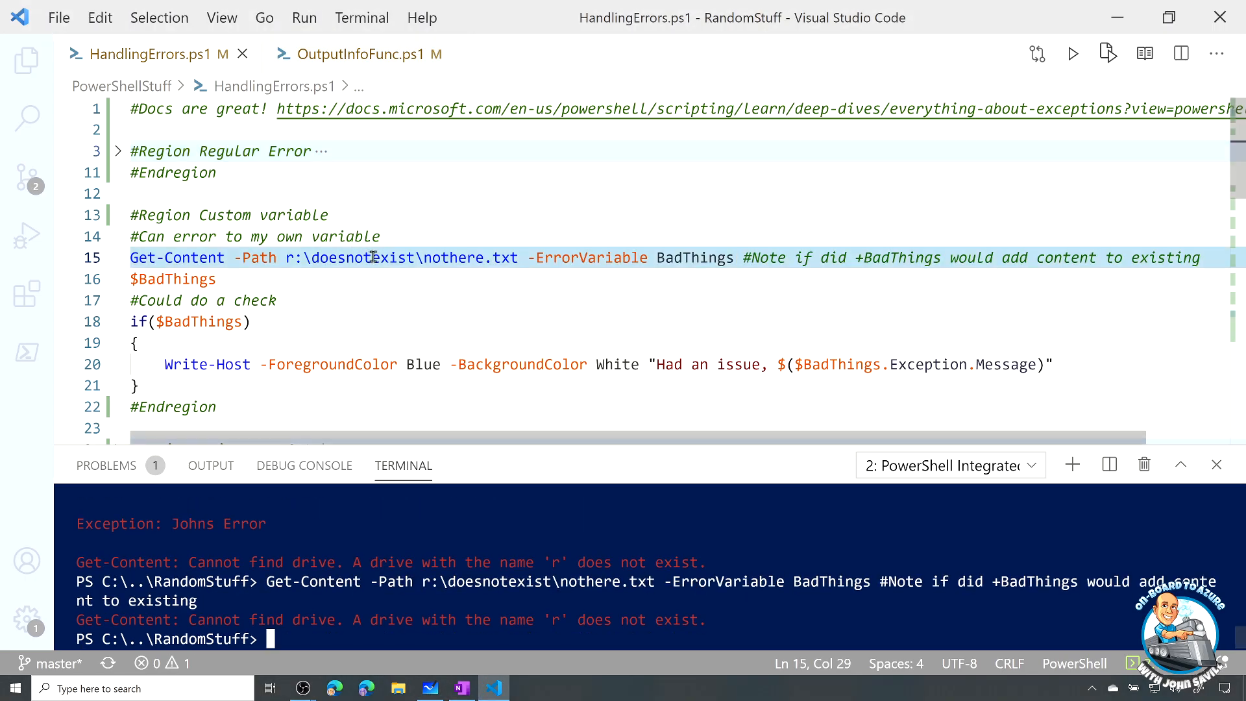
{"action": "double_click", "coordinate": [173, 279]}
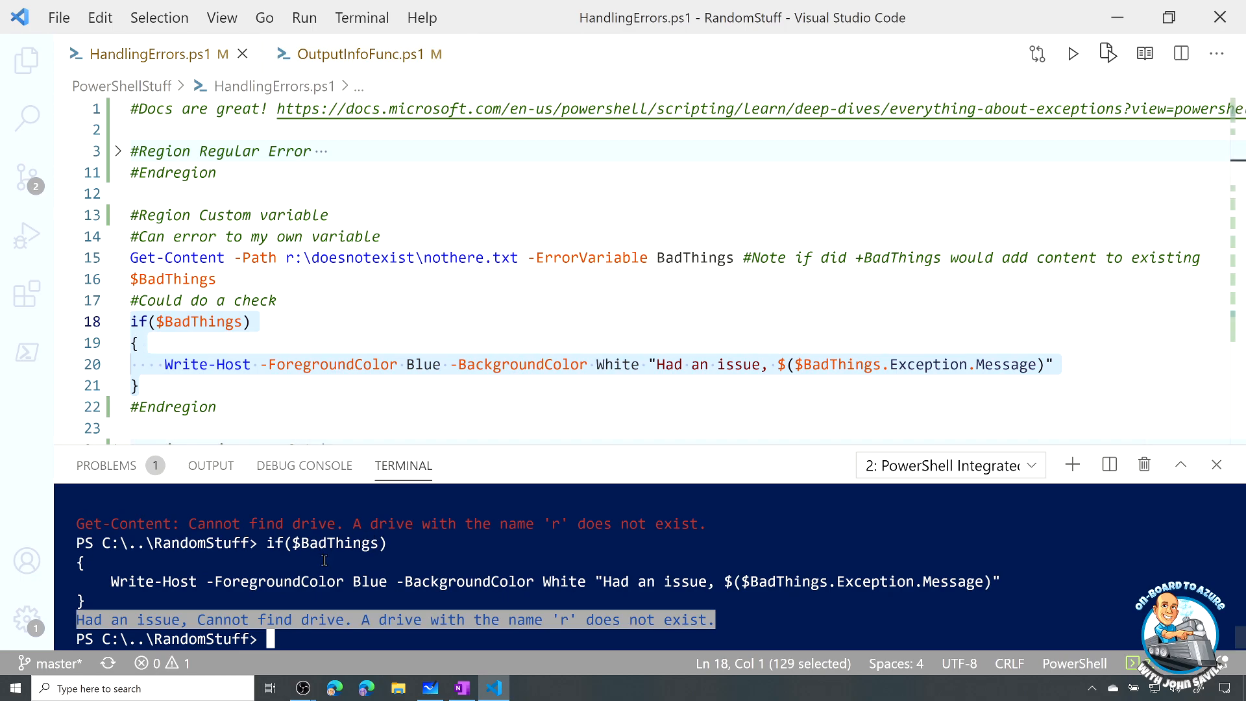
{"action": "mouse_move", "coordinate": [240, 382]}
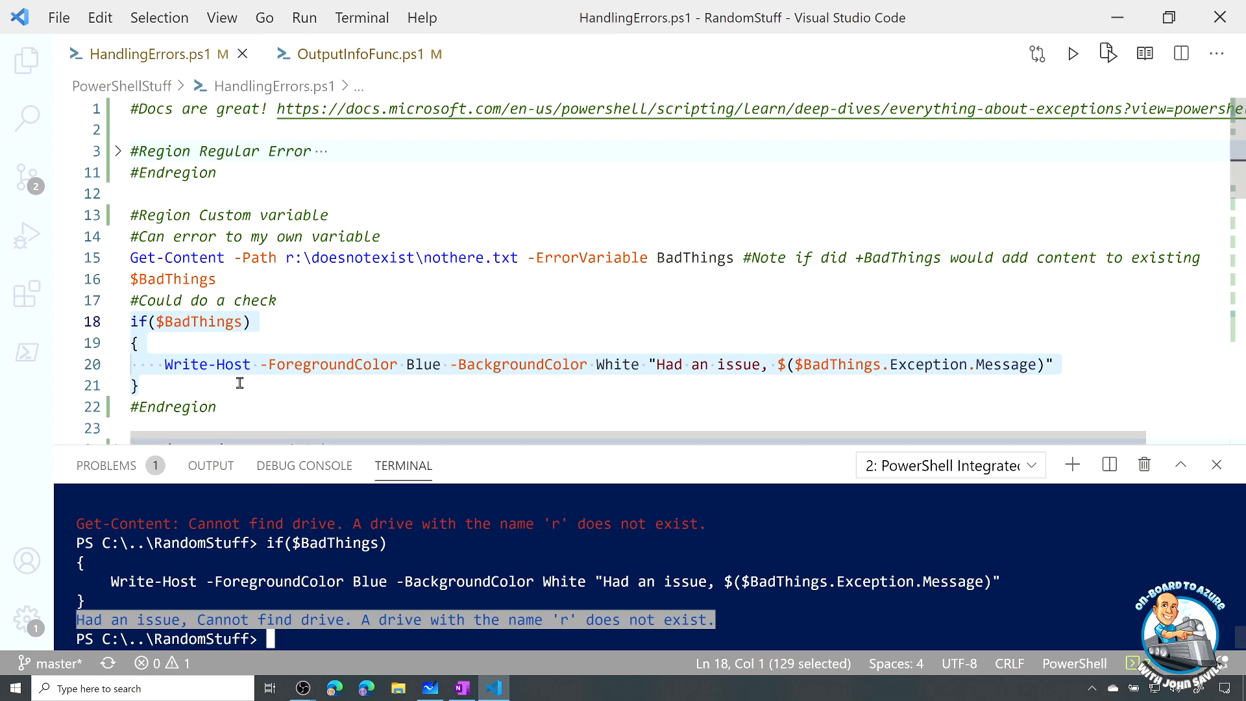
{"action": "mouse_move", "coordinate": [268, 390]}
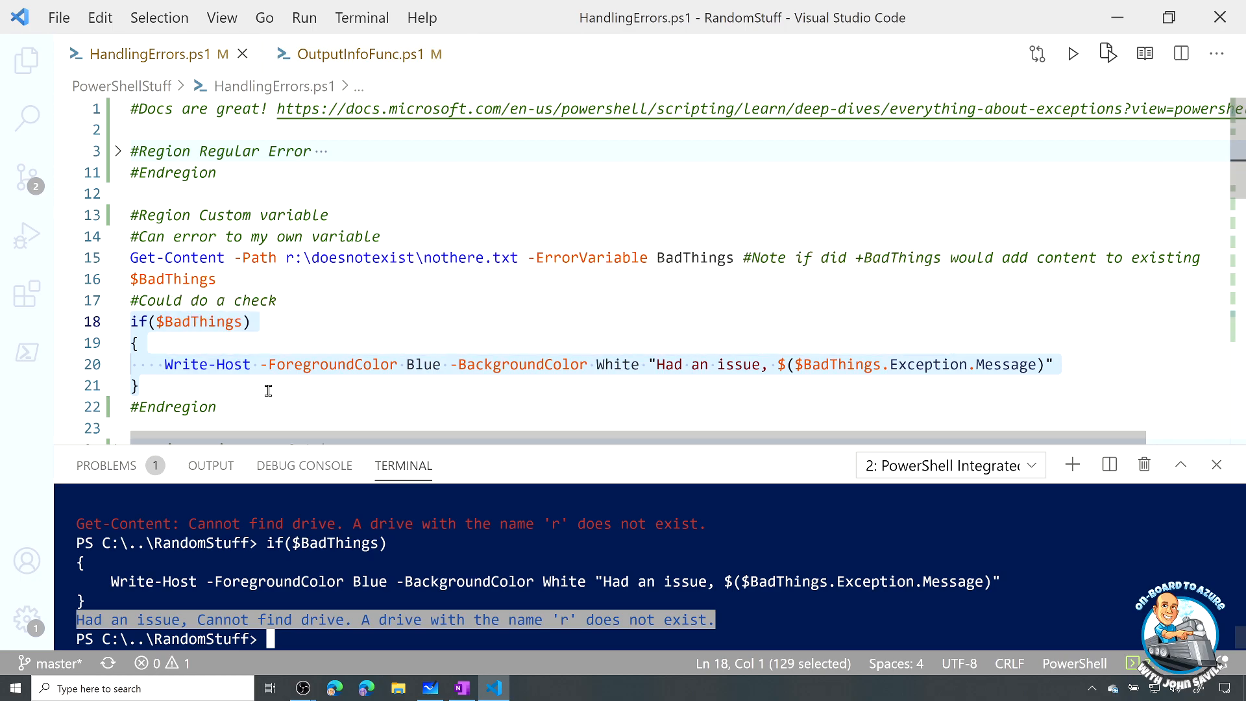
{"action": "mouse_move", "coordinate": [146, 614]}
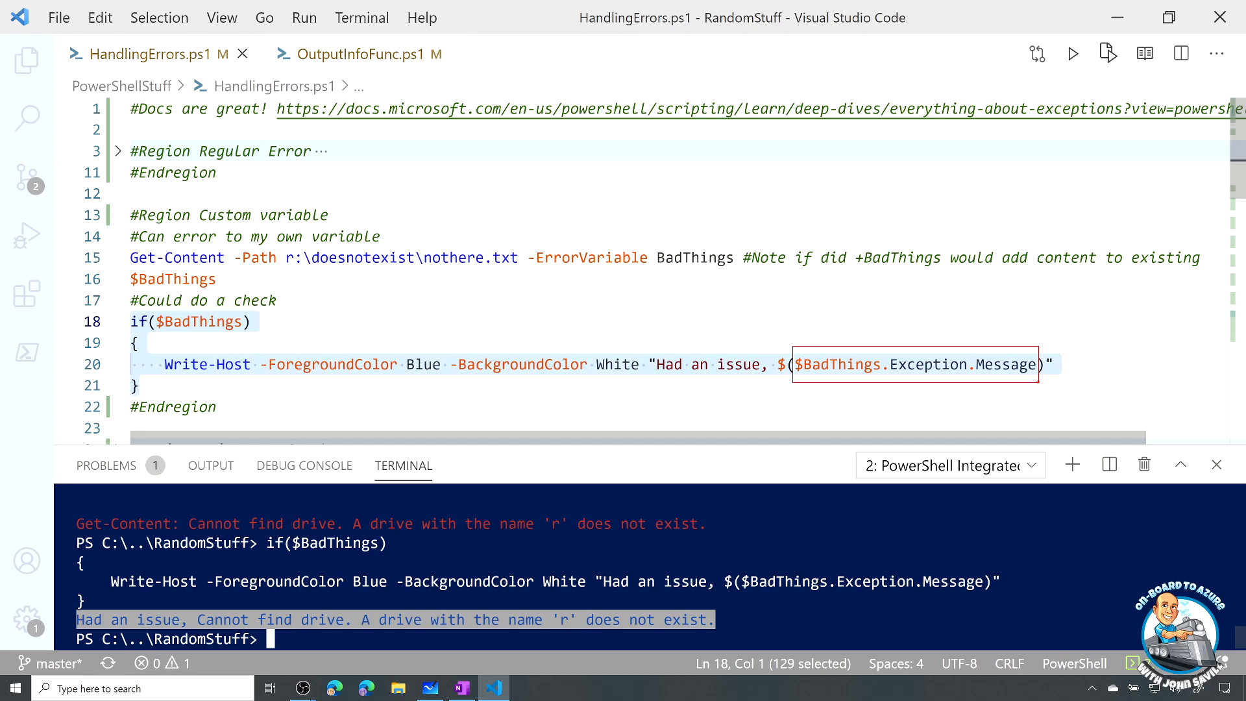
{"action": "left_click", "coordinate": [1039, 383]}
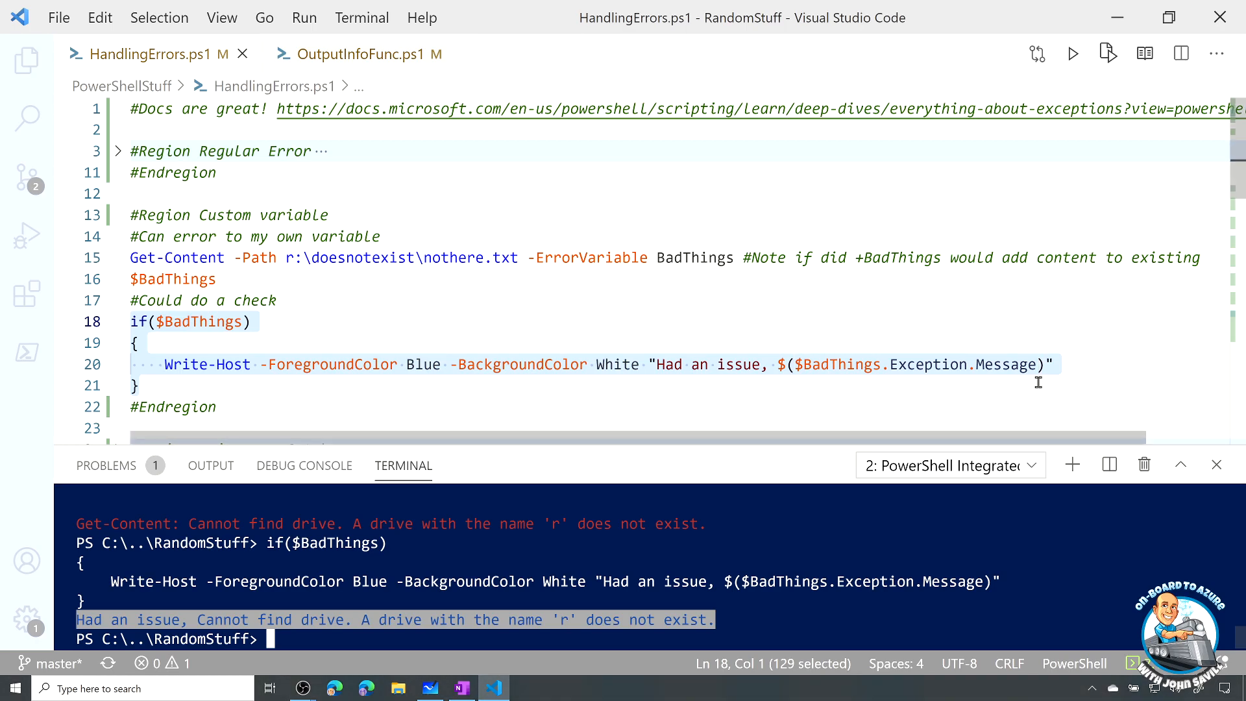
{"action": "mouse_move", "coordinate": [647, 308]}
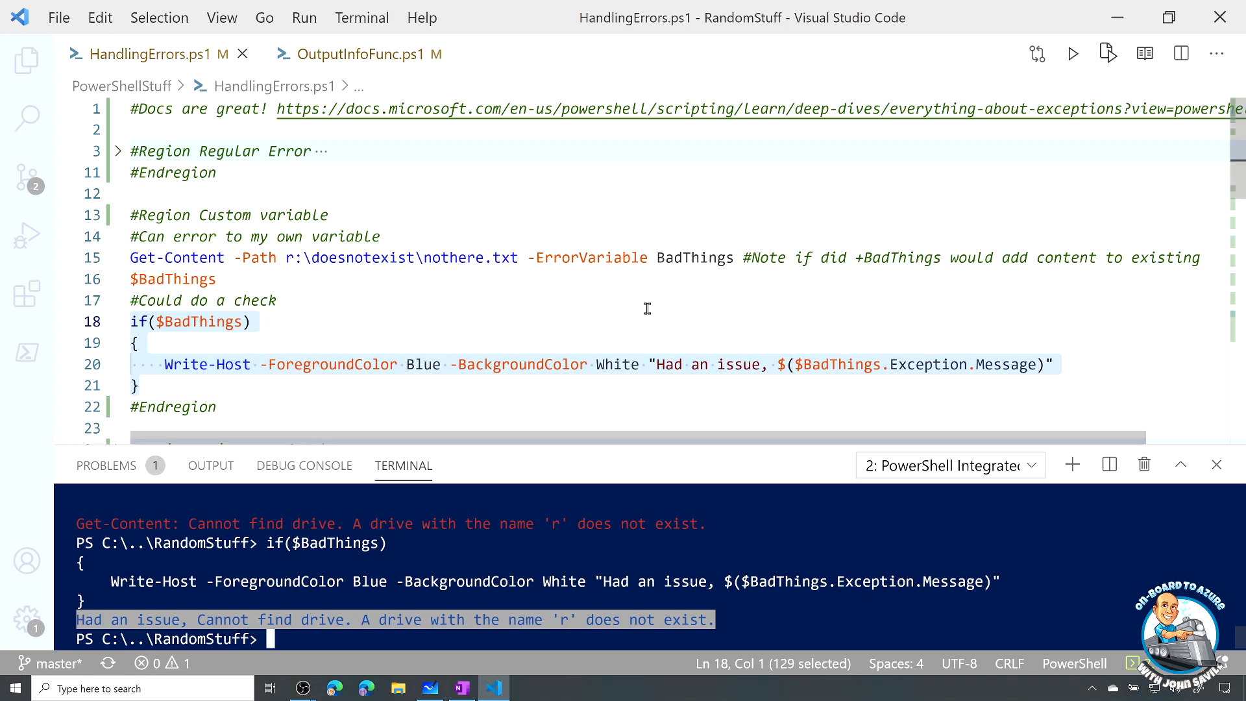
{"action": "mouse_move", "coordinate": [118, 223]}
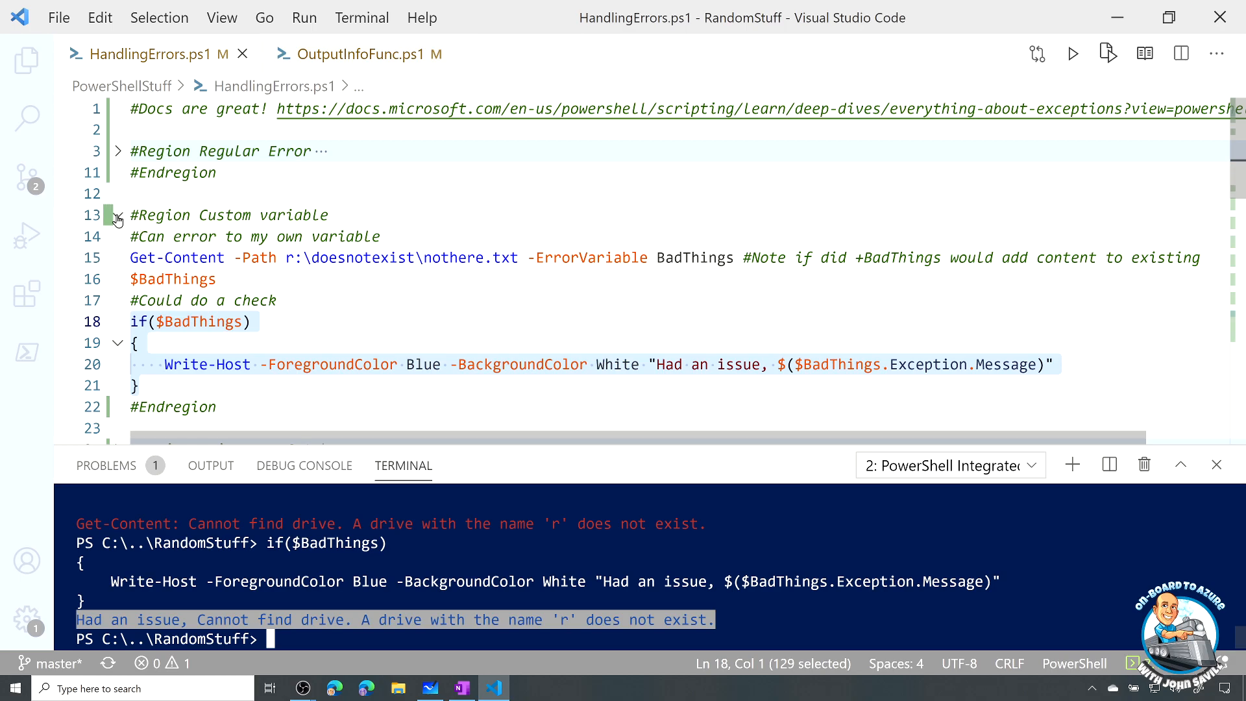
Collapse Custom variable and expand Using Try-Catch to show its 'Something went wrong' catch
{"action": "left_click", "coordinate": [118, 215]}
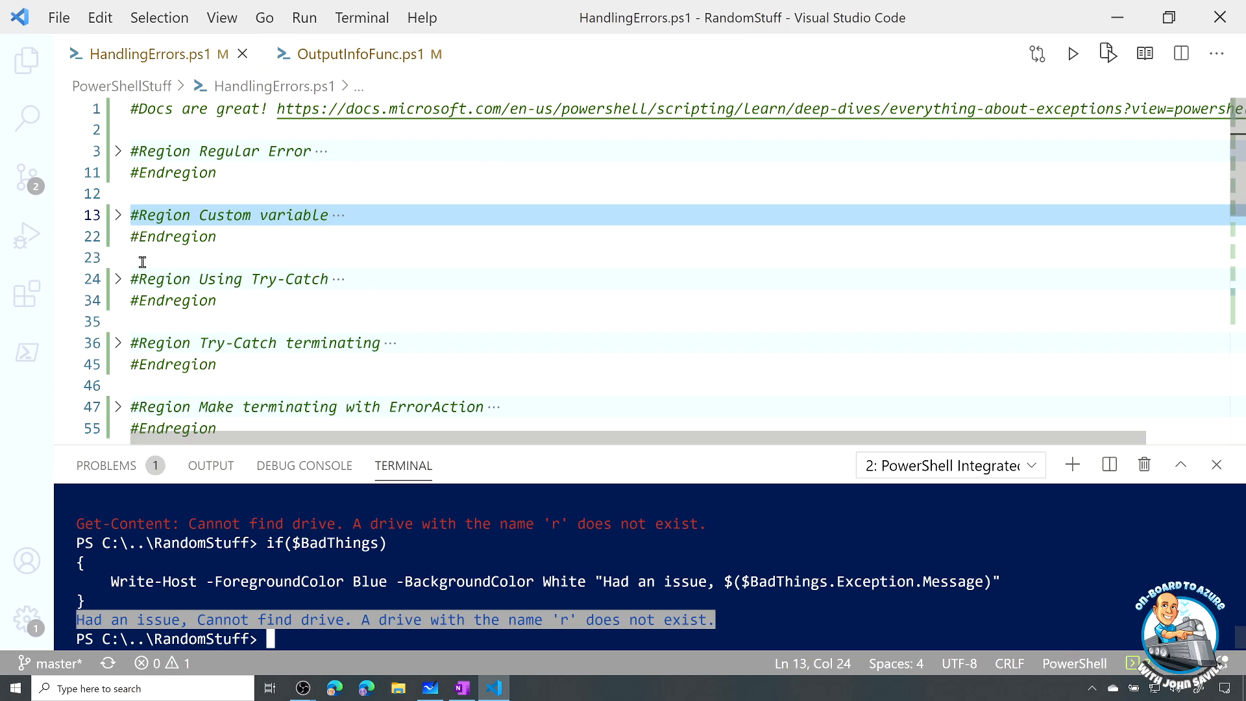
{"action": "mouse_move", "coordinate": [117, 279]}
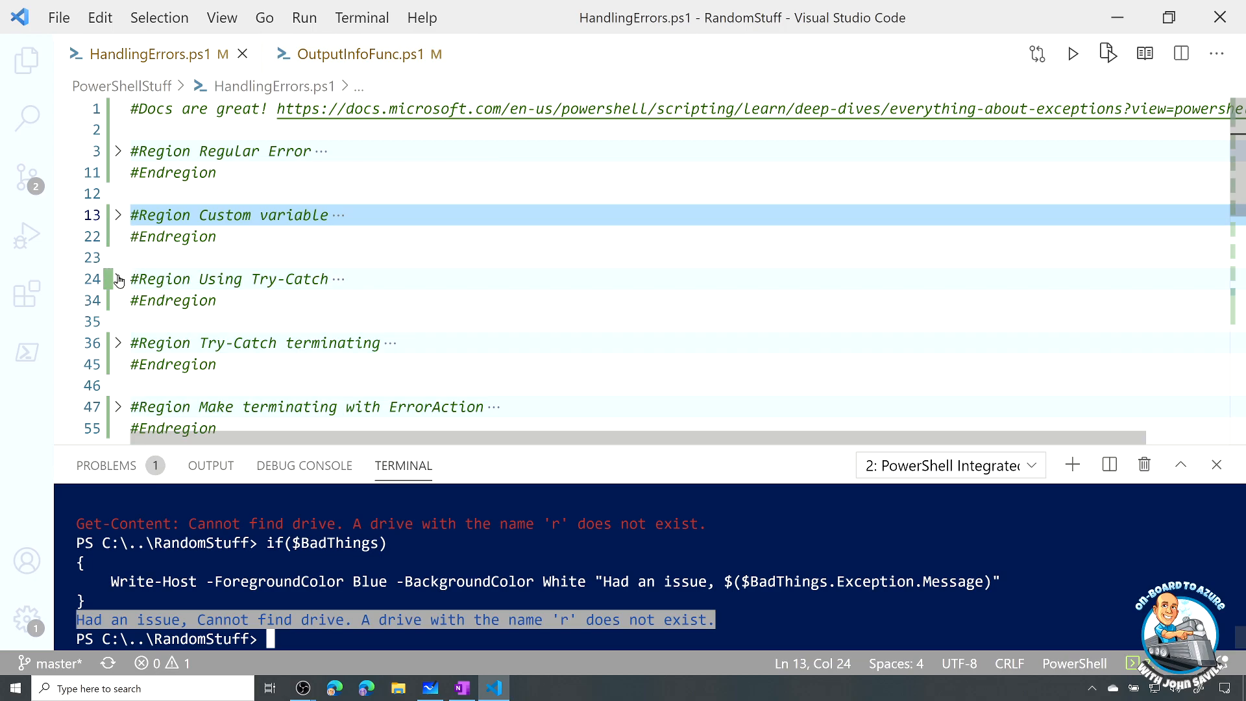
{"action": "left_click", "coordinate": [117, 279]}
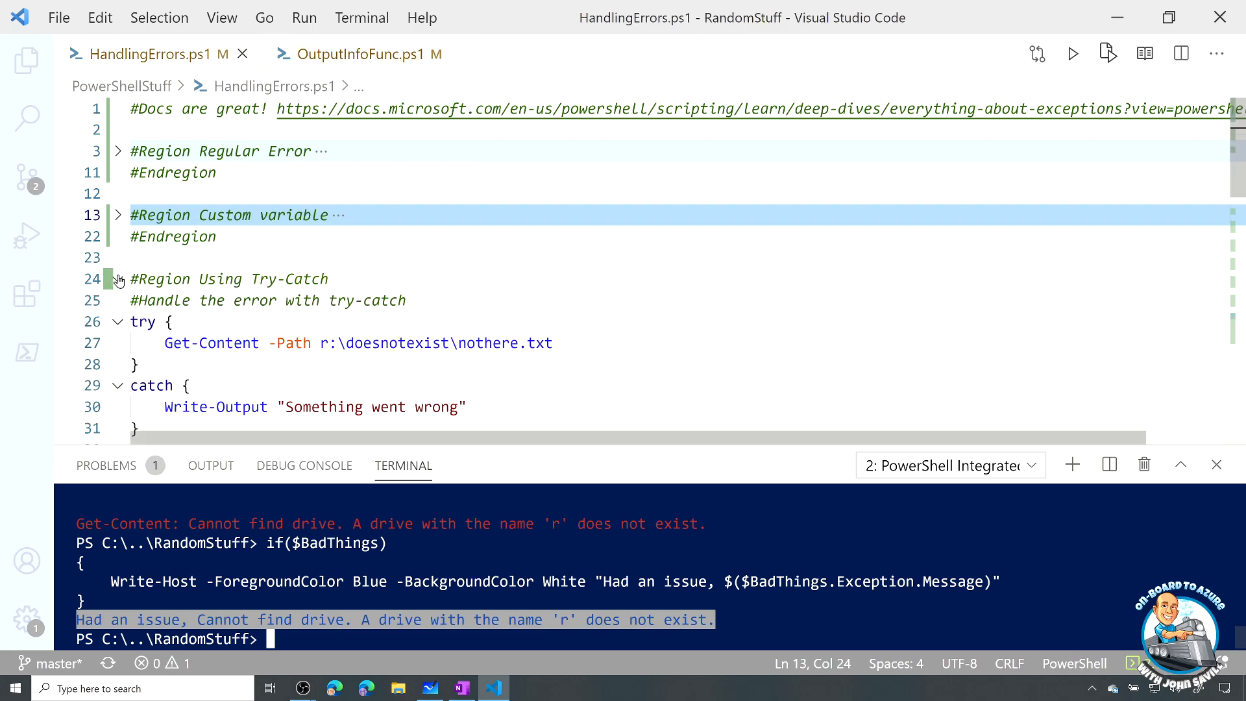
{"action": "scroll", "scroll_direction": "down", "scroll_amount": 3}
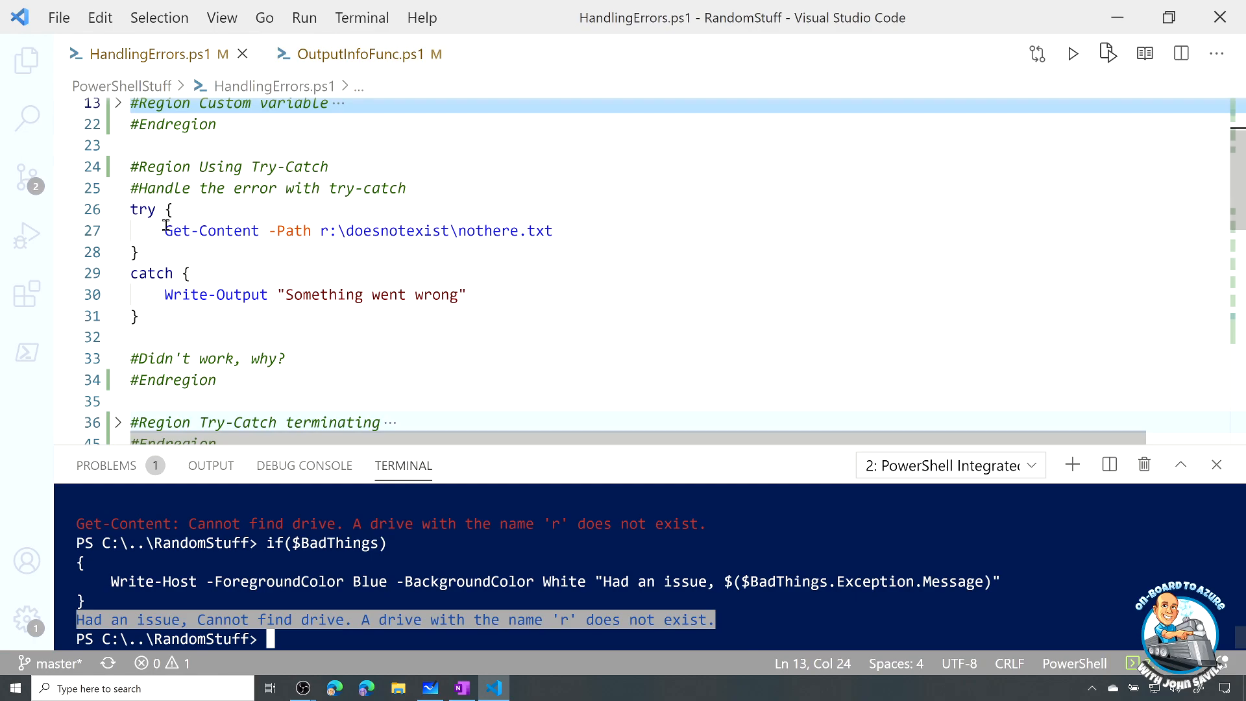
{"action": "mouse_move", "coordinate": [141, 209]}
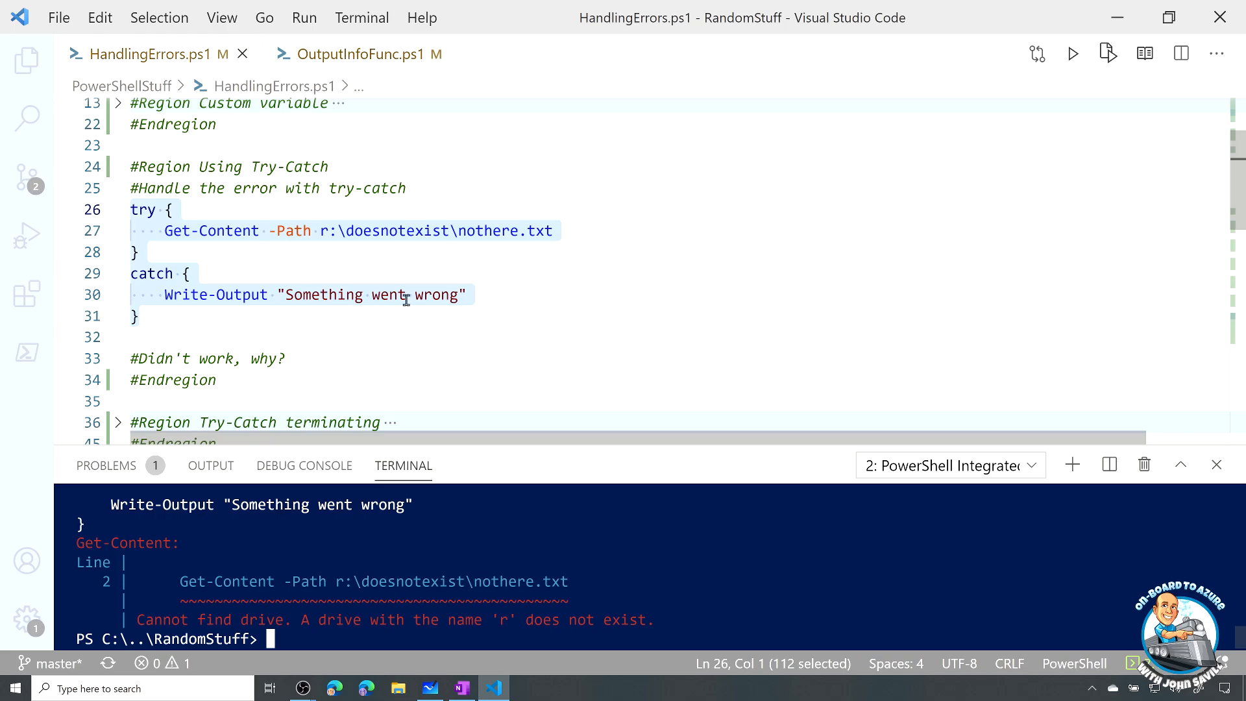
{"action": "mouse_move", "coordinate": [118, 166]}
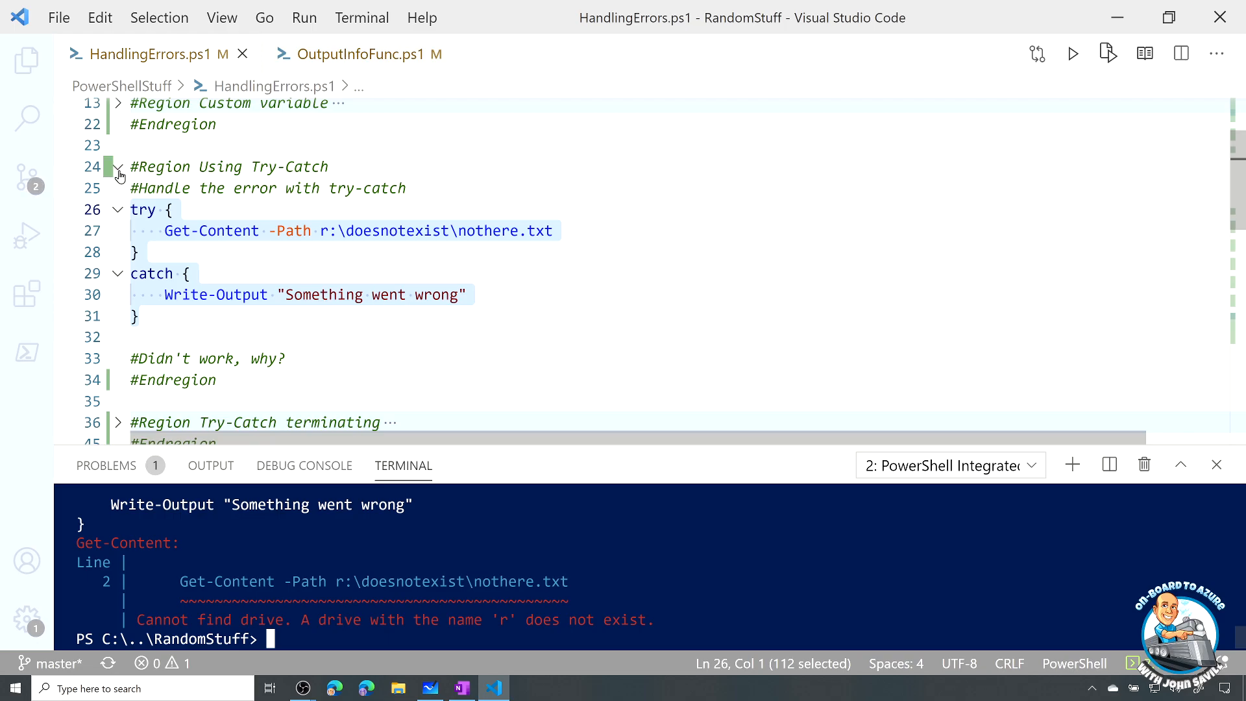
Run the Try-Catch terminating example, then the asdf-asdfasd command alone
{"action": "left_click", "coordinate": [118, 166]}
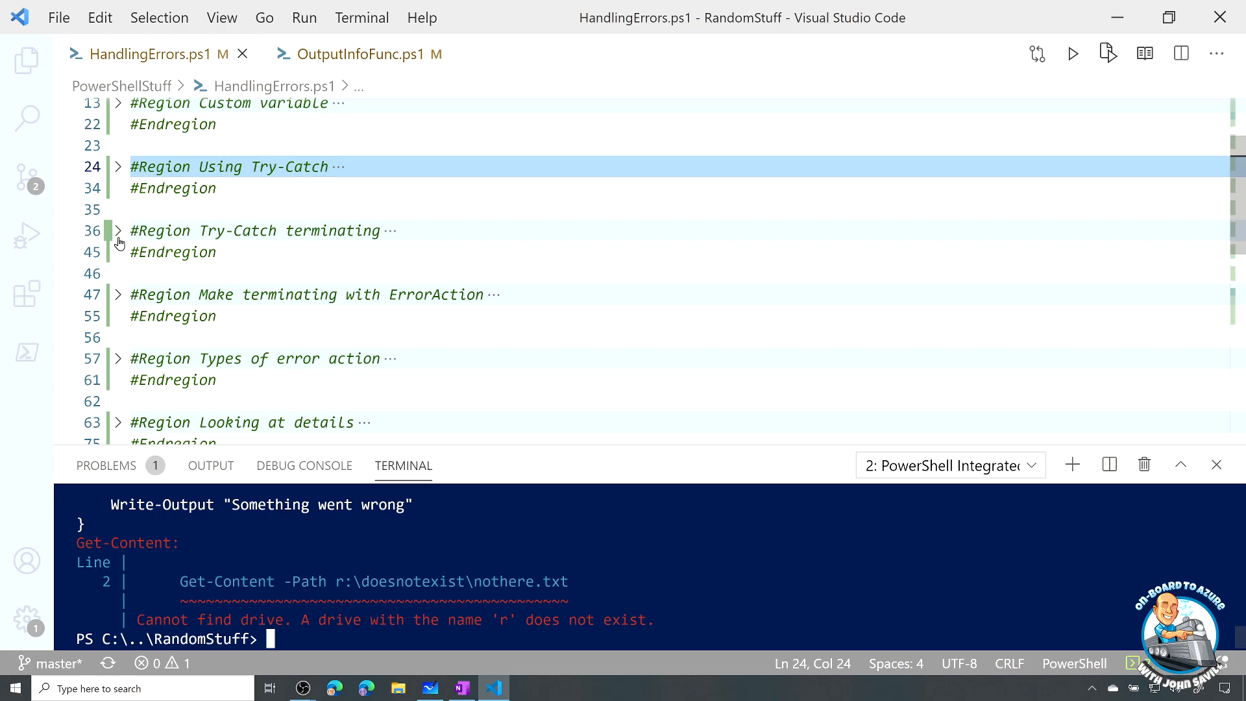
{"action": "left_click", "coordinate": [117, 231]}
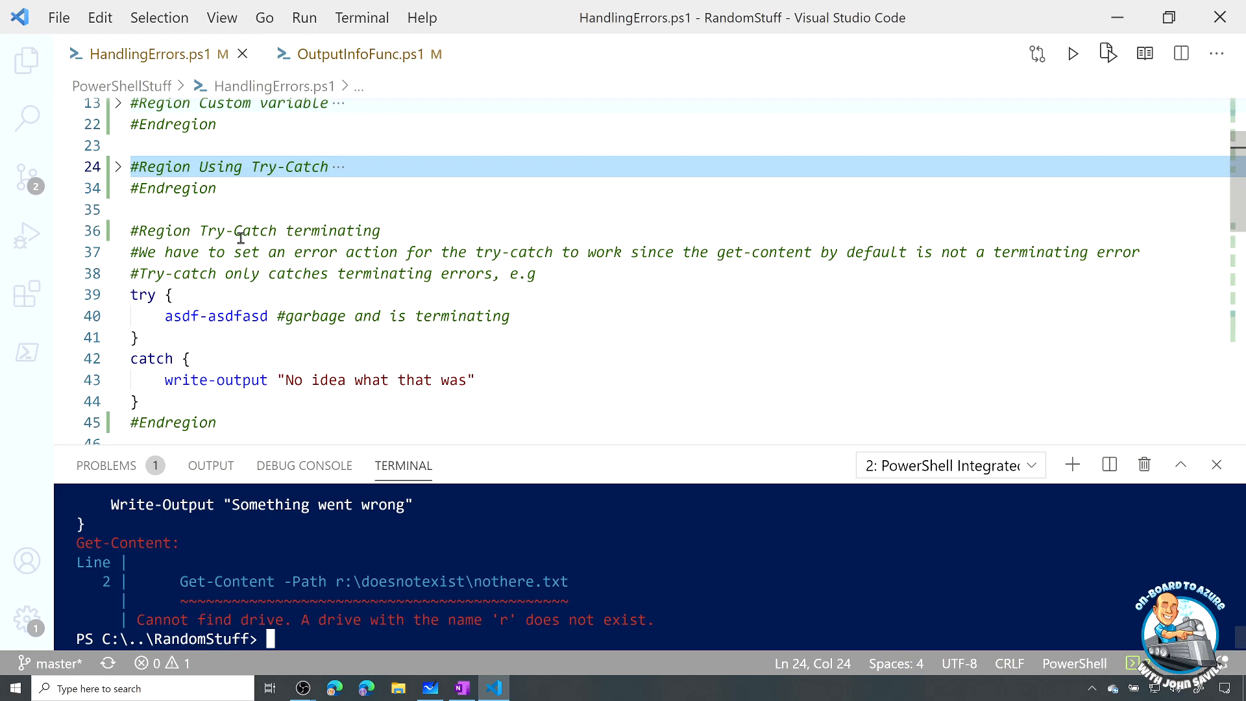
{"action": "left_click", "coordinate": [143, 294]}
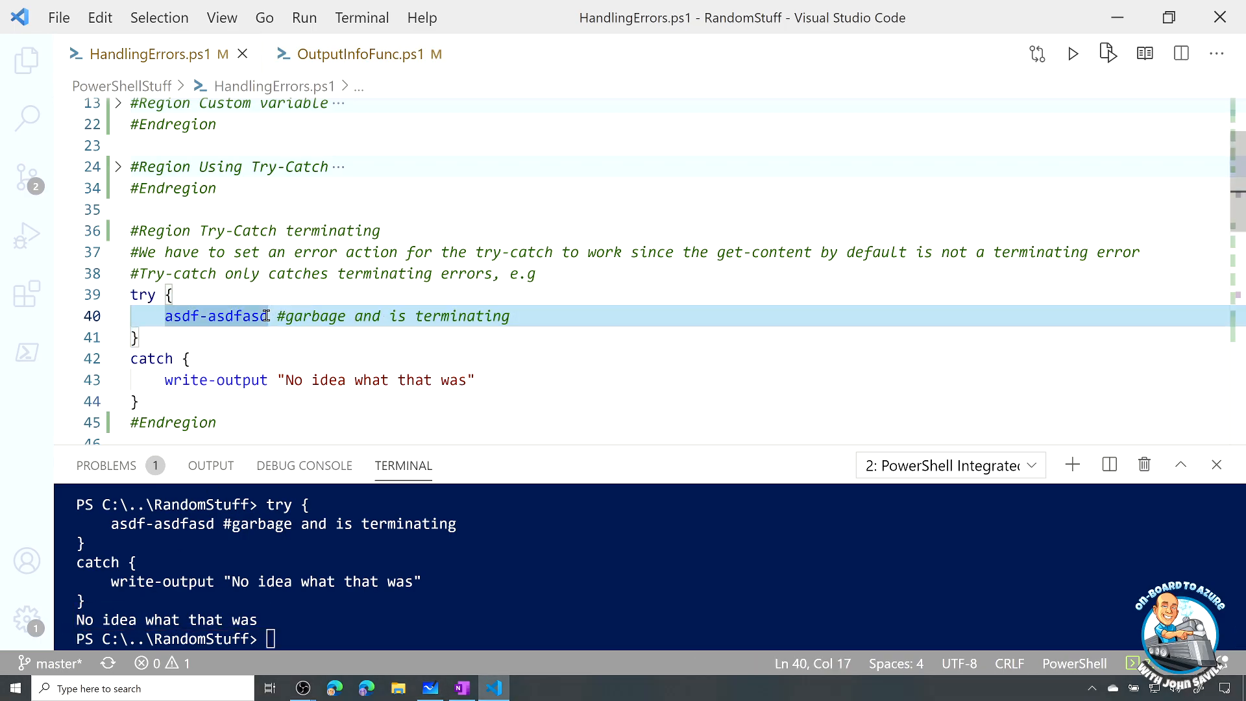
{"action": "key", "text": "Return"}
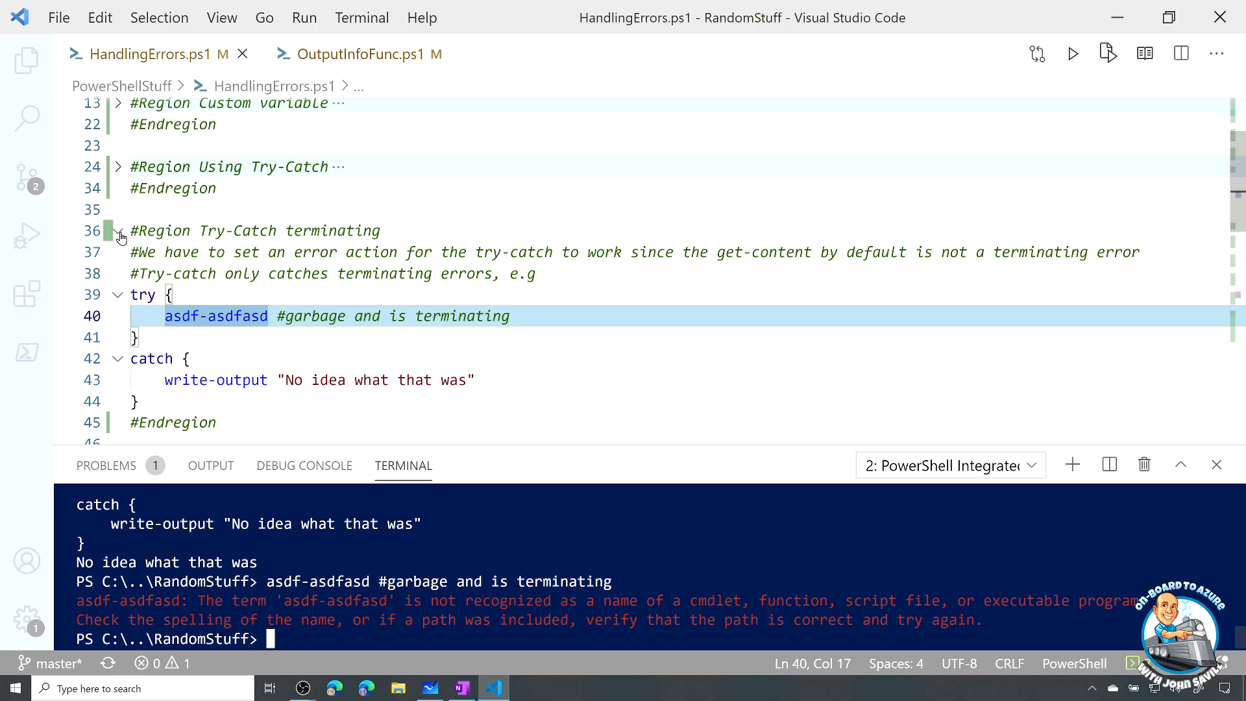
Open the Make terminating with ErrorAction region and run its -ErrorAction Stop try-catch
{"action": "left_click", "coordinate": [118, 231]}
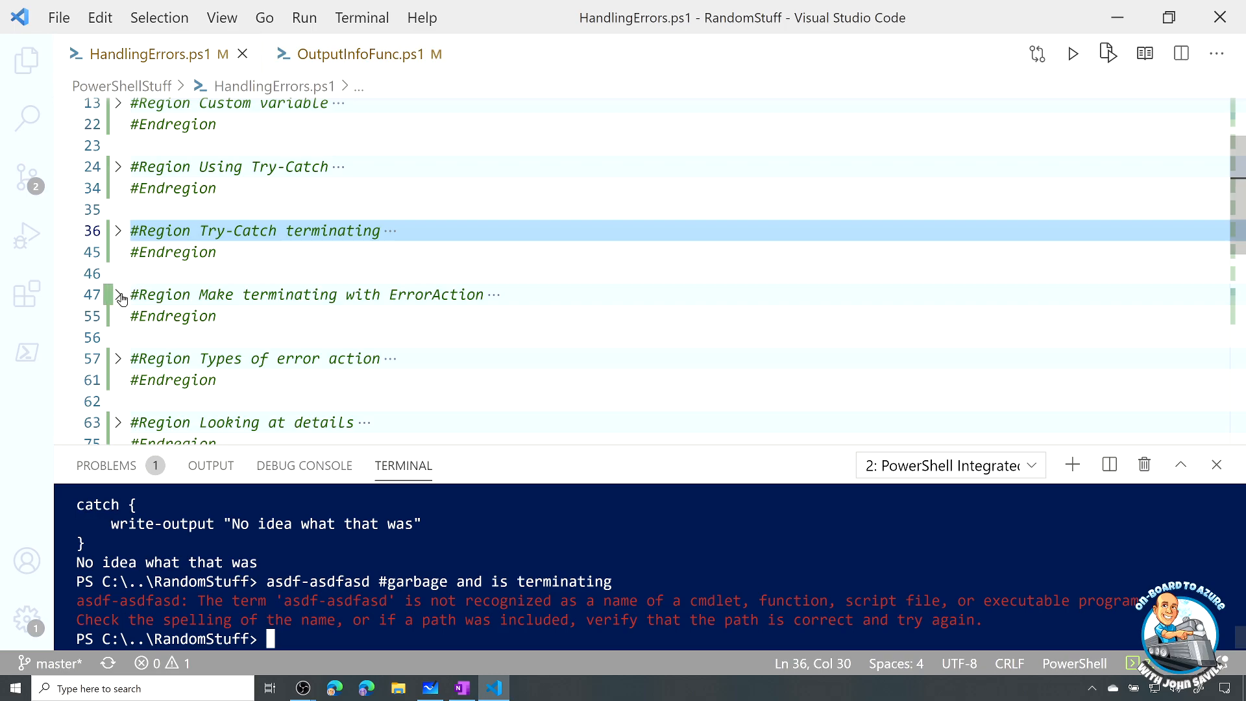
{"action": "mouse_move", "coordinate": [122, 300]}
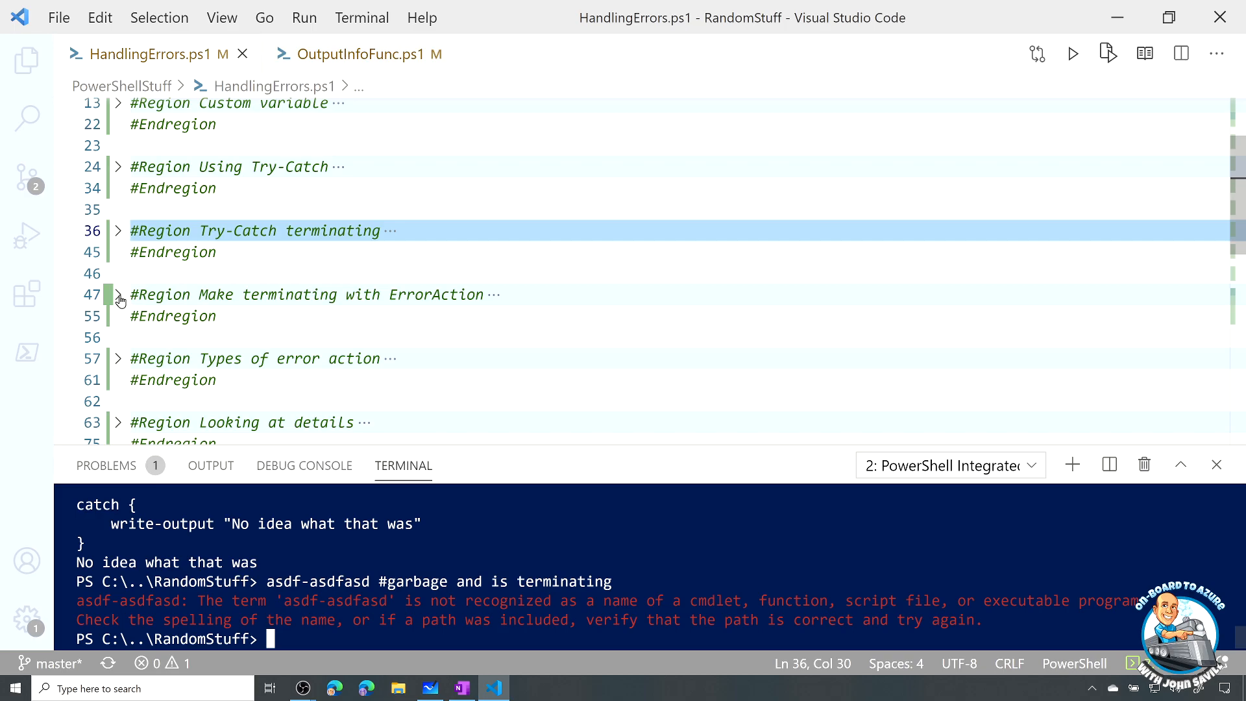
{"action": "left_click", "coordinate": [117, 295]}
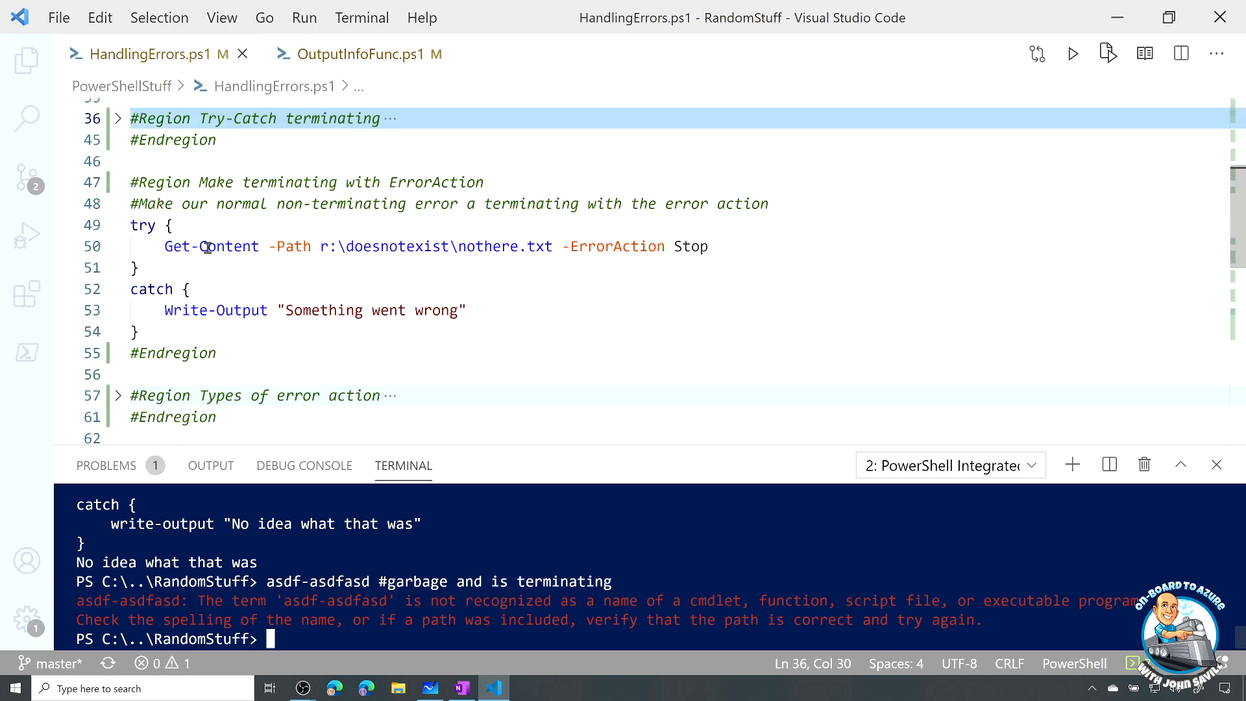
{"action": "mouse_move", "coordinate": [576, 241]}
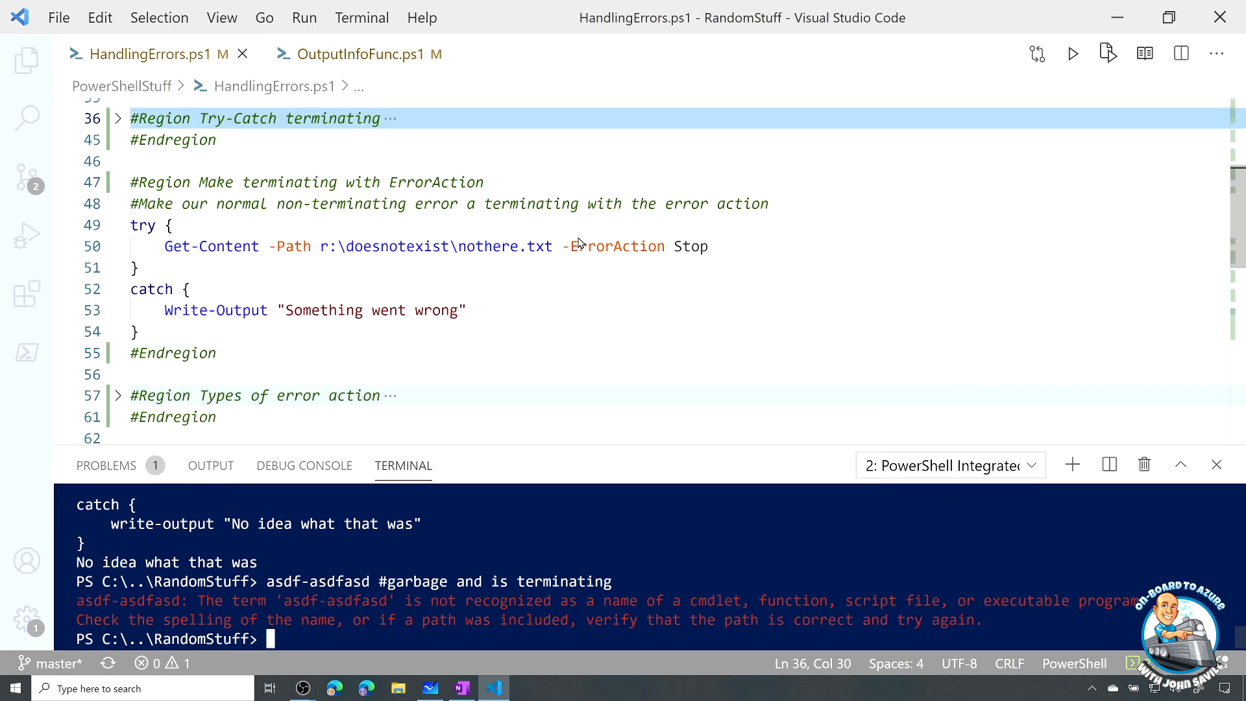
{"action": "double_click", "coordinate": [614, 245]}
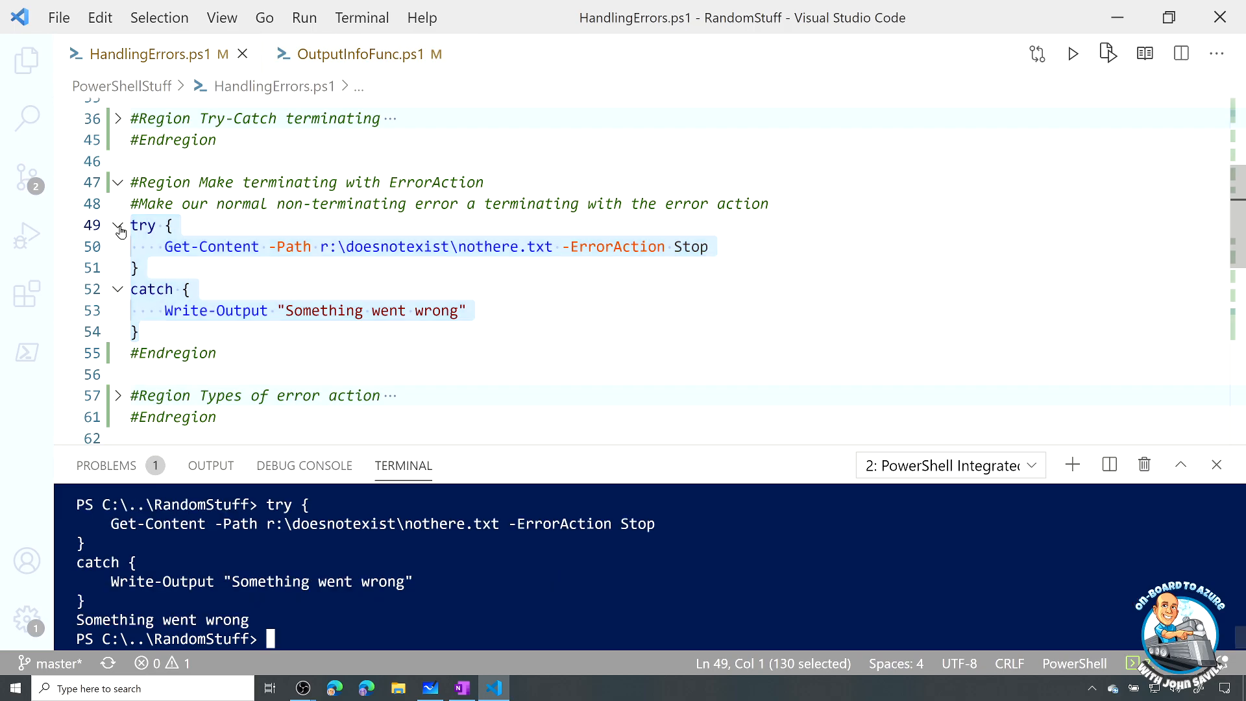
{"action": "mouse_move", "coordinate": [215, 310]}
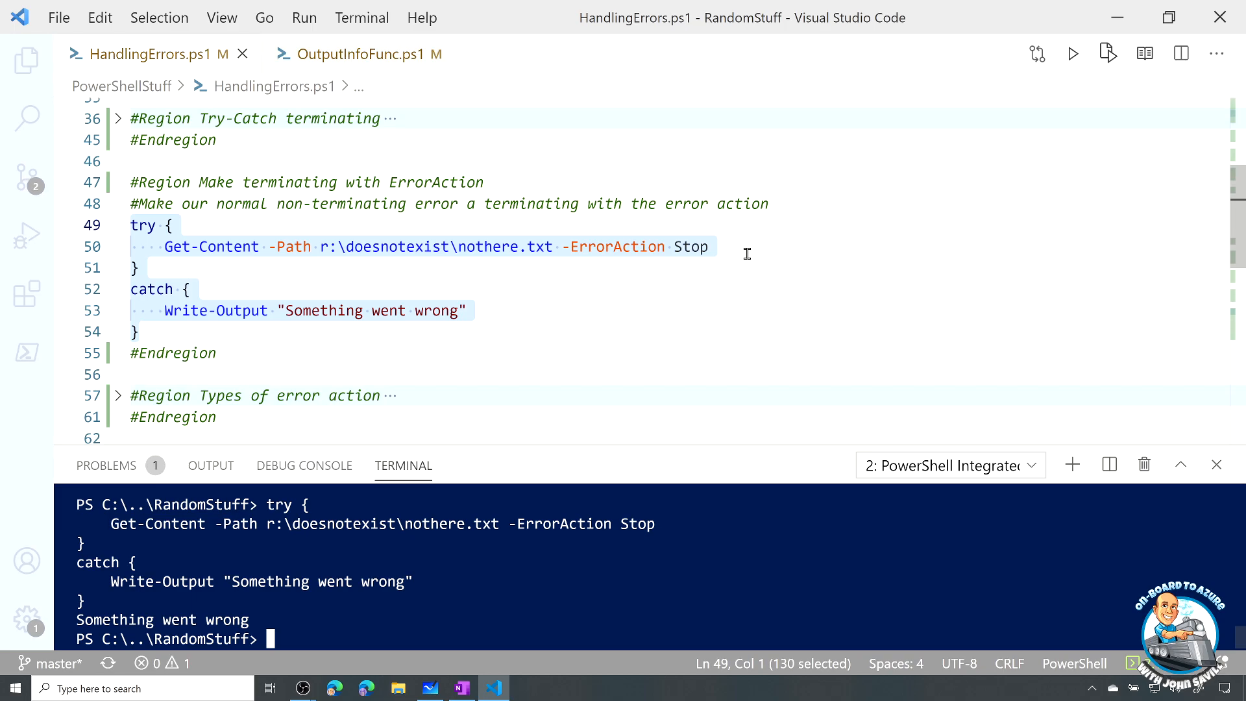
{"action": "mouse_move", "coordinate": [720, 268]}
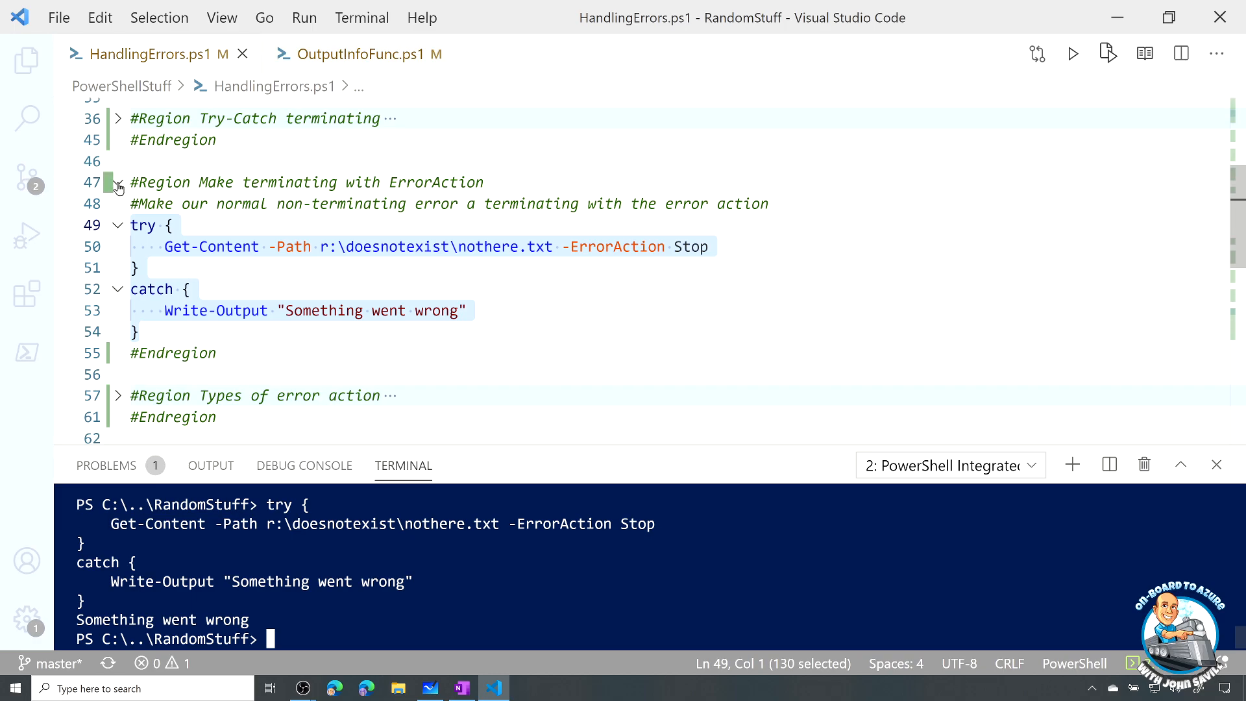
Run the -ErrorAction SilentlyContinue Get-Content line, then Get-Error to reveal DriveNotFound
{"action": "left_click", "coordinate": [118, 182]}
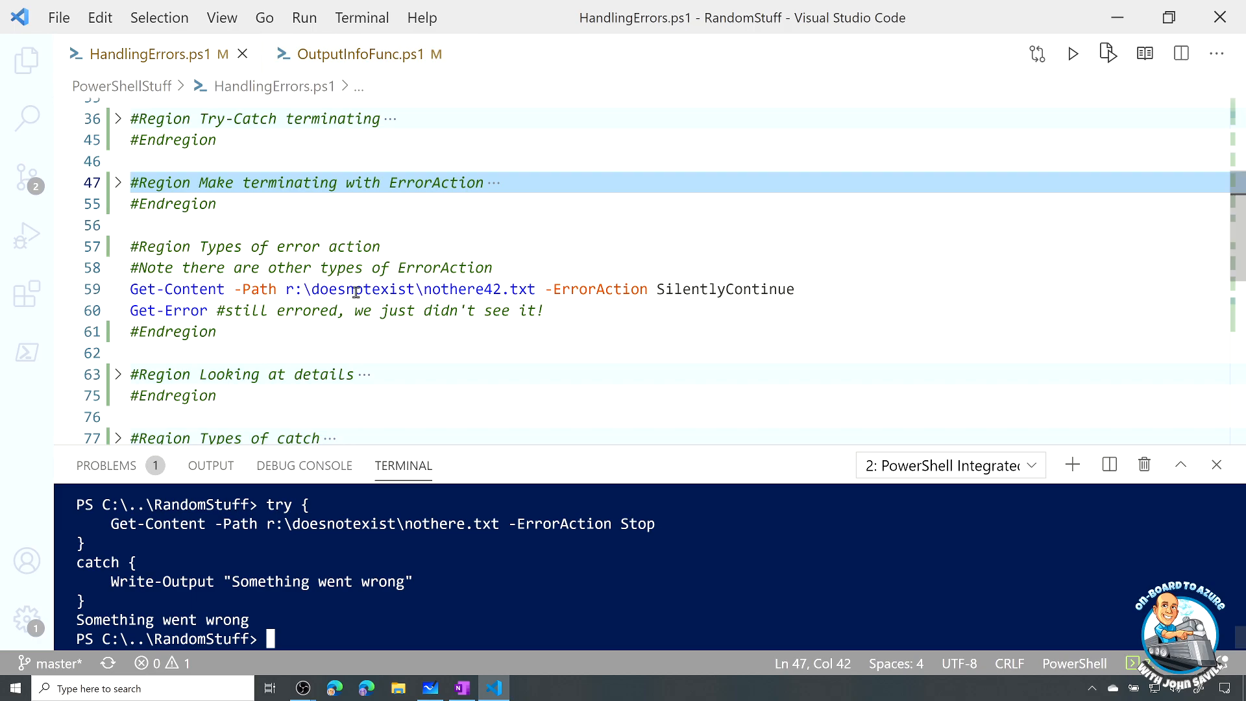
{"action": "double_click", "coordinate": [723, 288]}
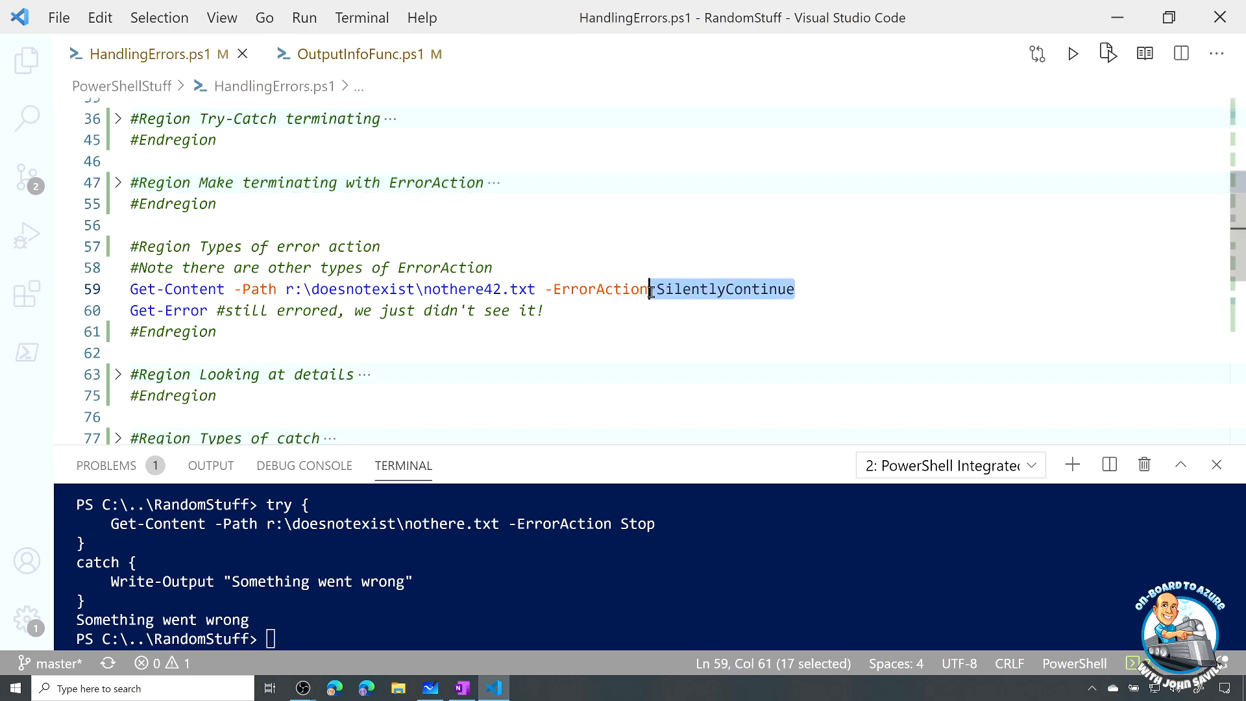
{"action": "key", "text": "Delete"}
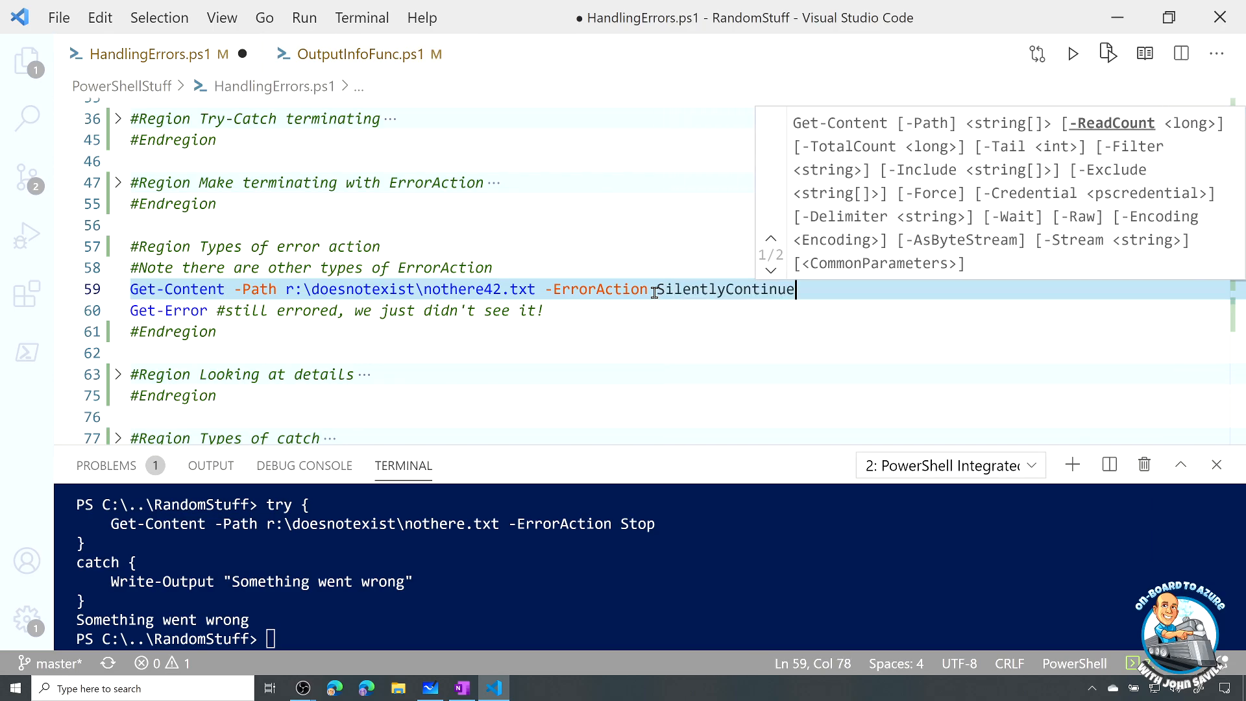
{"action": "left_click", "coordinate": [501, 288]}
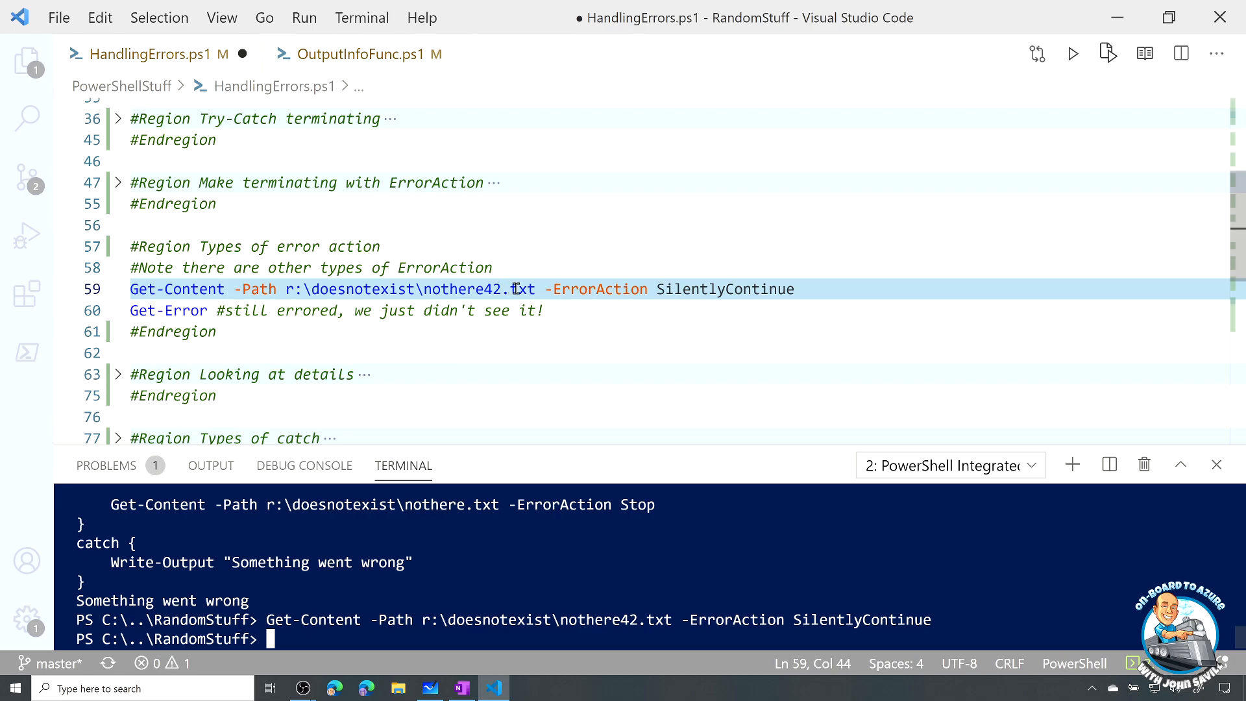
{"action": "mouse_move", "coordinate": [191, 311]}
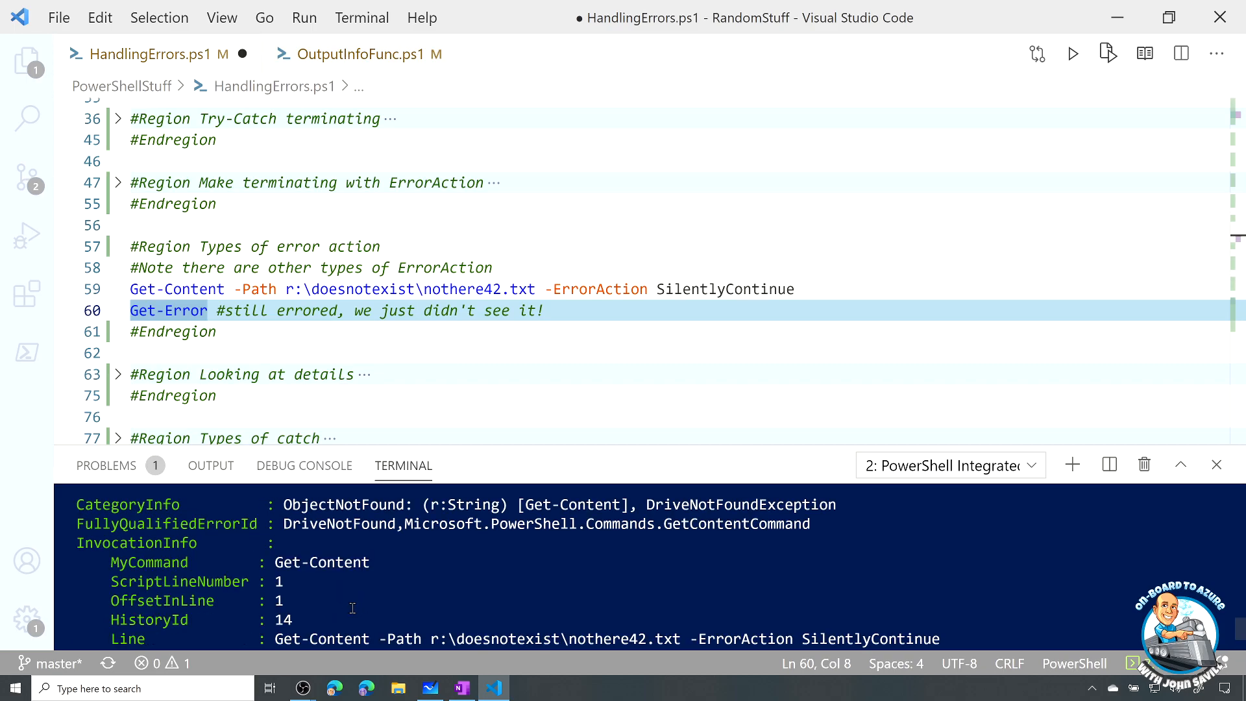
{"action": "mouse_move", "coordinate": [389, 535]}
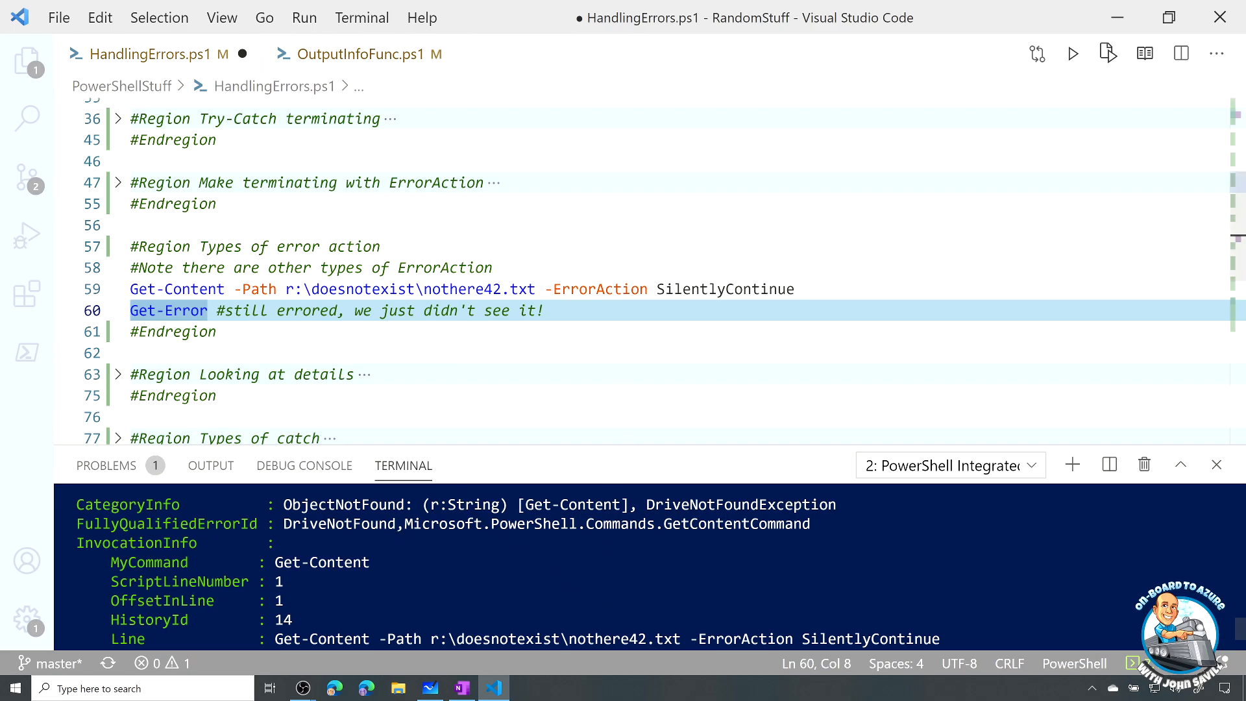
{"action": "double_click", "coordinate": [479, 289]}
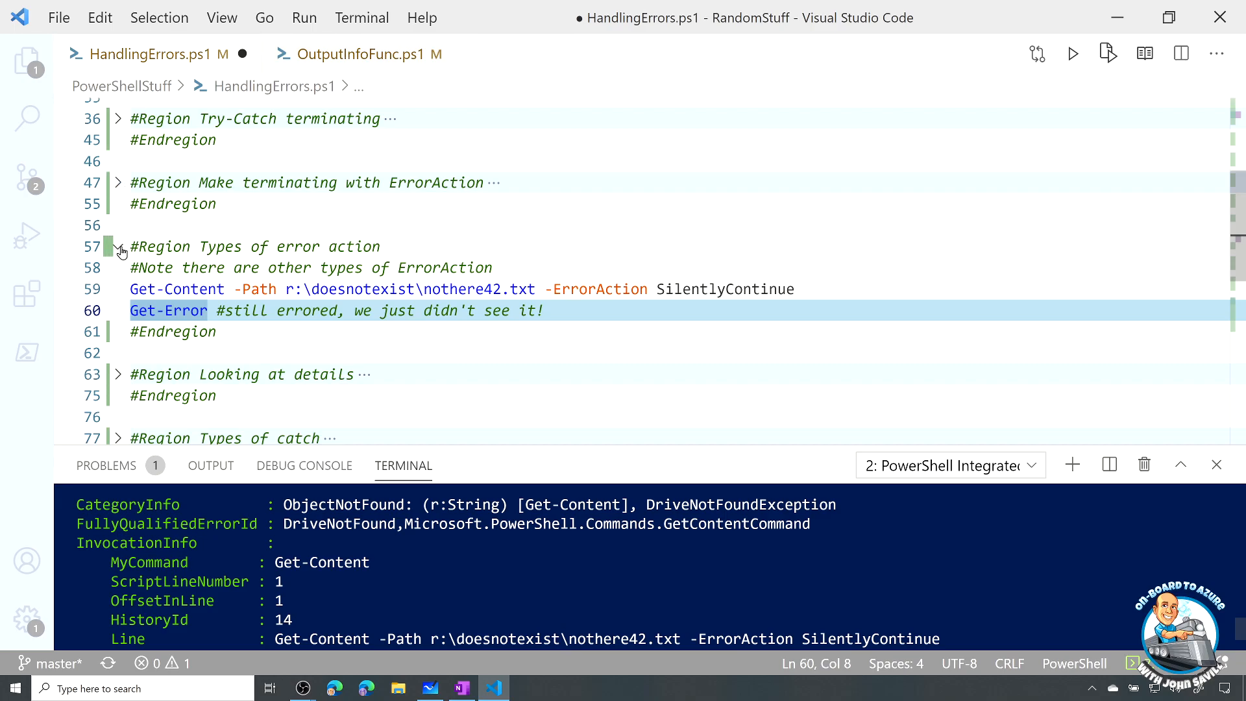
{"action": "left_click", "coordinate": [118, 248]}
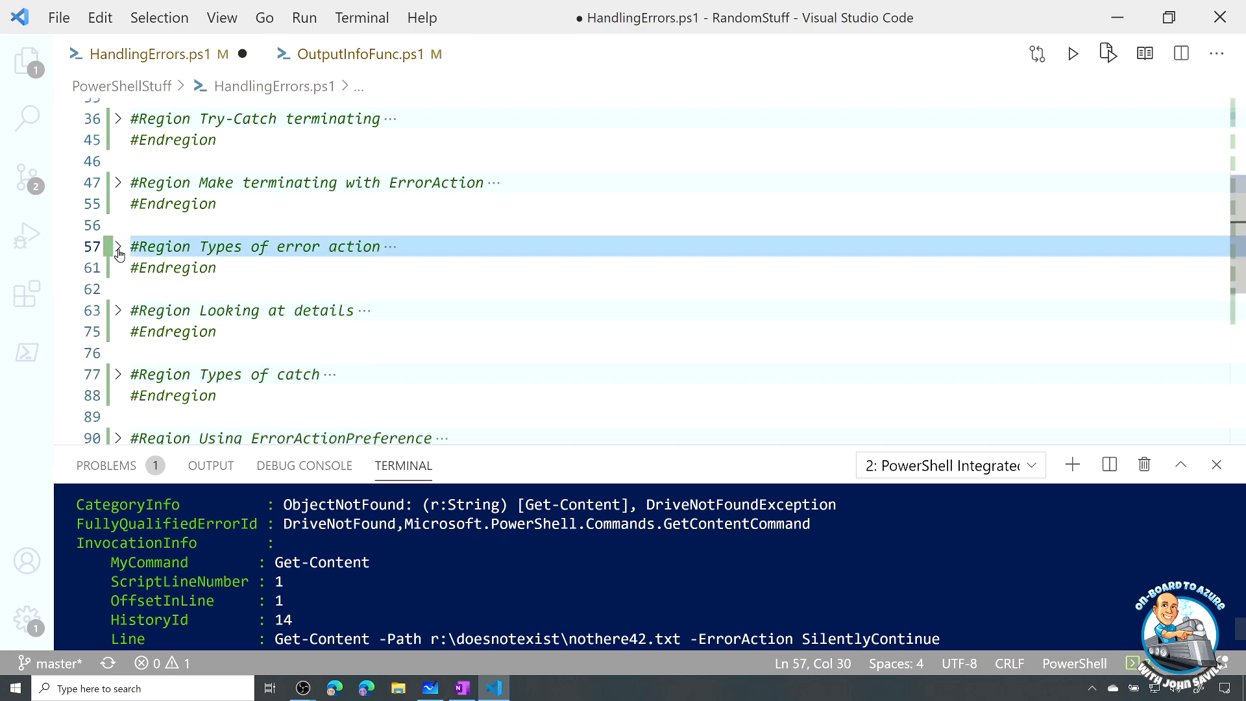
{"action": "mouse_move", "coordinate": [120, 272]}
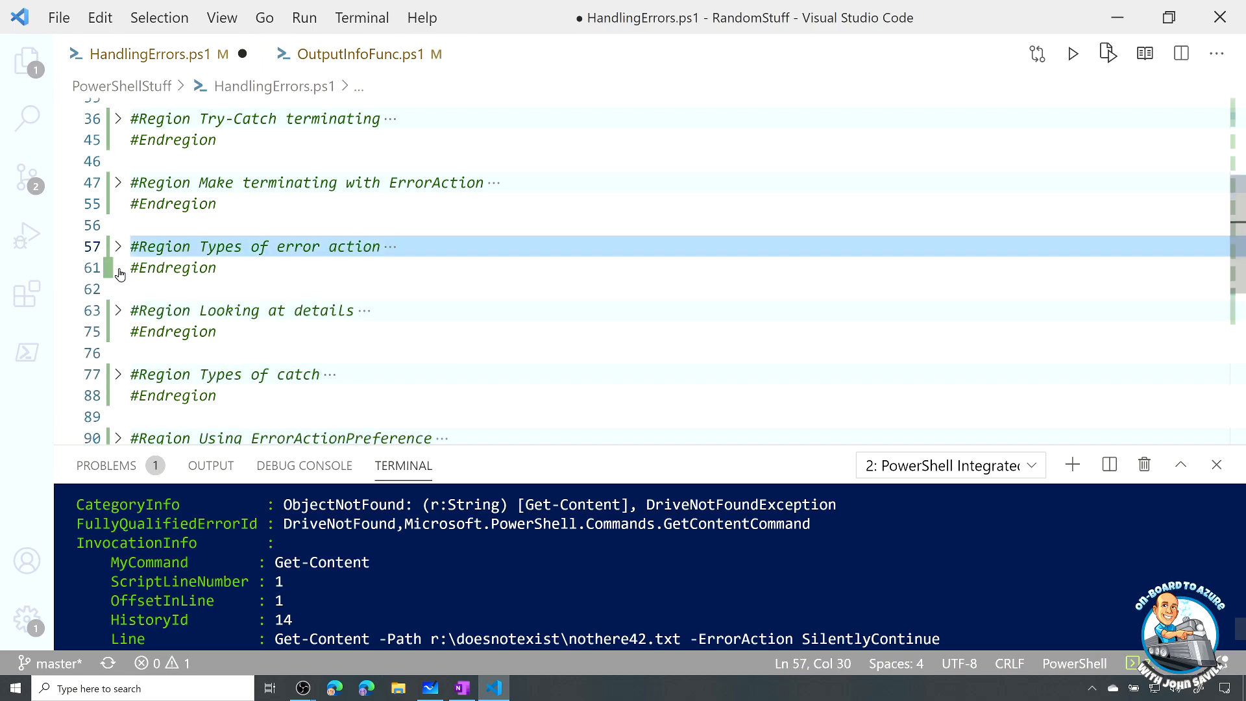
{"action": "left_click", "coordinate": [117, 310]}
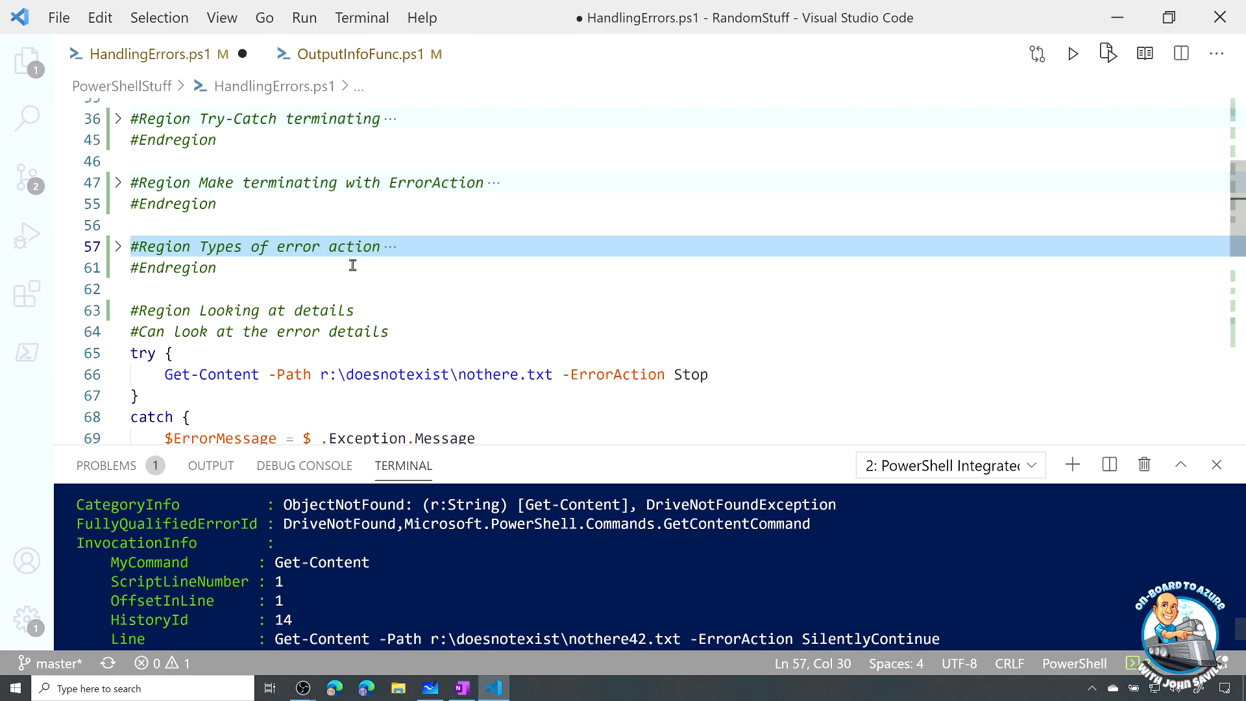
{"action": "scroll", "scroll_direction": "down", "scroll_amount": 3}
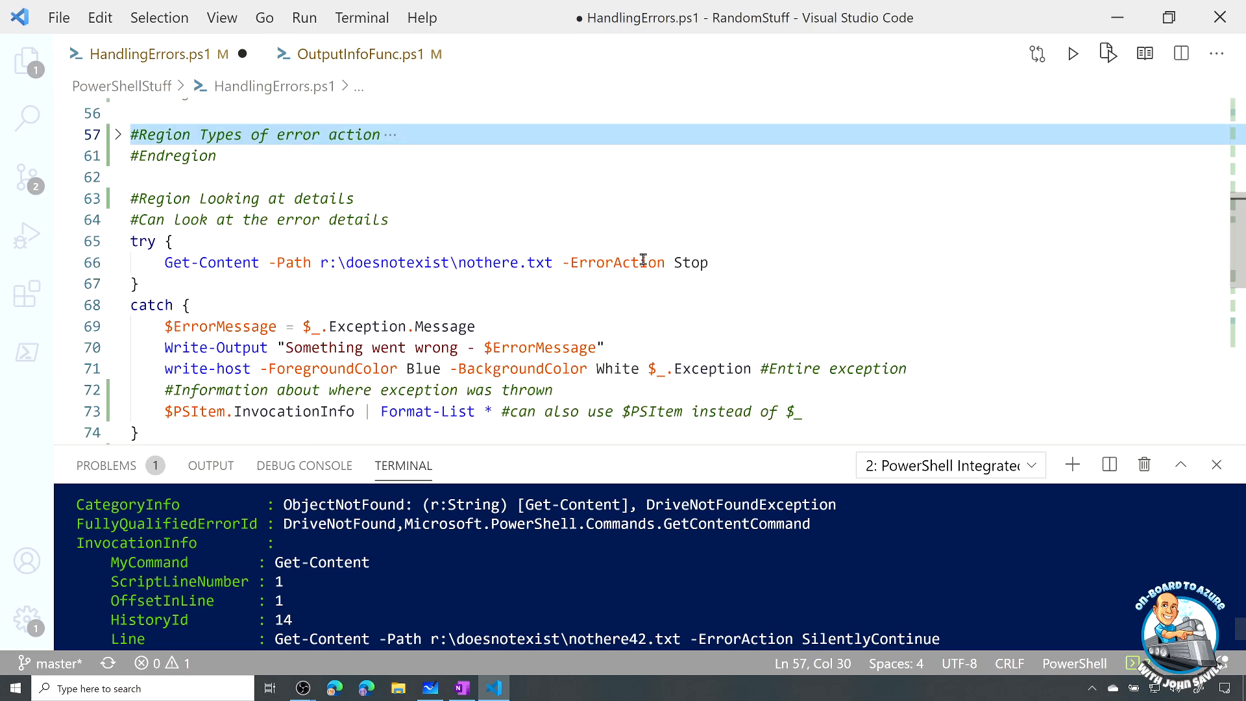
{"action": "mouse_move", "coordinate": [612, 262]}
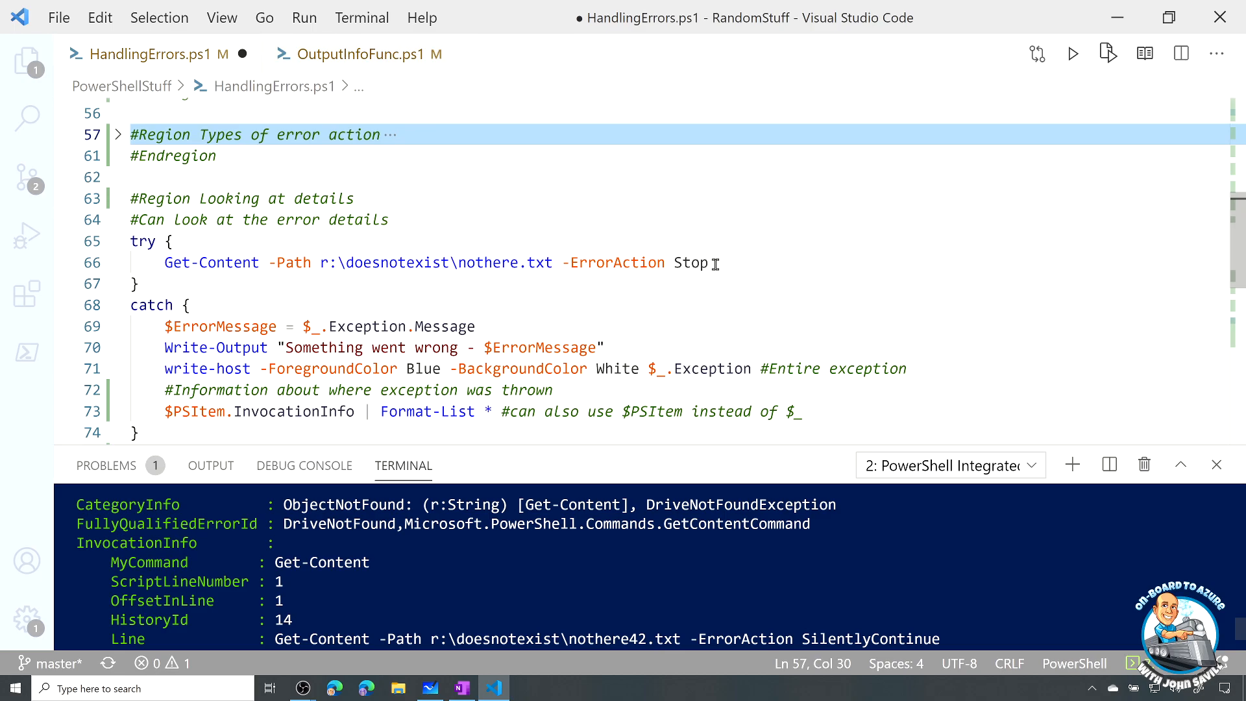
{"action": "mouse_move", "coordinate": [357, 290]}
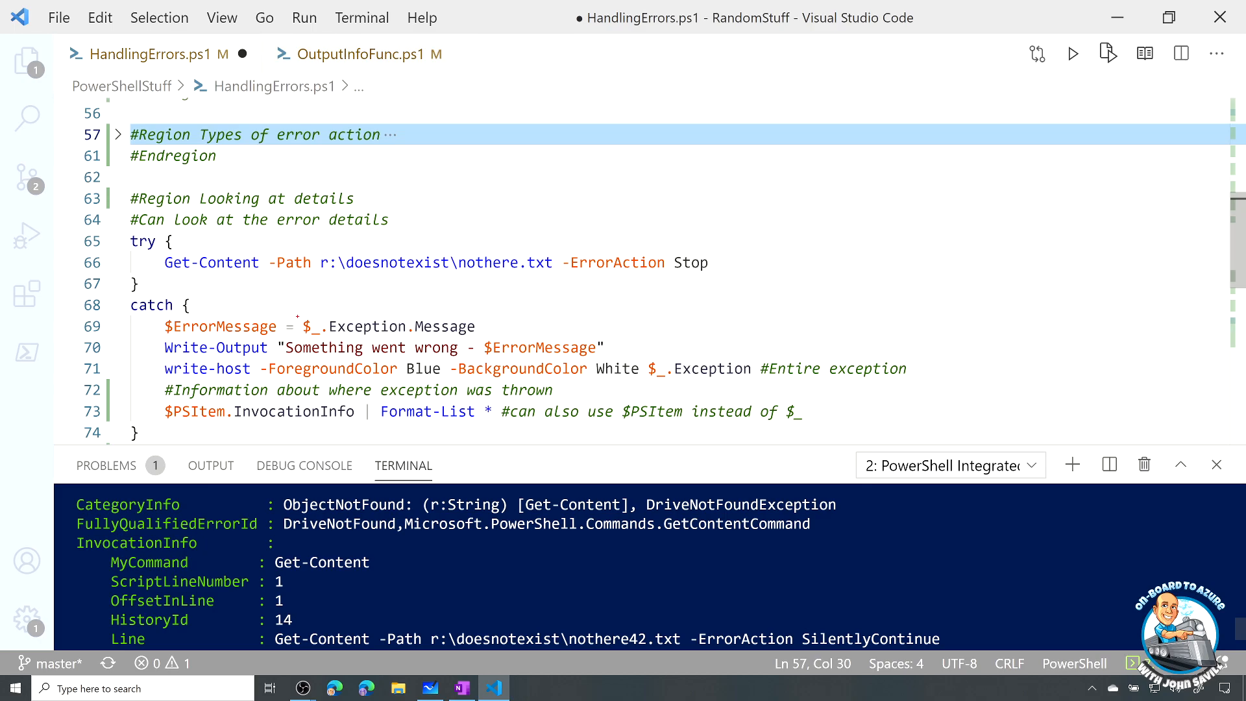
{"action": "double_click", "coordinate": [309, 326]}
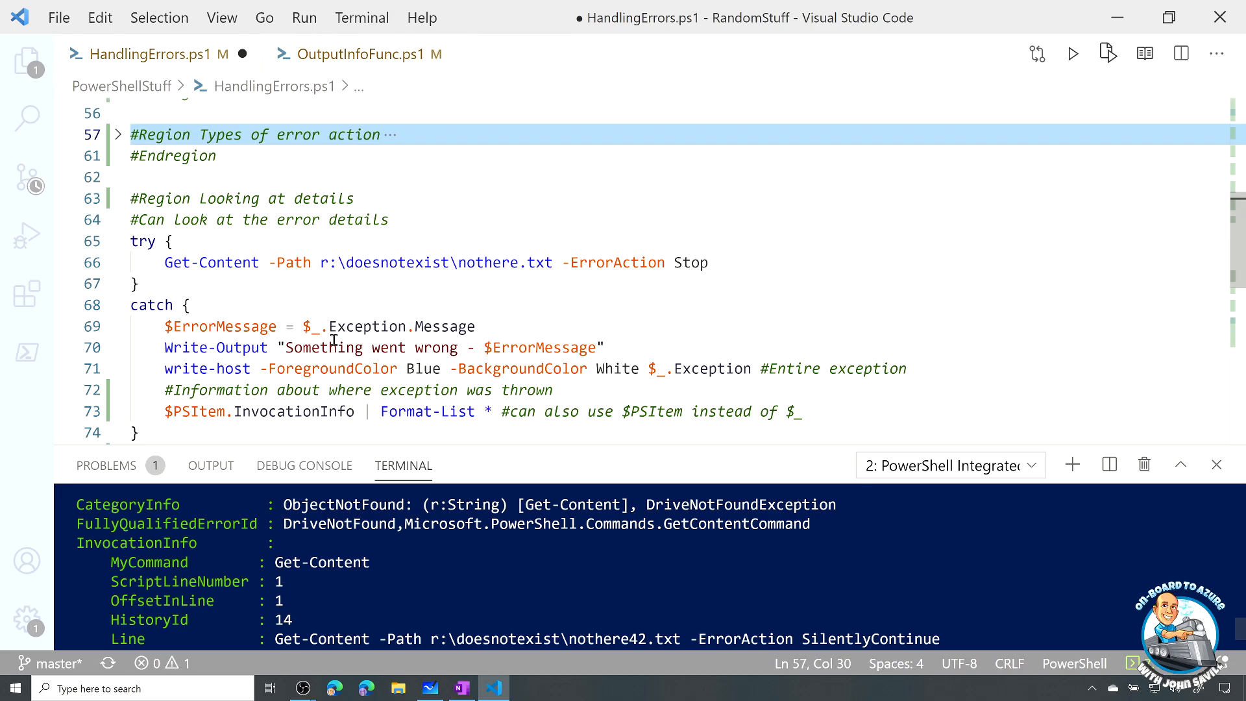
{"action": "left_click", "coordinate": [256, 368]}
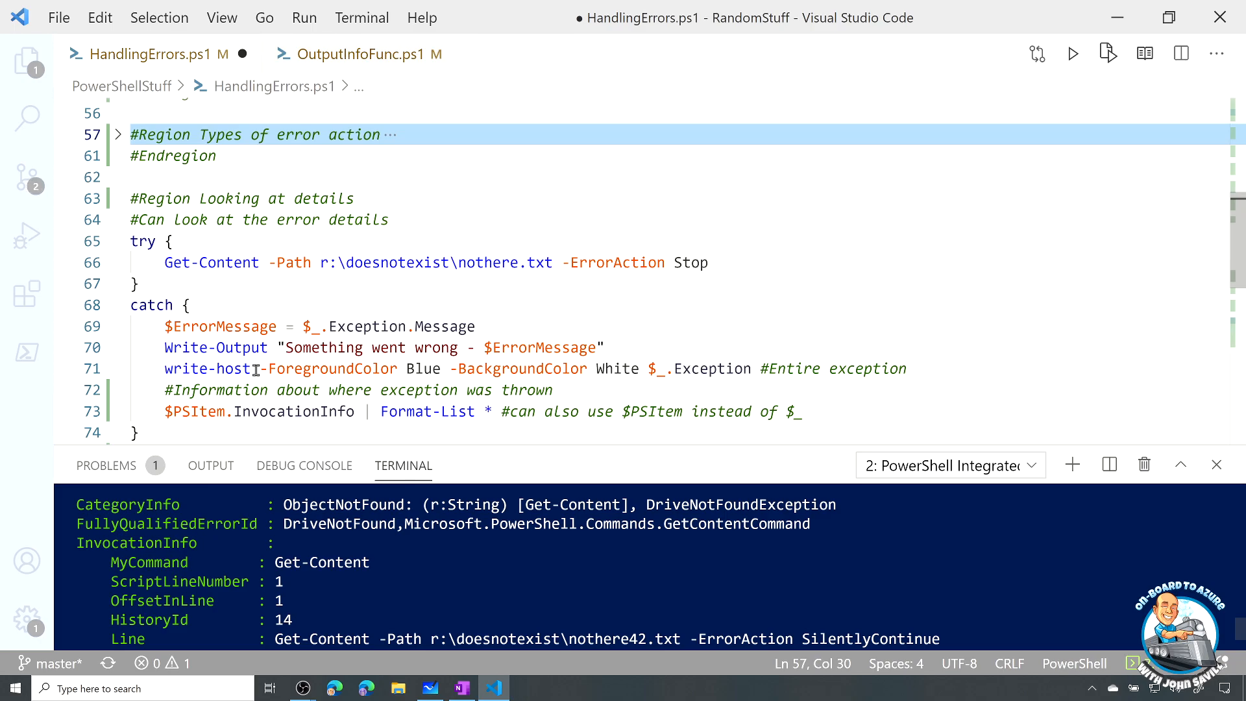
{"action": "mouse_move", "coordinate": [404, 368]}
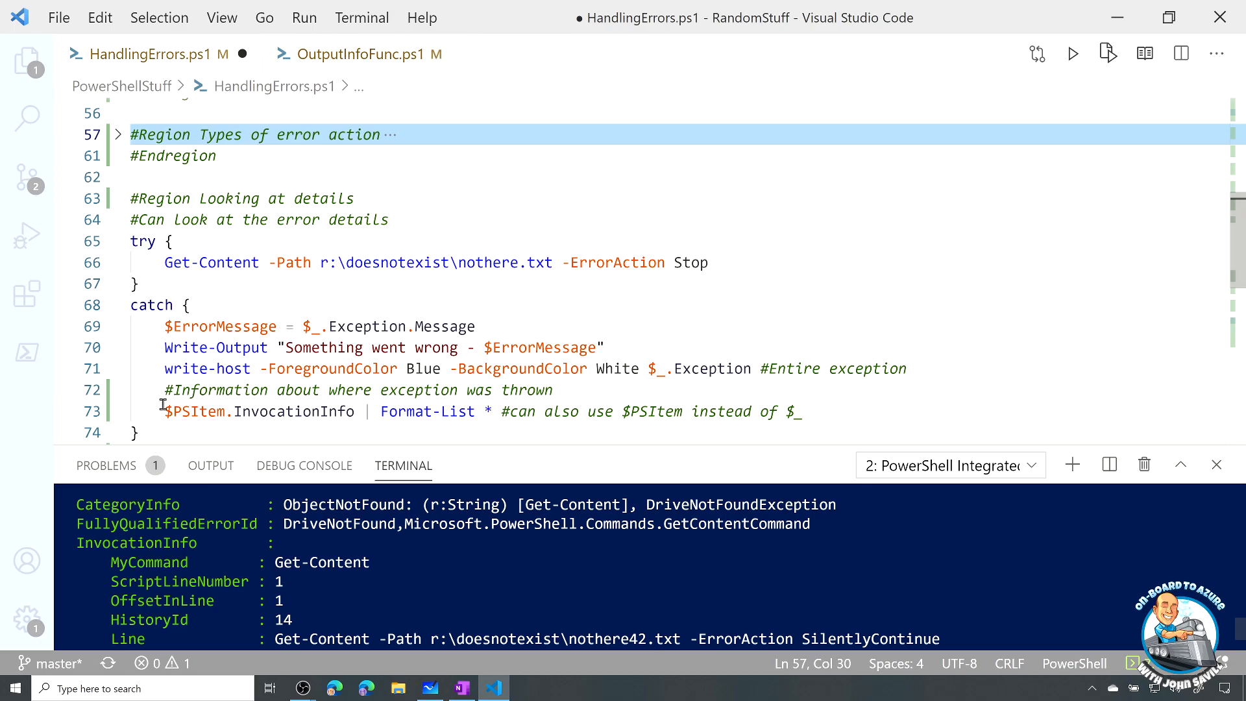
{"action": "double_click", "coordinate": [230, 411]}
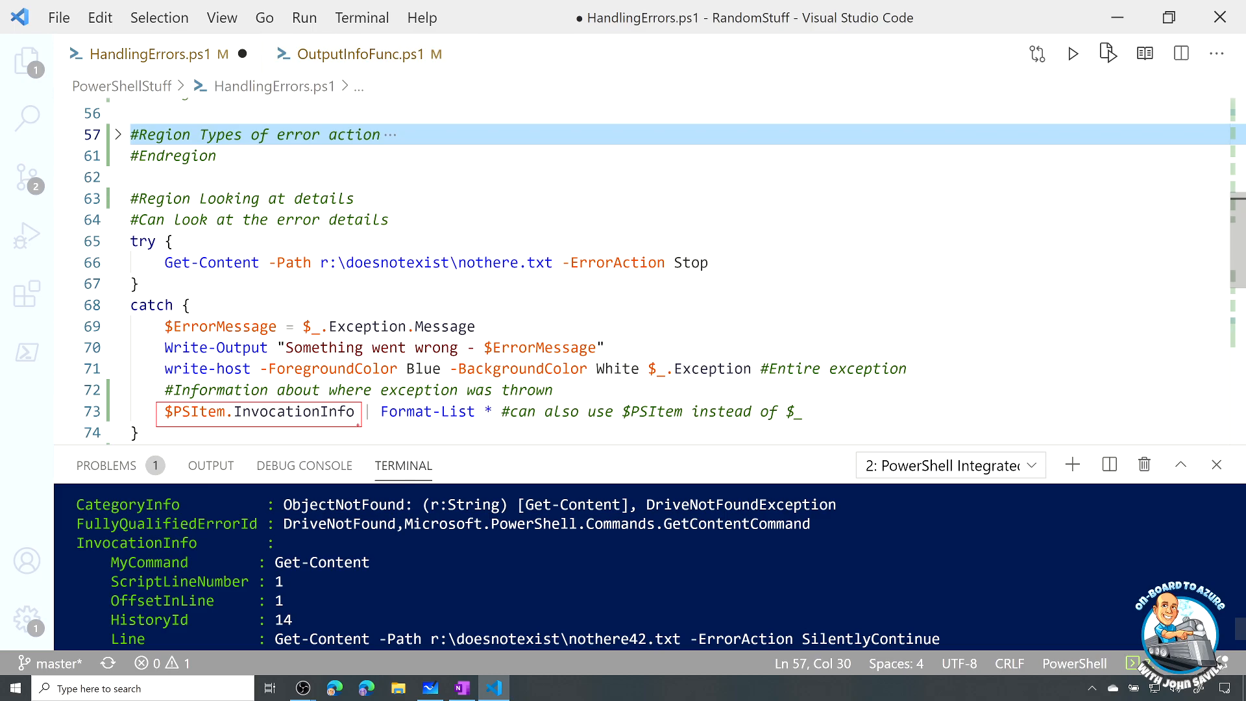
{"action": "left_click", "coordinate": [358, 425]}
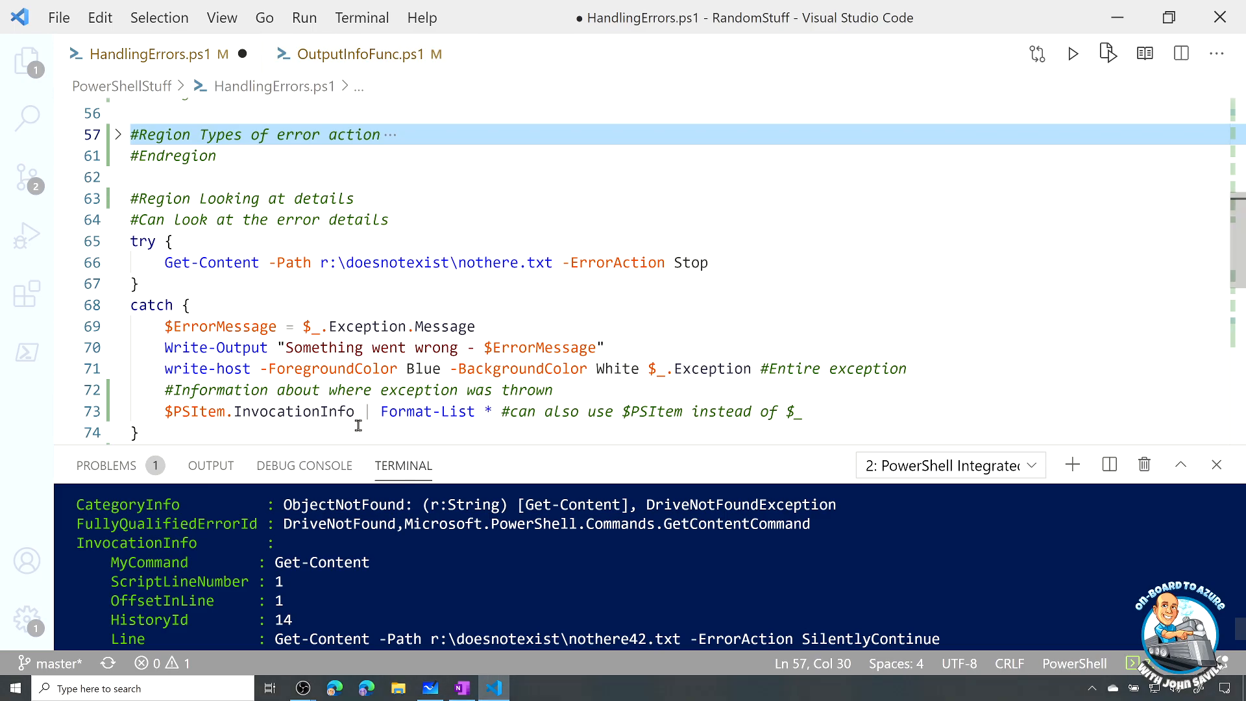
{"action": "mouse_move", "coordinate": [300, 421]}
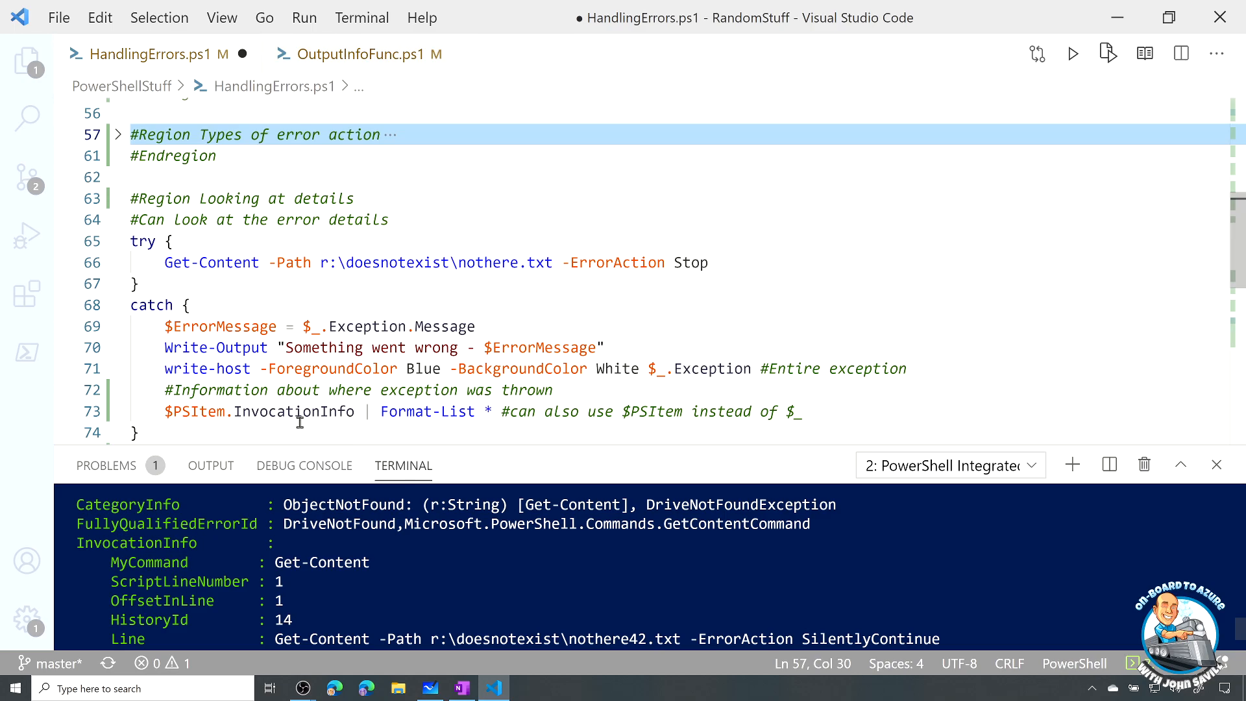
{"action": "scroll", "scroll_direction": "down", "scroll_amount": 3}
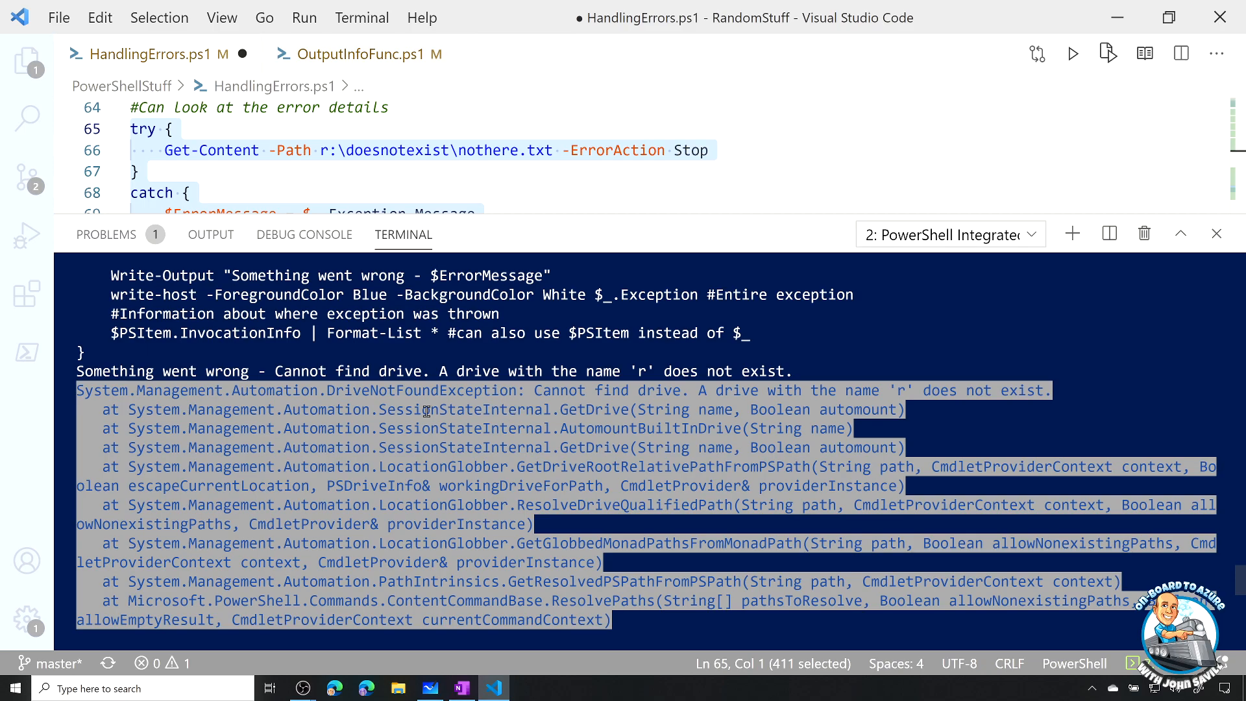
Scroll through the Looking at details output showing the exception and InvocationInfo
{"action": "scroll", "scroll_direction": "down", "scroll_amount": 3}
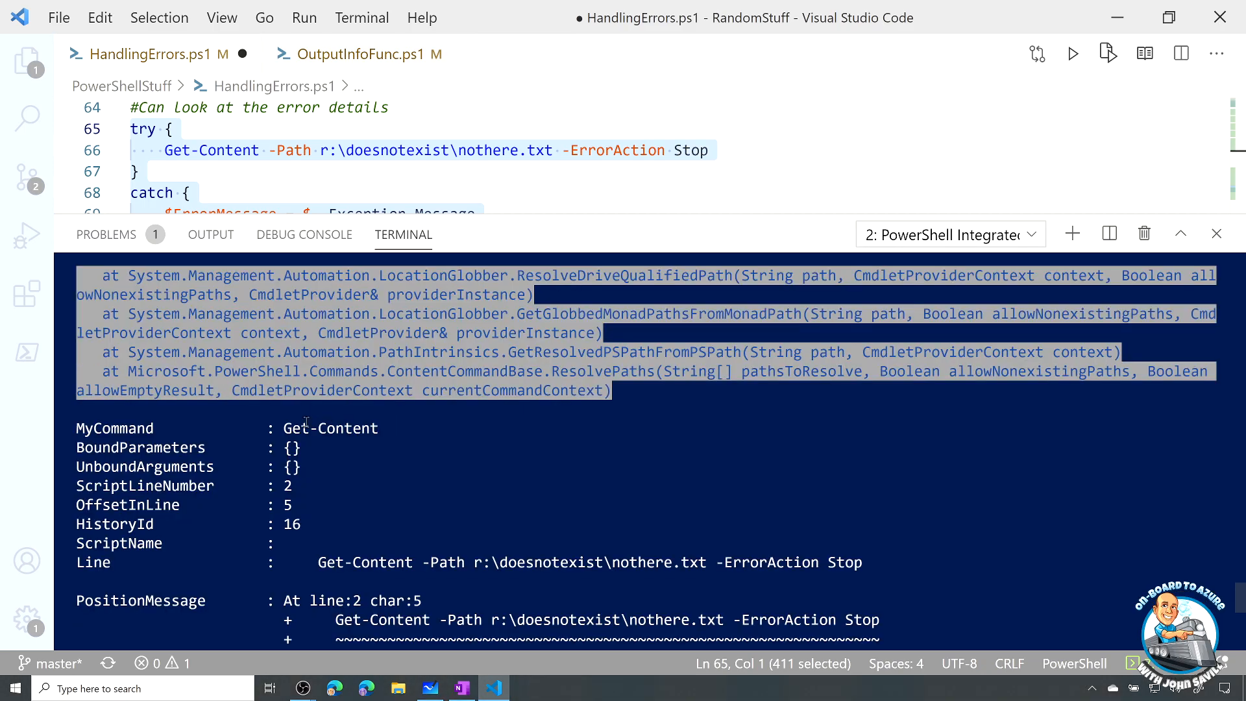
{"action": "scroll", "scroll_direction": "down", "scroll_amount": 3}
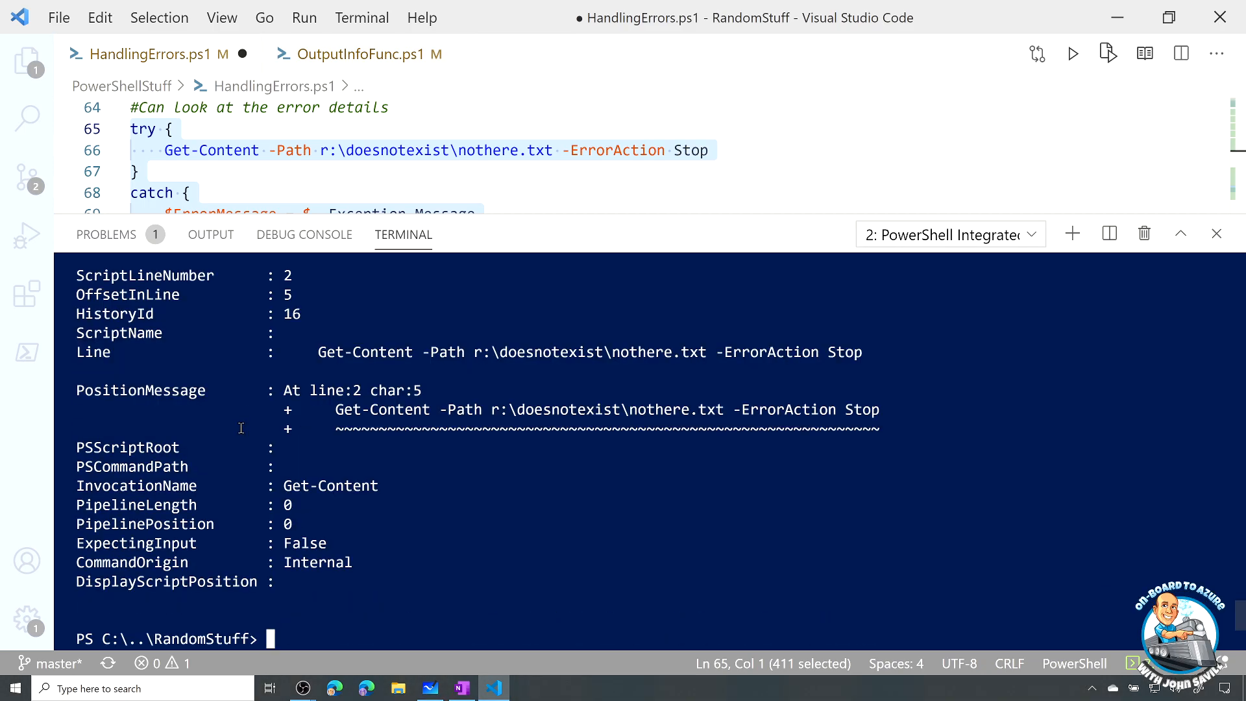
{"action": "mouse_move", "coordinate": [334, 481]}
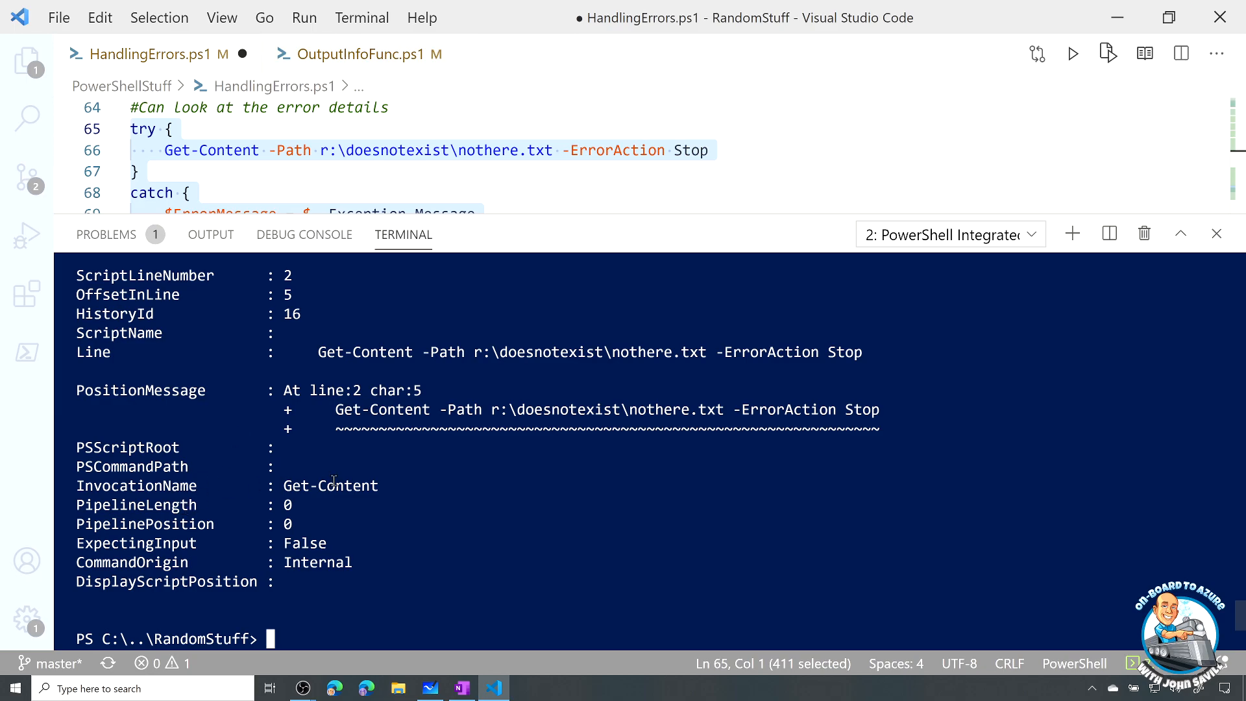
{"action": "mouse_move", "coordinate": [374, 493]}
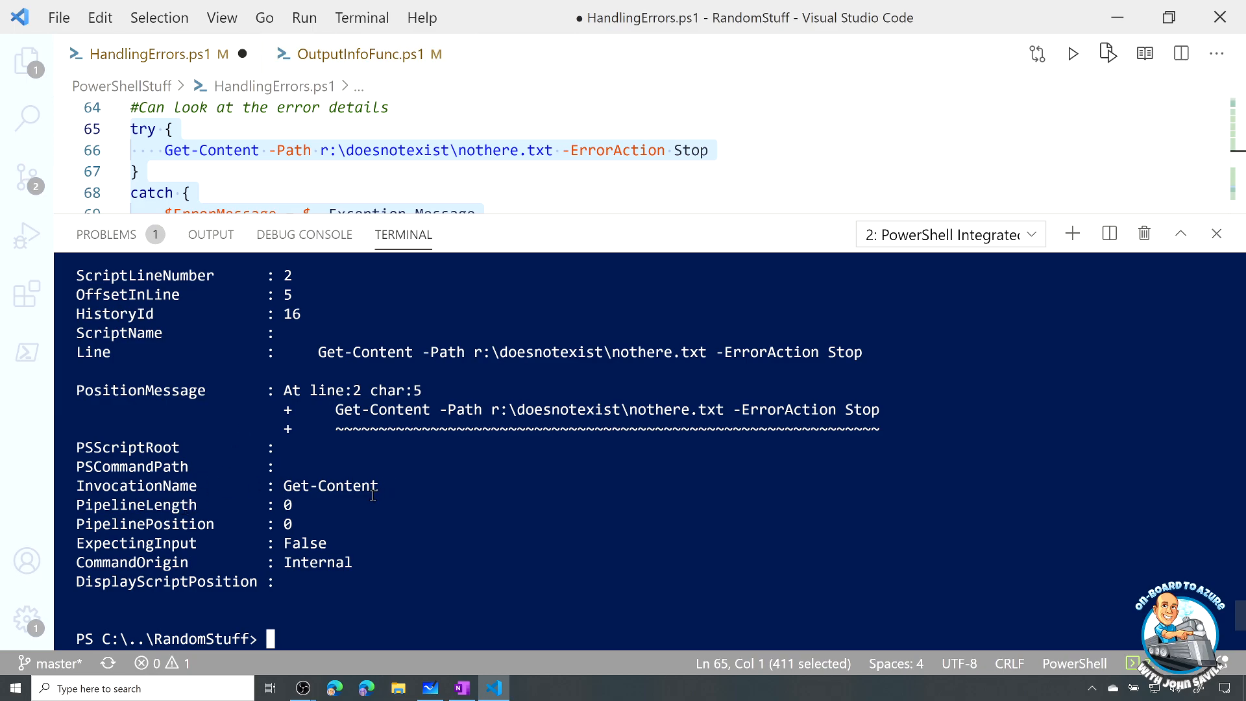
{"action": "mouse_move", "coordinate": [553, 181]}
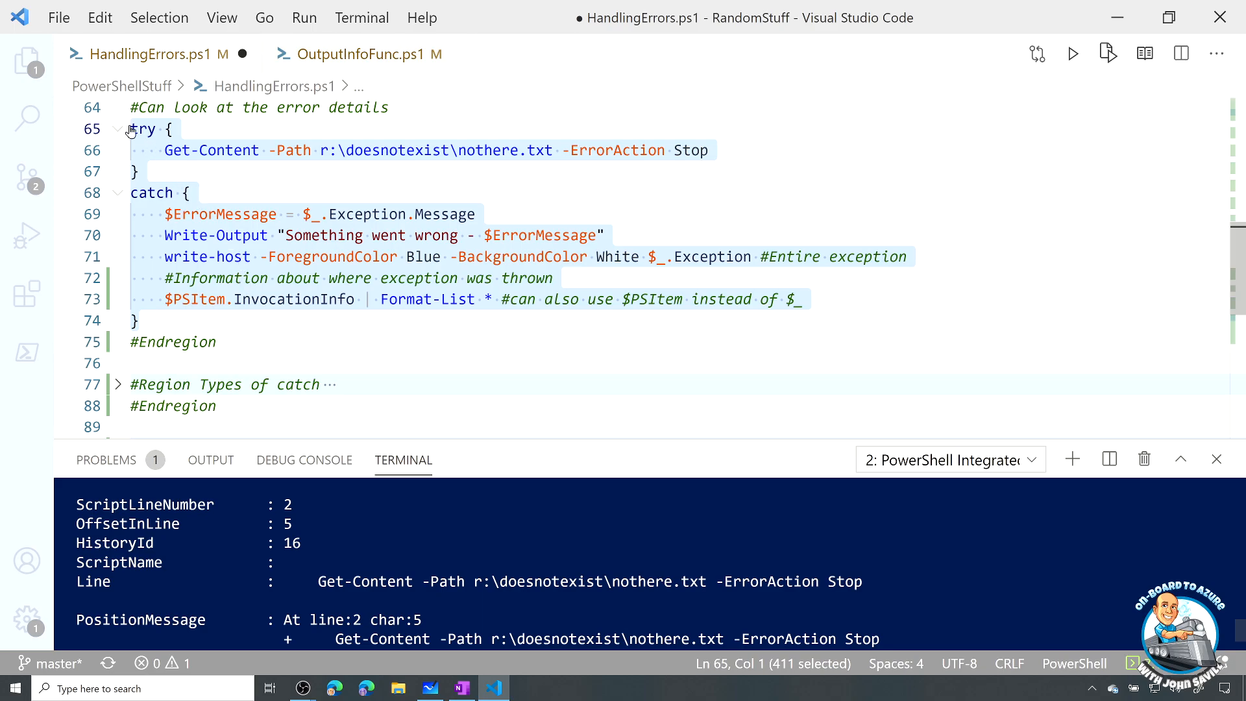
{"action": "scroll", "scroll_direction": "up", "scroll_amount": 3}
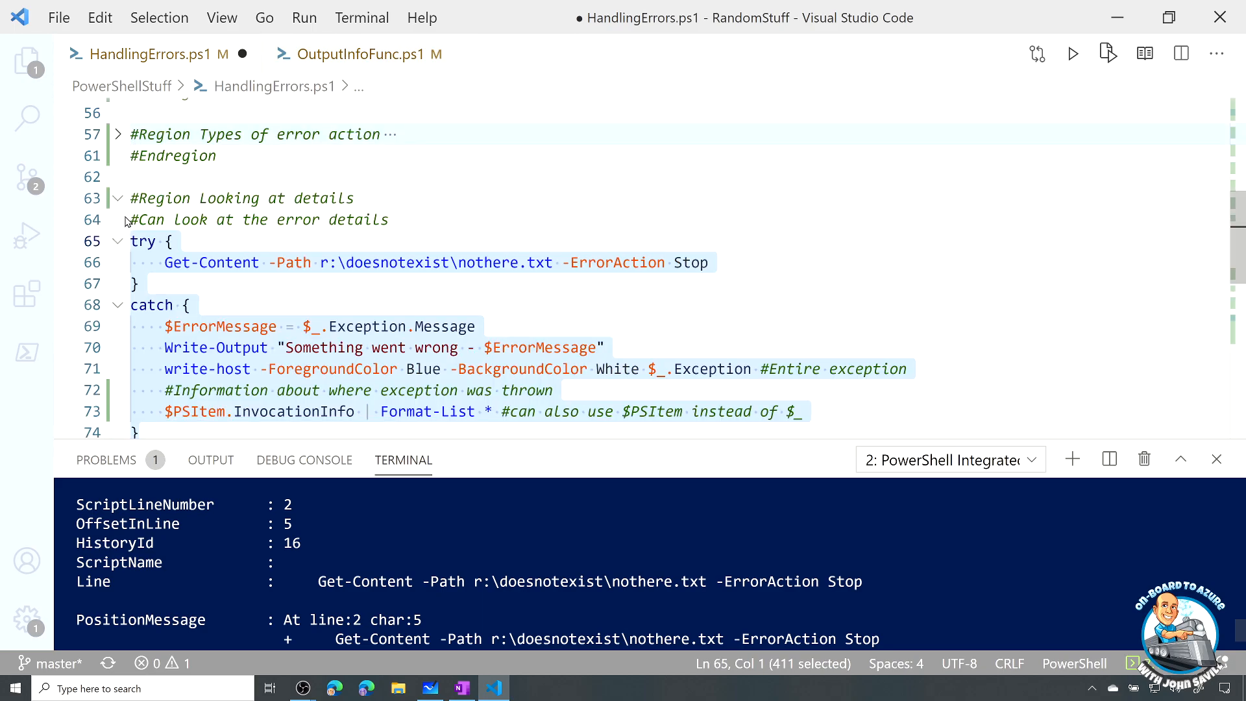
Fold away Looking at details and expand the Types of catch region
{"action": "left_click", "coordinate": [116, 198]}
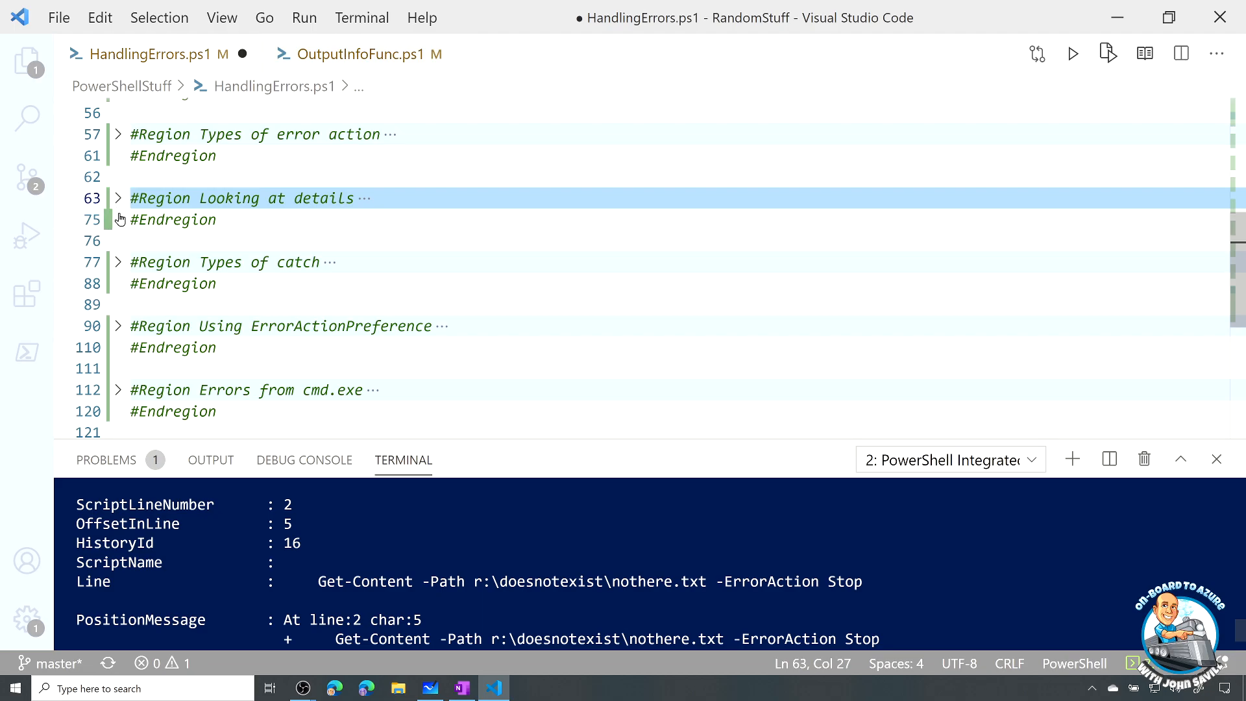
{"action": "mouse_move", "coordinate": [117, 264]}
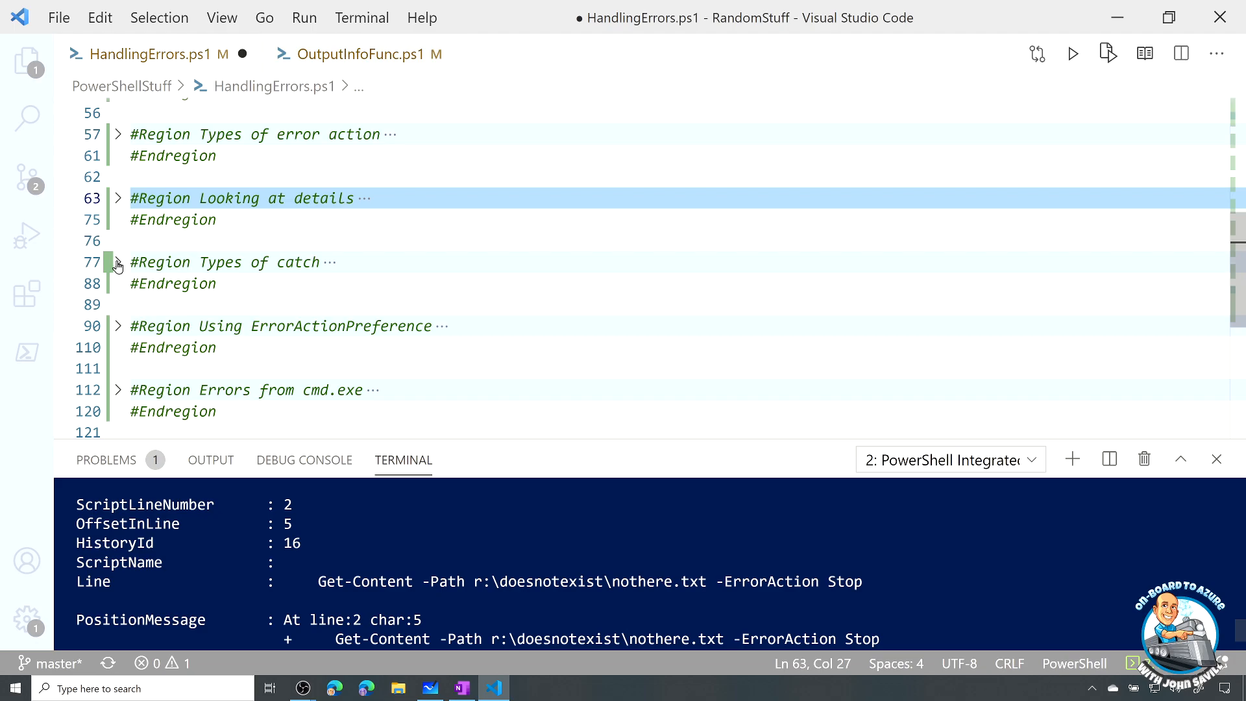
{"action": "left_click", "coordinate": [117, 263]}
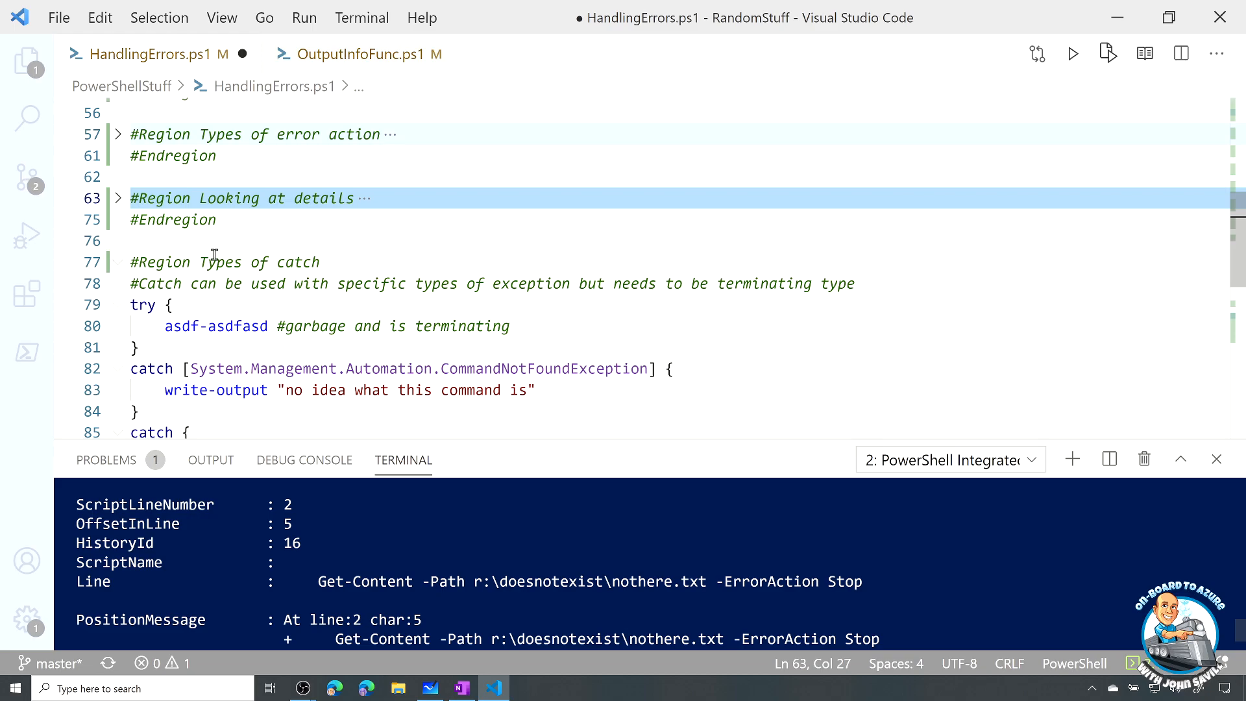
{"action": "scroll", "scroll_direction": "down", "scroll_amount": 3}
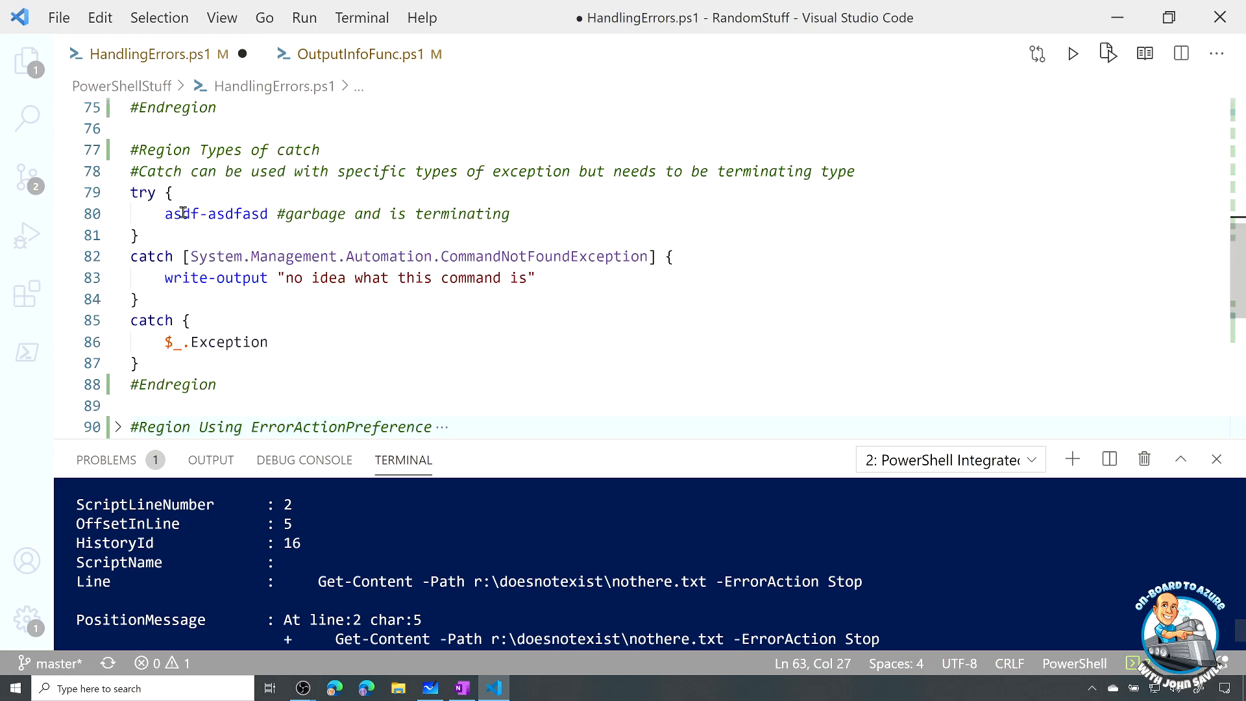
Select the try block and both catch blocks around the asdf-asdfasd command
{"action": "double_click", "coordinate": [185, 213]}
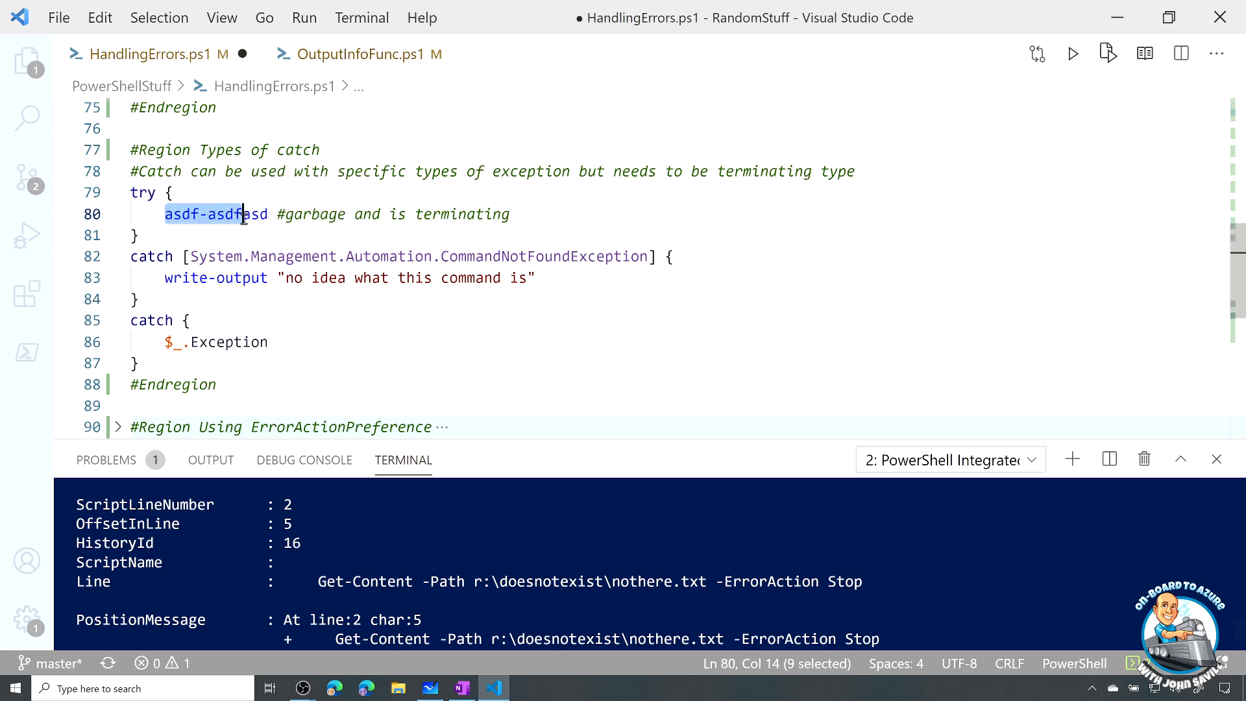
{"action": "left_click_drag", "start_coordinate": [245, 215], "coordinate": [269, 215]}
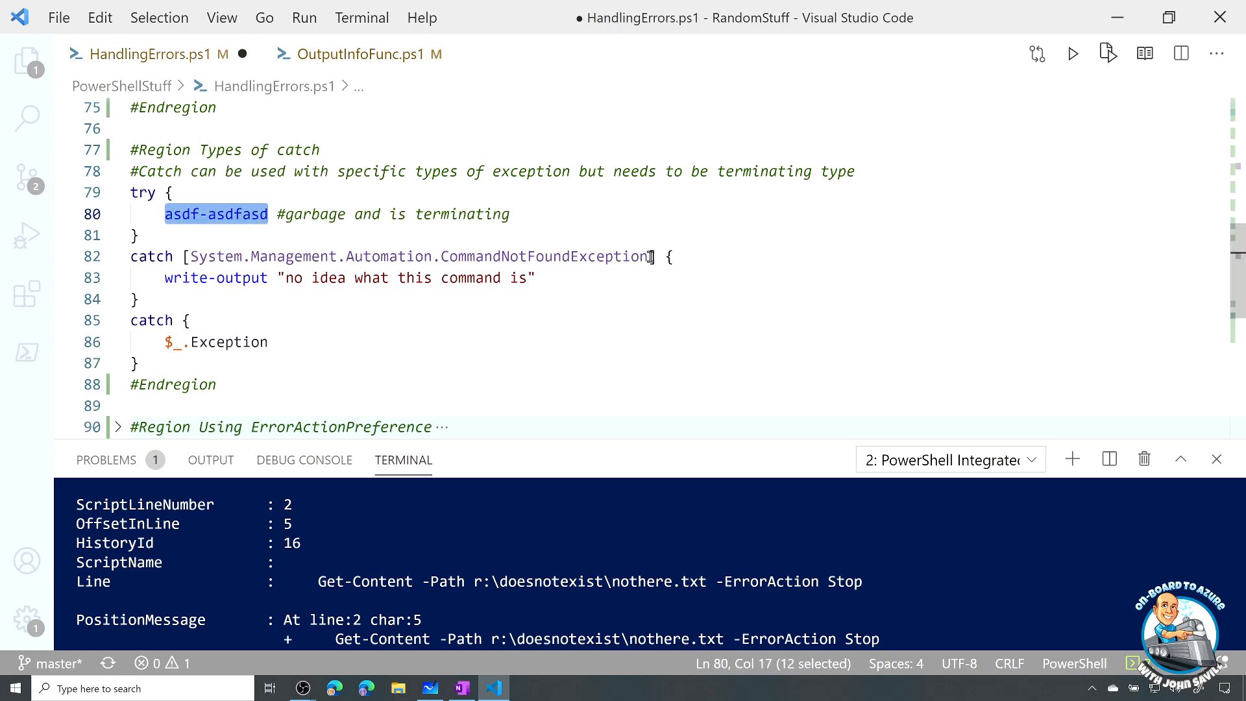
{"action": "left_click", "coordinate": [672, 256]}
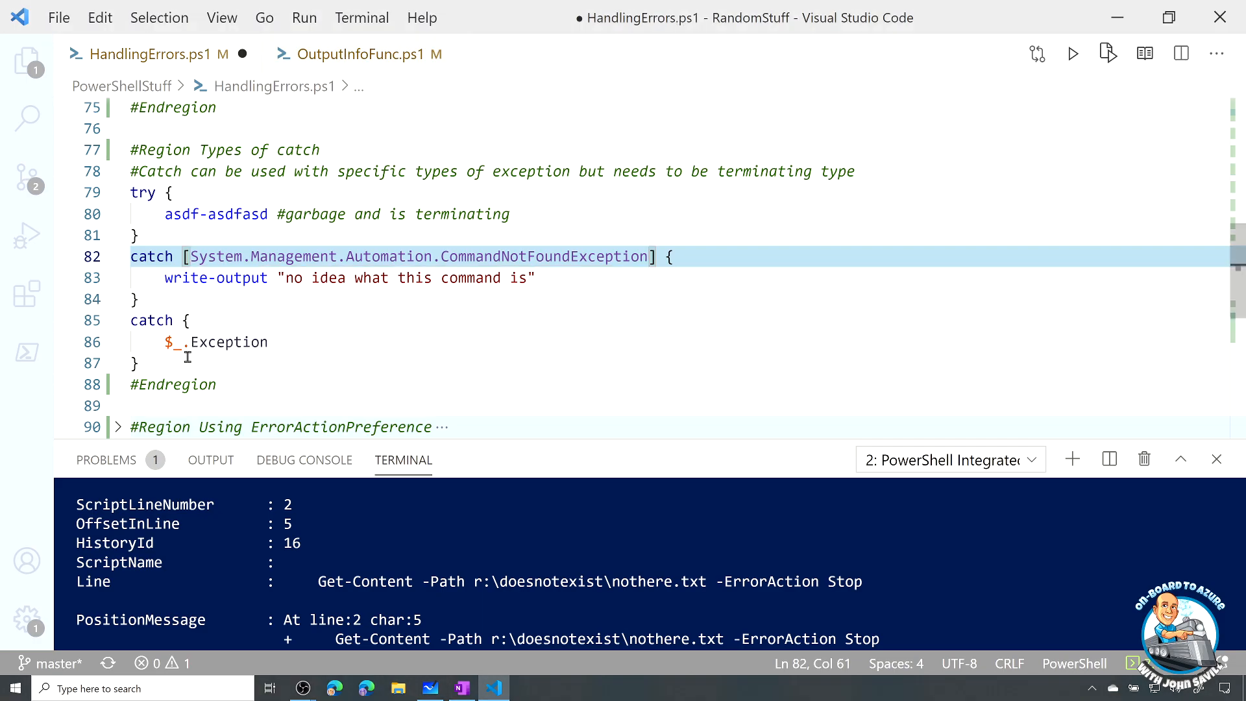
{"action": "left_click", "coordinate": [143, 192]}
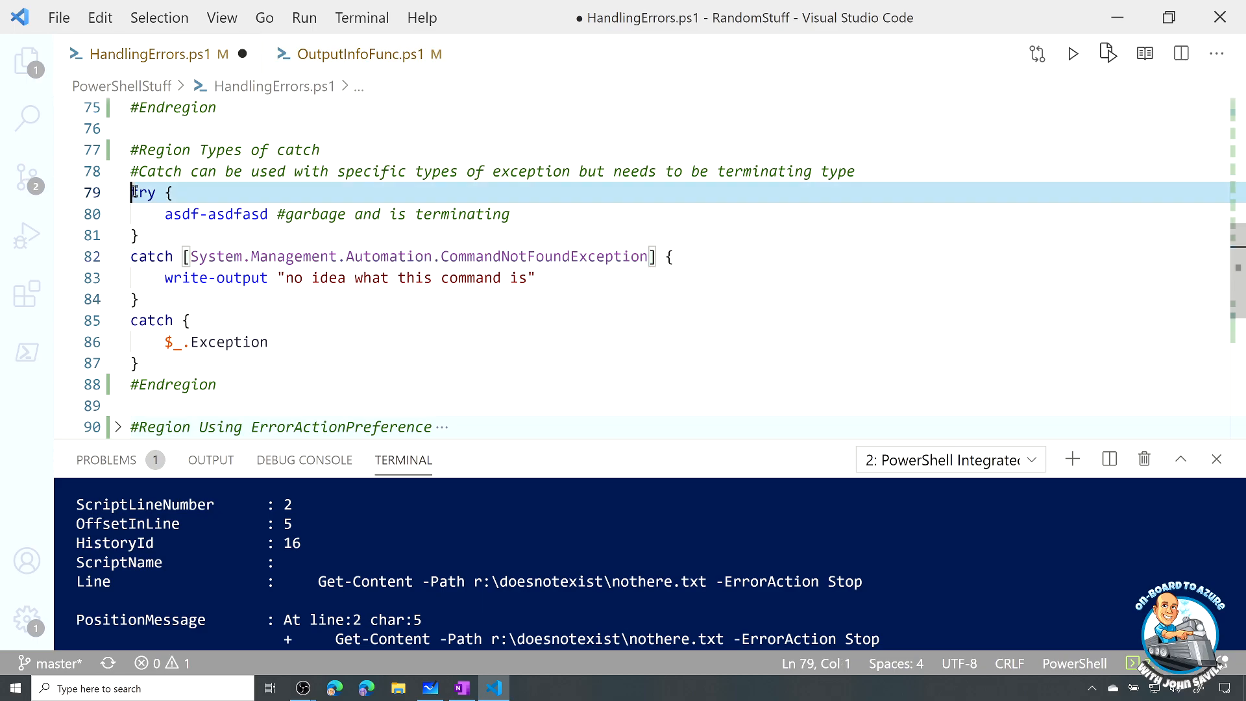
{"action": "left_click_drag", "start_coordinate": [131, 192], "coordinate": [220, 358]}
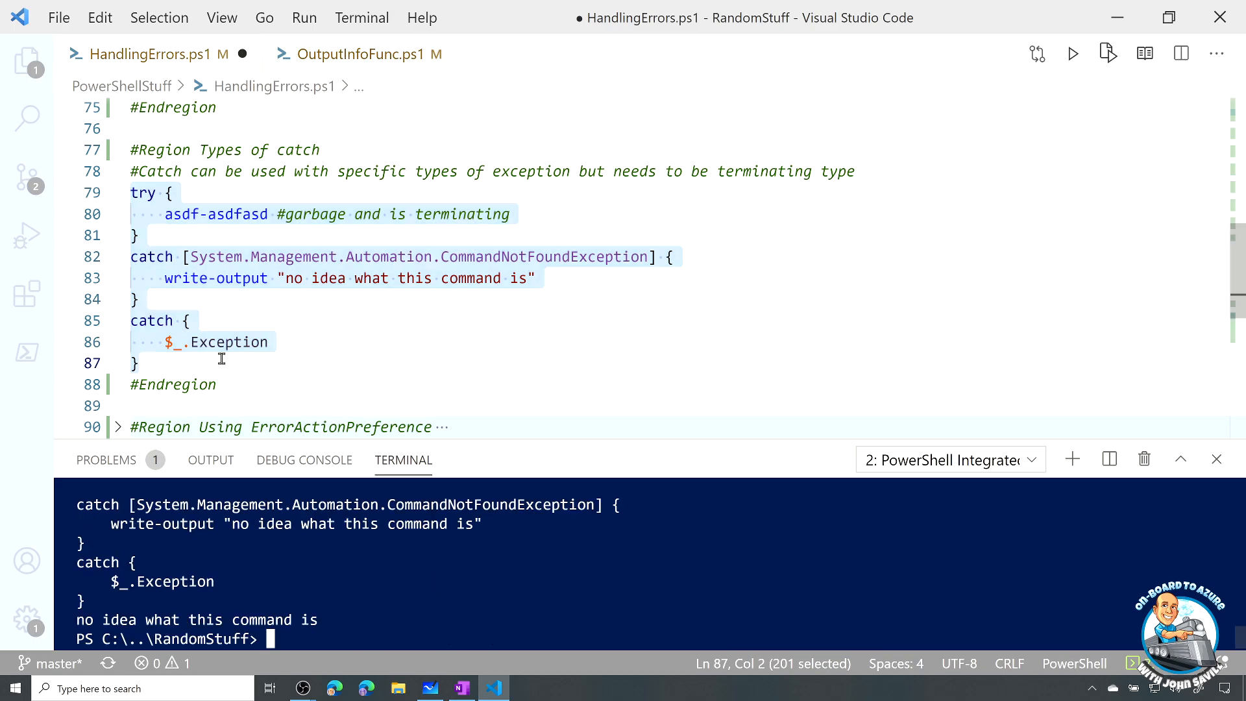
{"action": "mouse_move", "coordinate": [499, 279]}
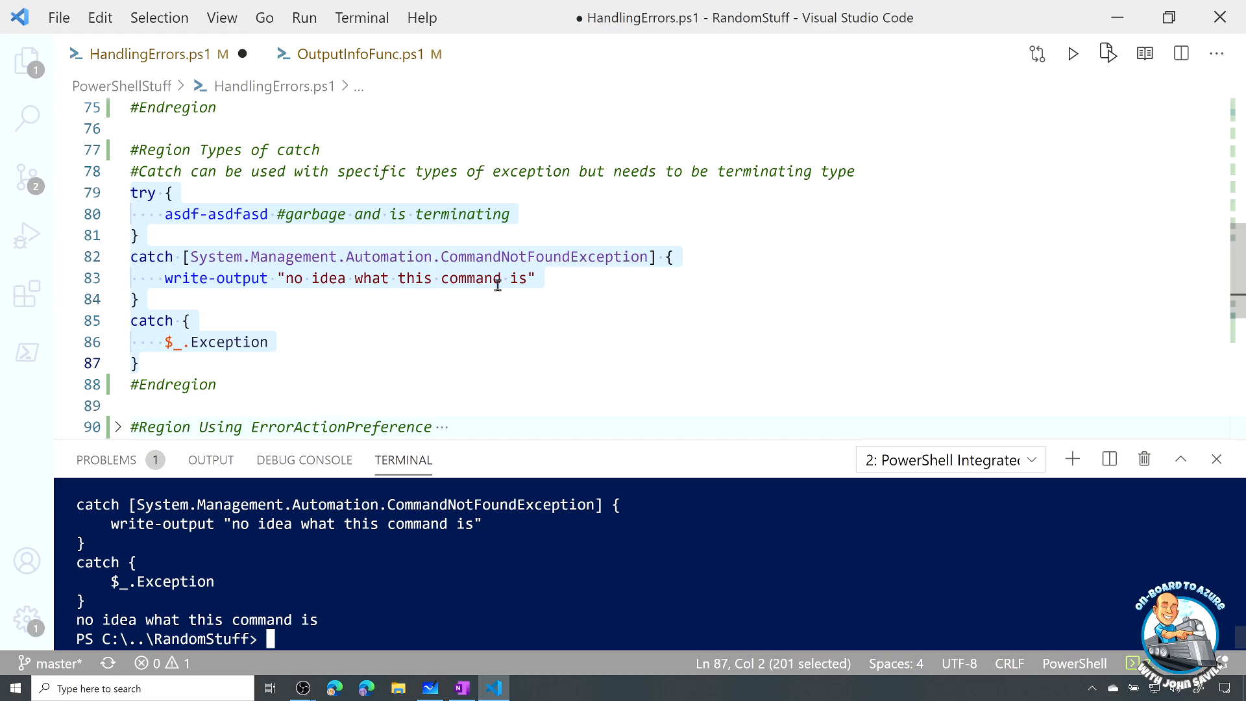
{"action": "mouse_move", "coordinate": [280, 329]}
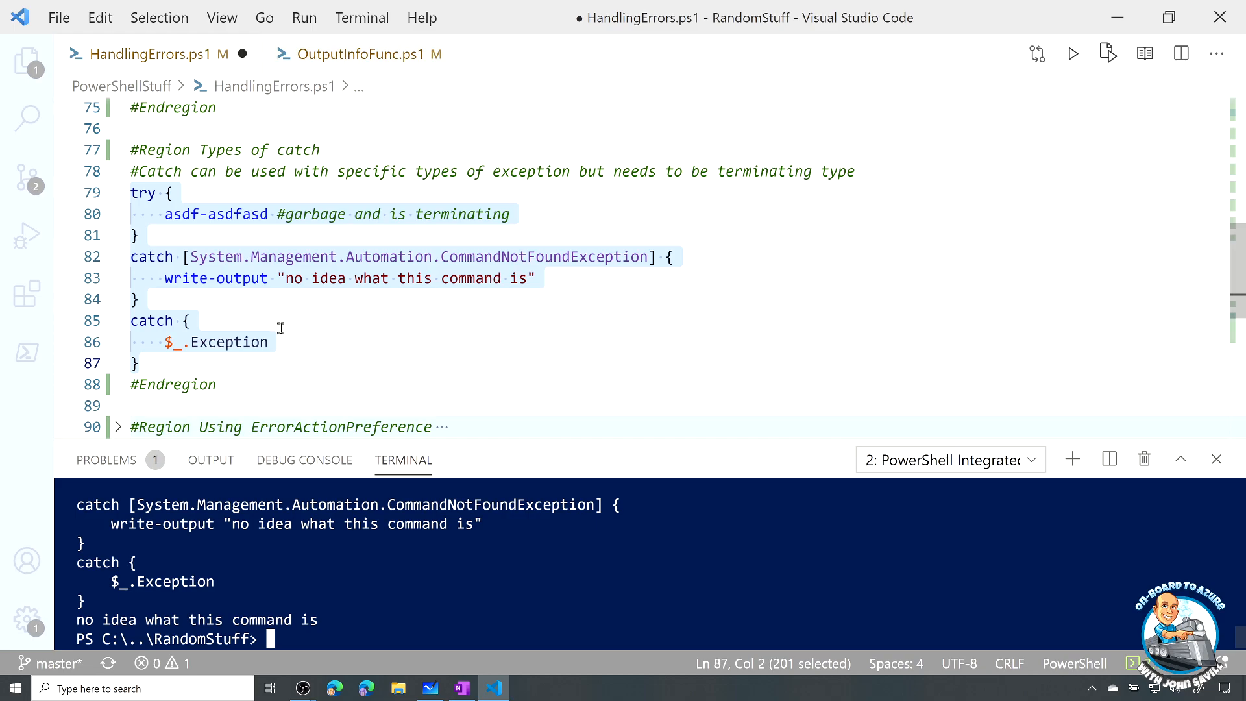
{"action": "mouse_move", "coordinate": [203, 342]}
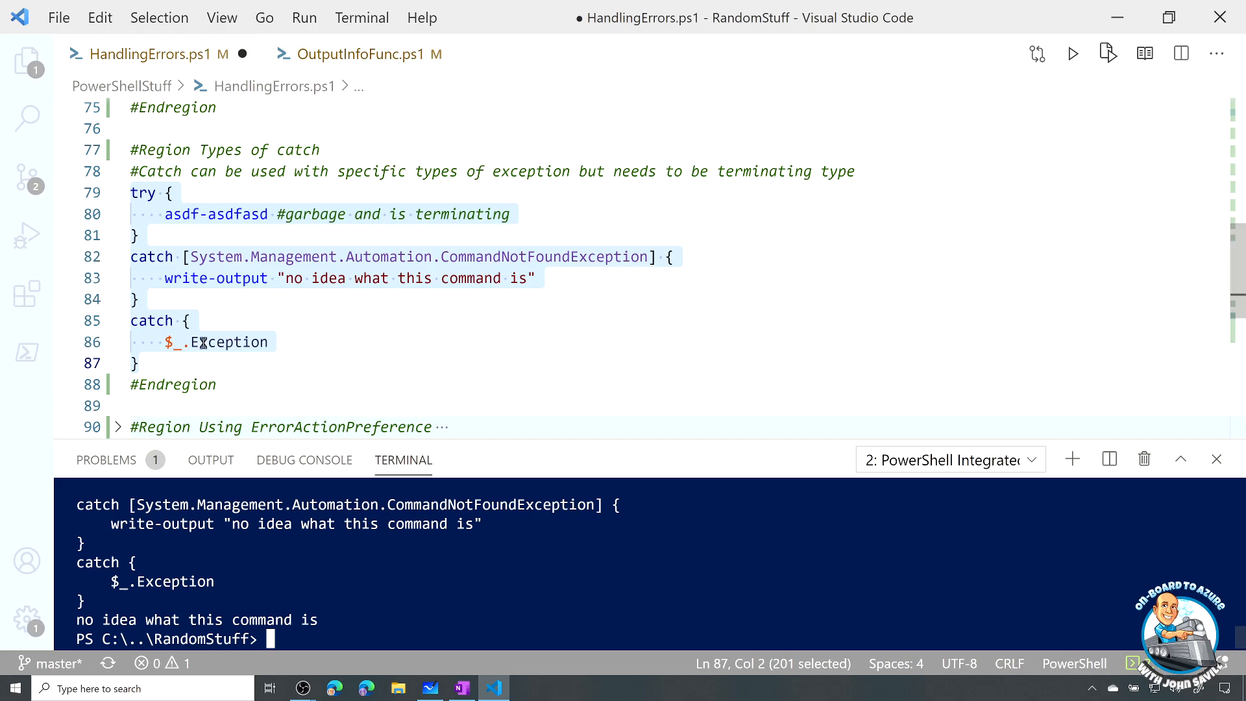